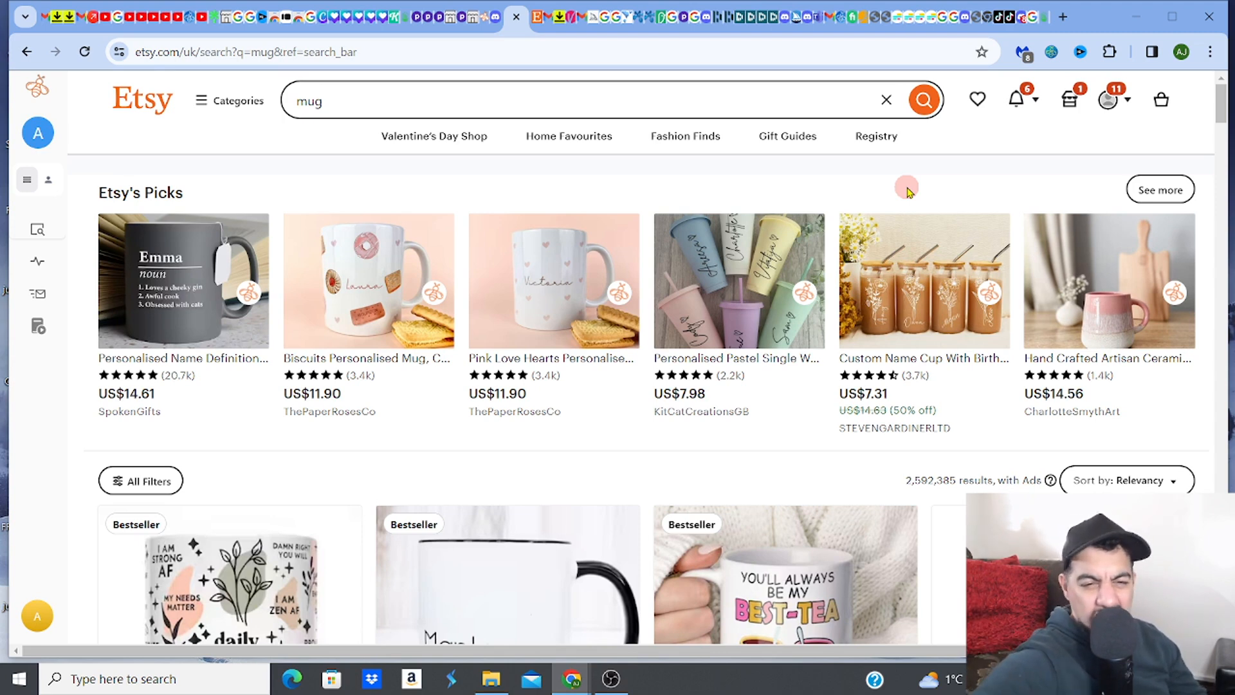
# - Scroll through the Etsy mug search results
pyautogui.scroll(-3)
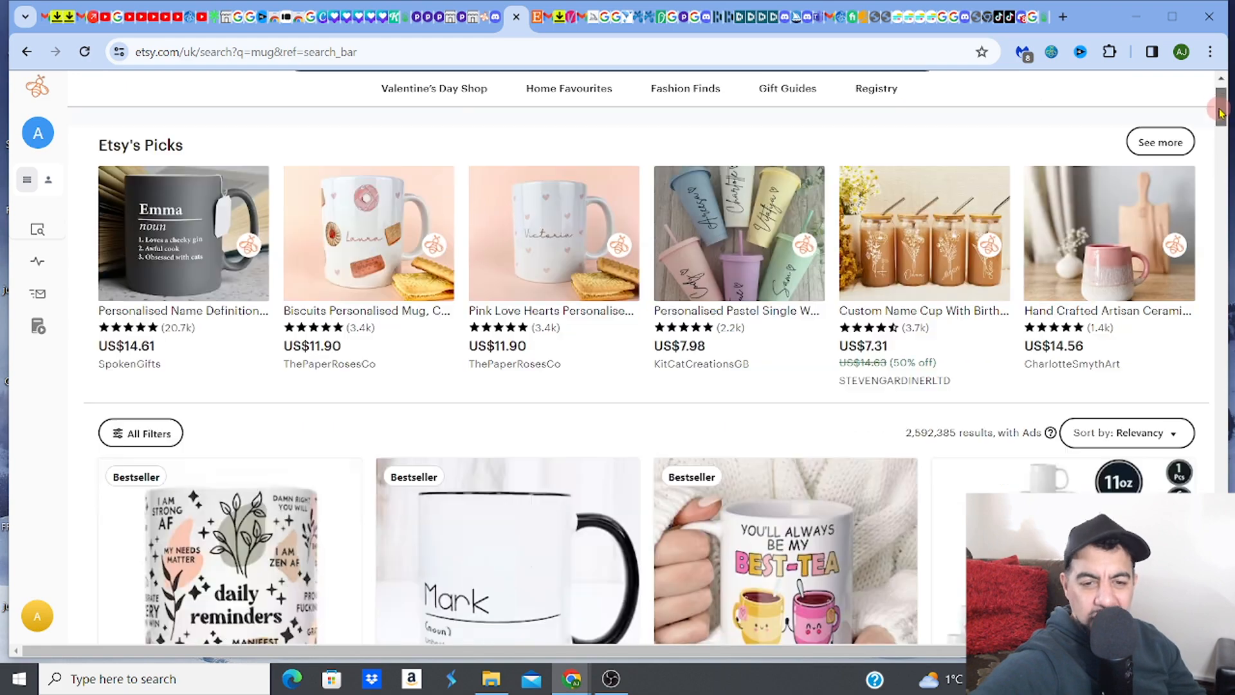
pyautogui.scroll(-3)
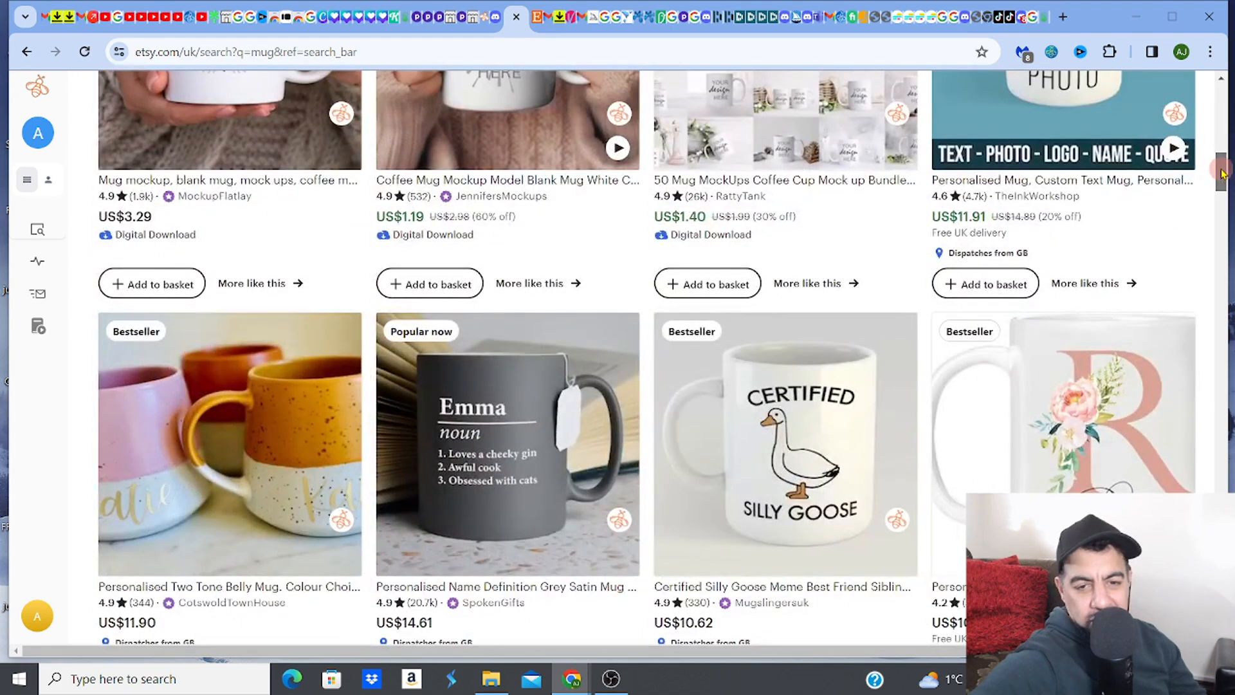
pyautogui.scroll(-3)
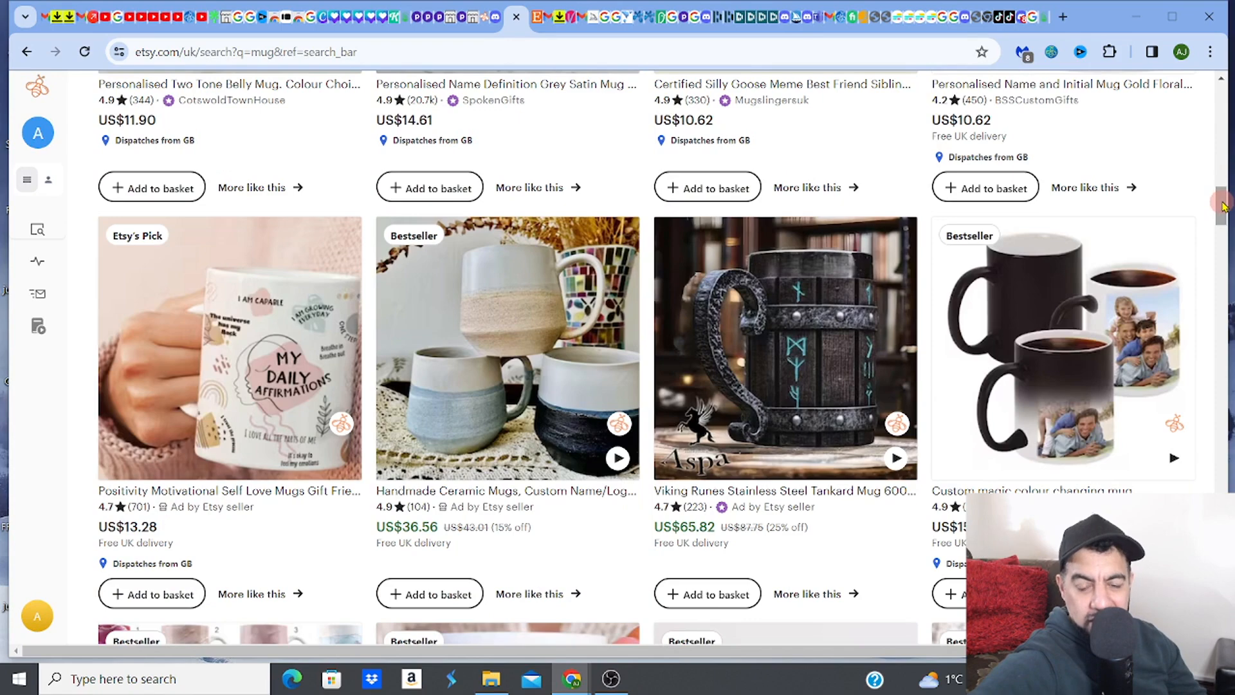
pyautogui.scroll(-3)
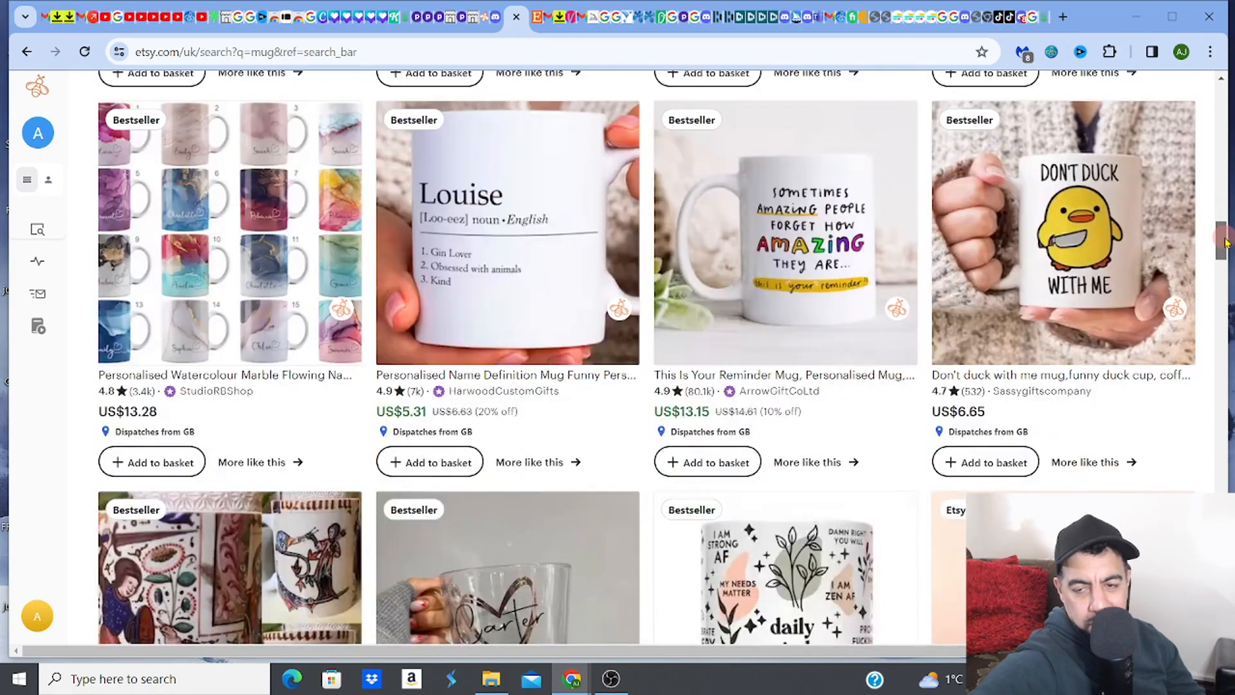
pyautogui.scroll(-3)
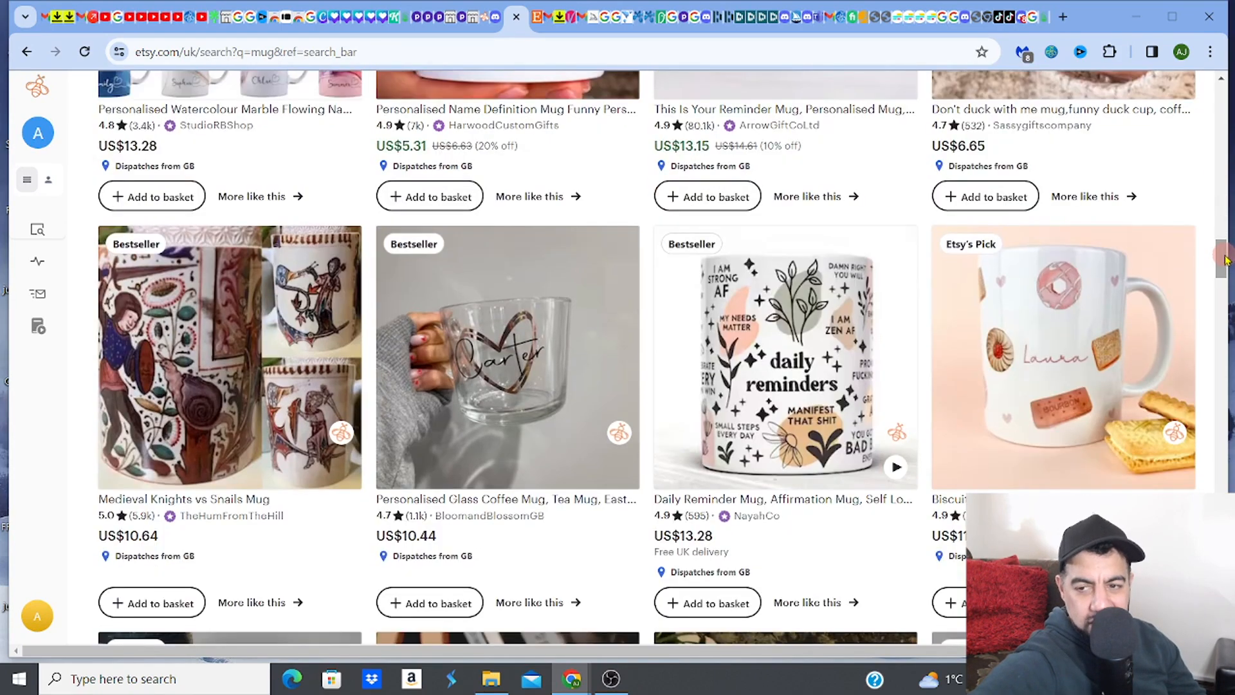
pyautogui.scroll(-3)
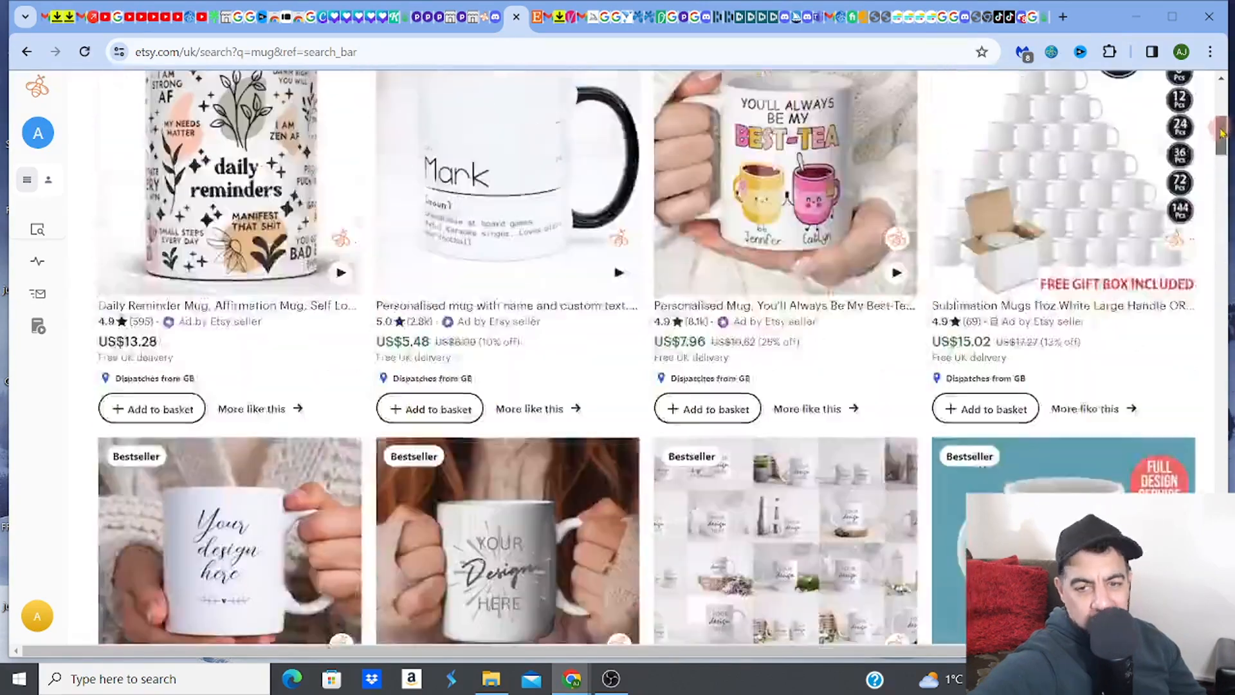
pyautogui.scroll(3)
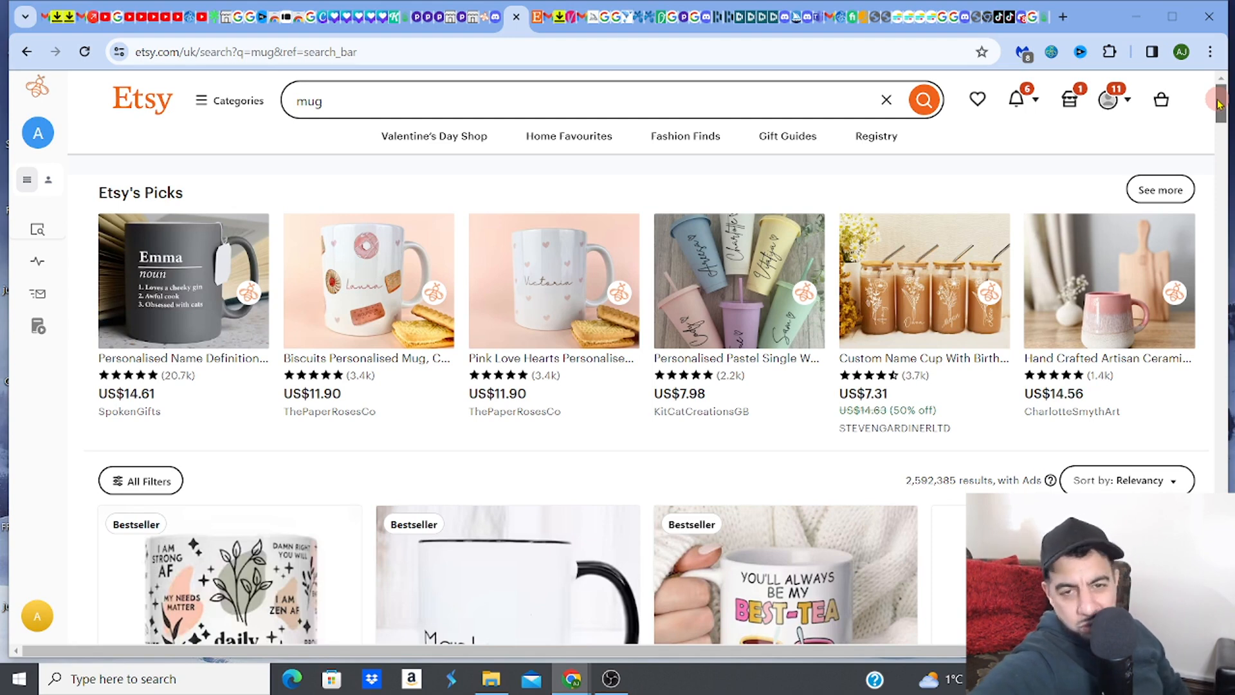
pyautogui.scroll(-3)
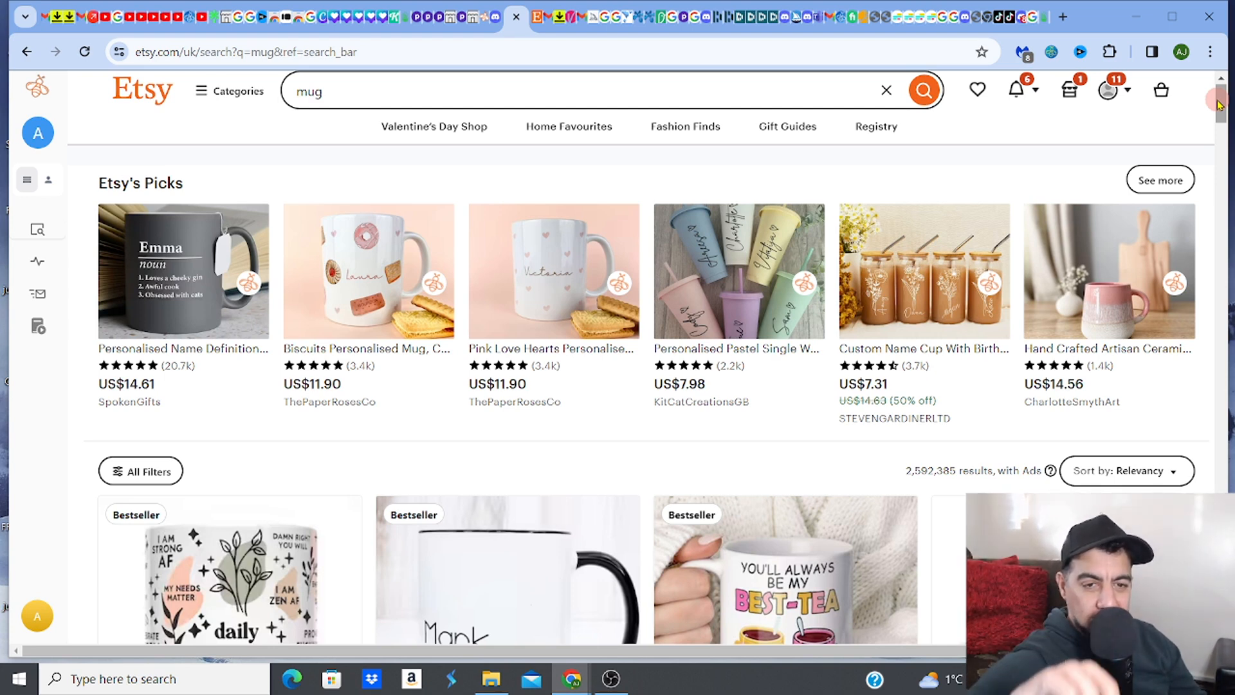
# - Browse the 'mug valentines' results, about 138,490 listings
pyautogui.scroll(-3)
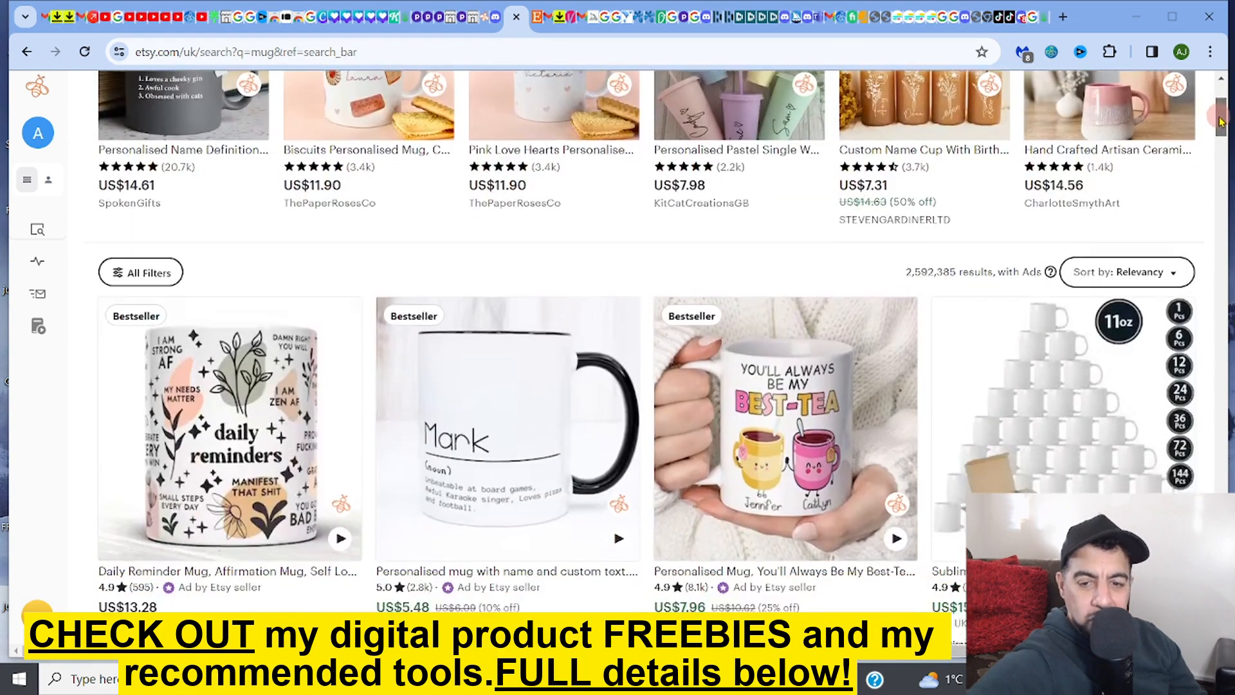
pyautogui.scroll(-3)
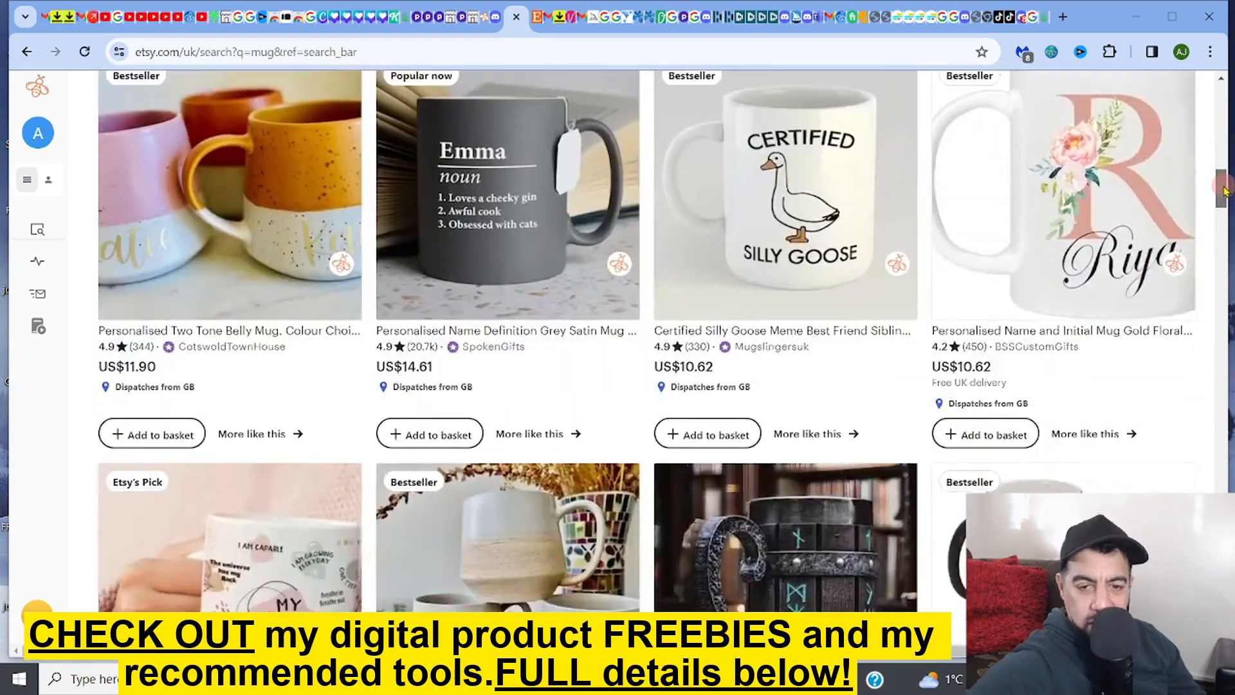
pyautogui.scroll(-3)
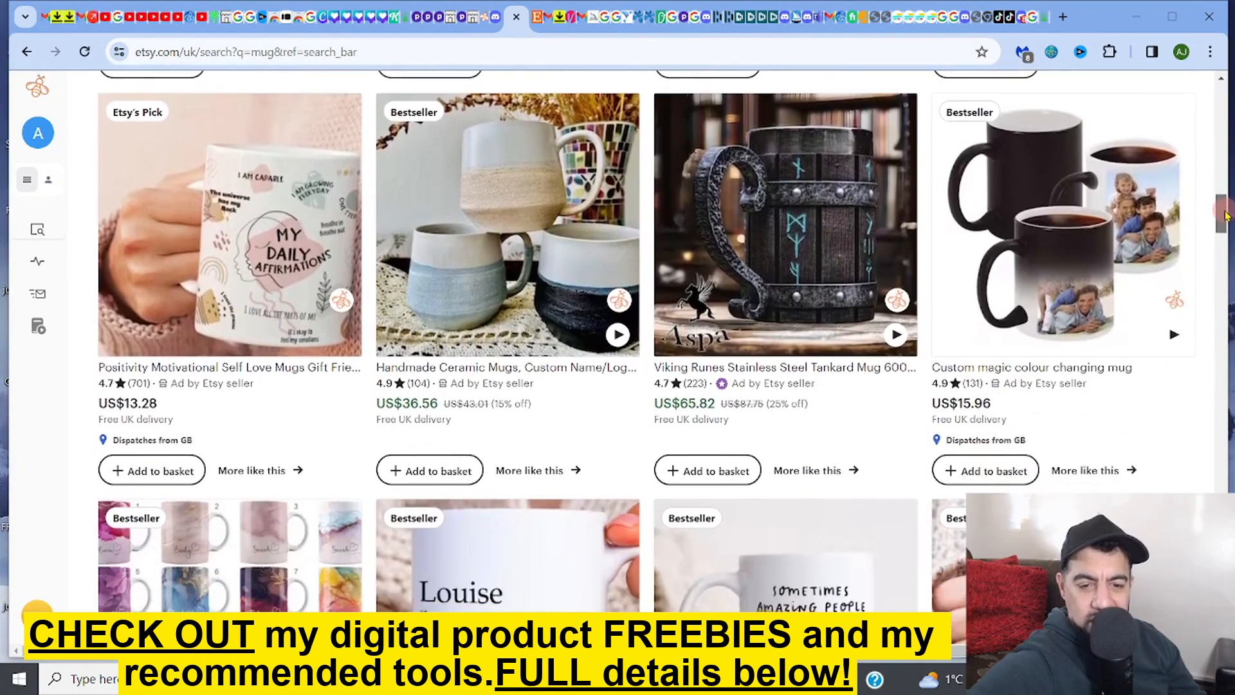
pyautogui.scroll(-3)
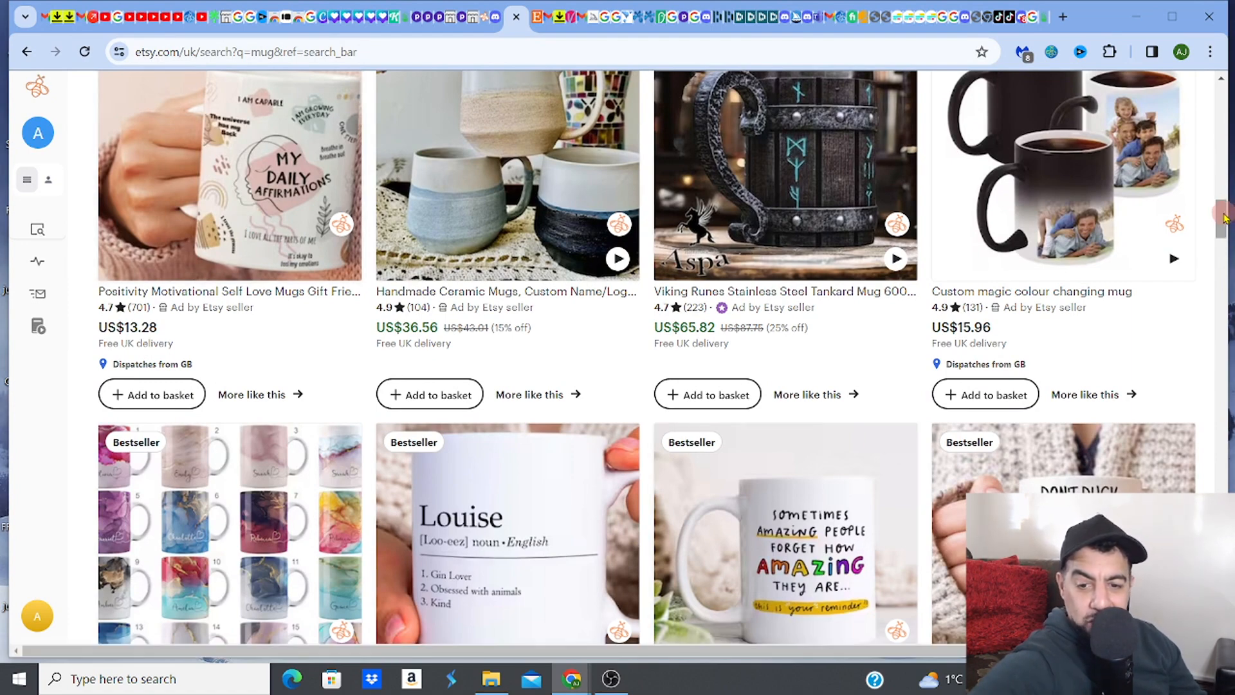
pyautogui.scroll(-3)
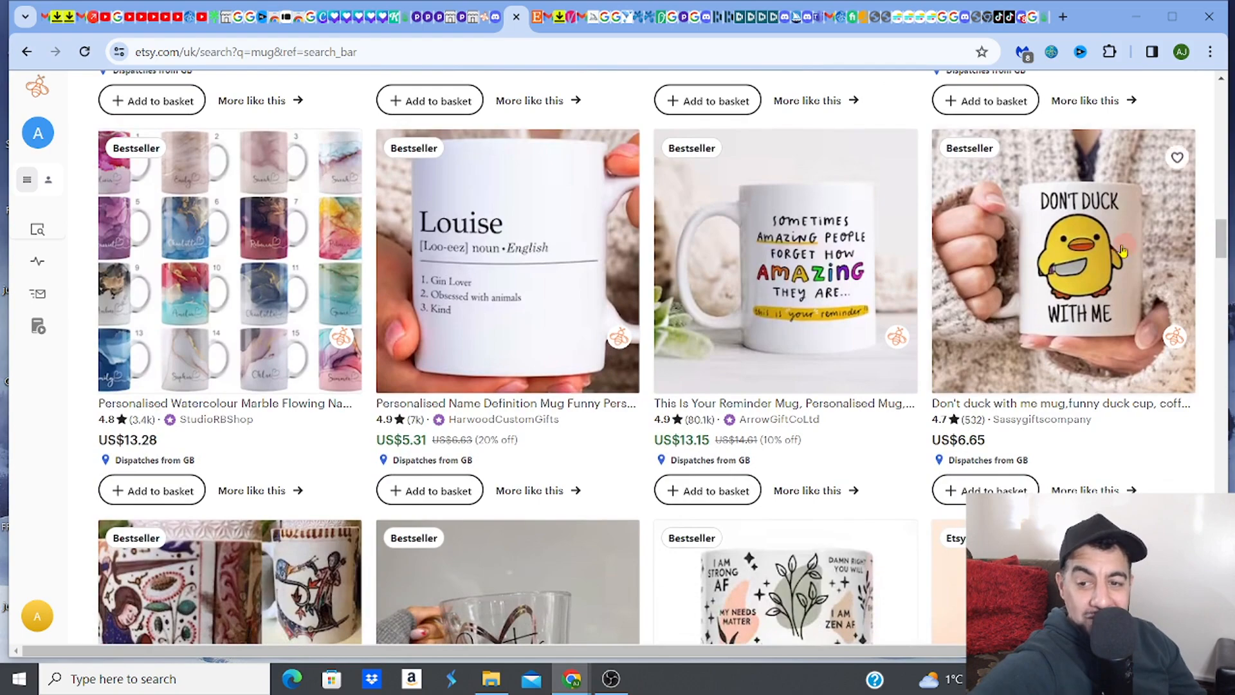
pyautogui.scroll(-3)
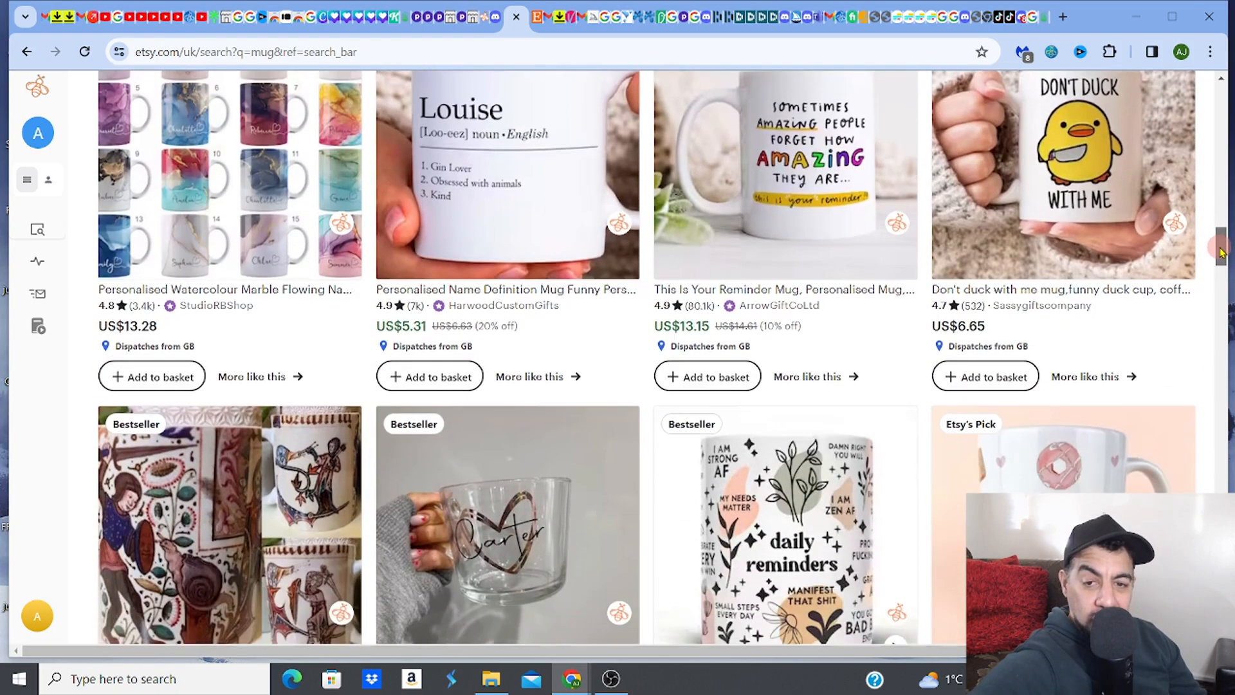
pyautogui.scroll(-3)
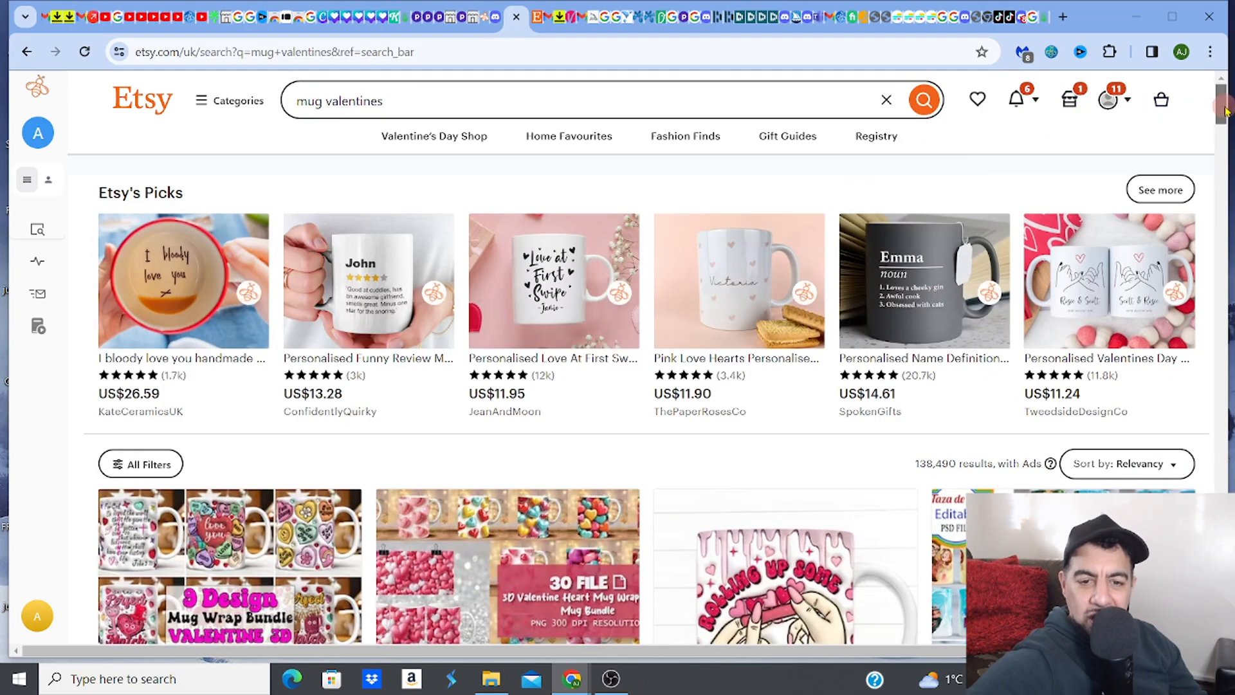
# - Remove 'valentines' from the search to show plain 'mug' results again
pyautogui.scroll(-3)
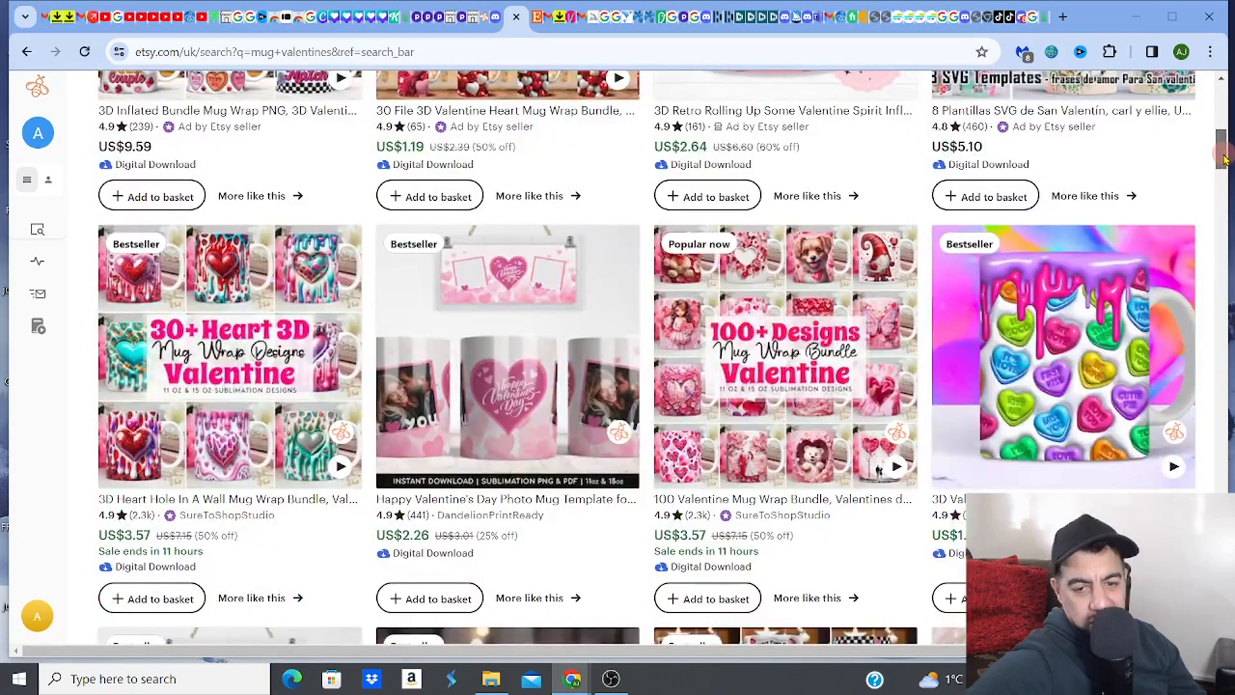
pyautogui.scroll(-3)
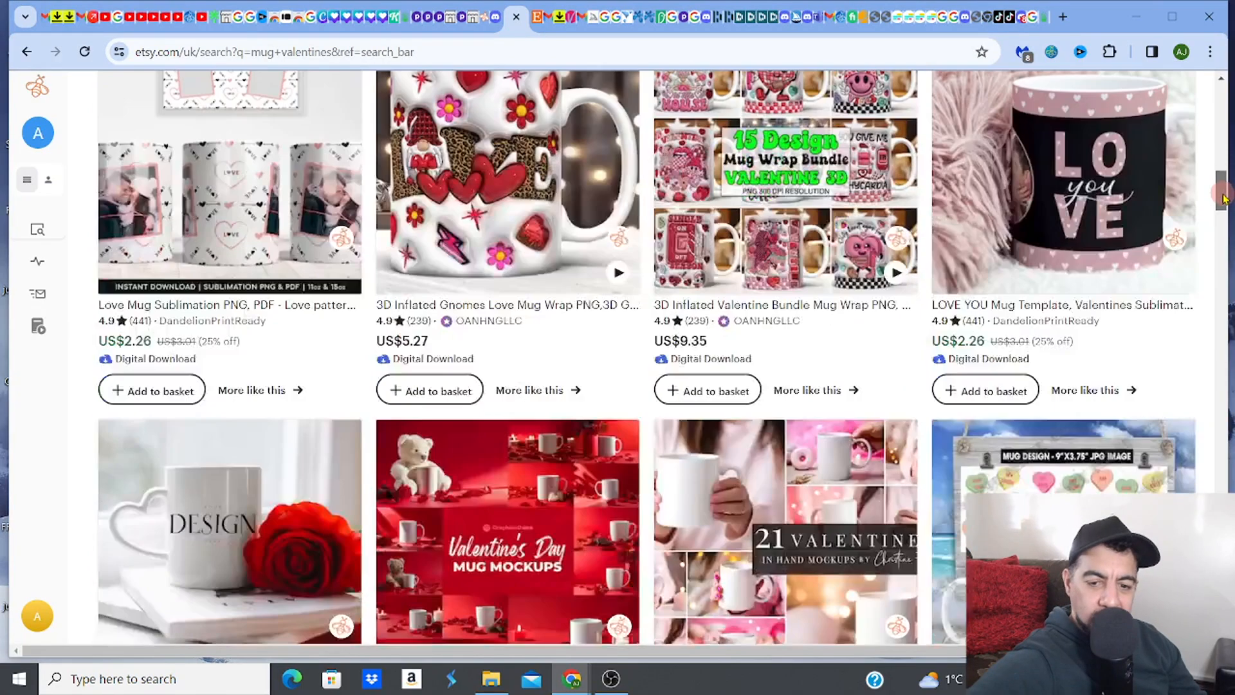
pyautogui.scroll(-3)
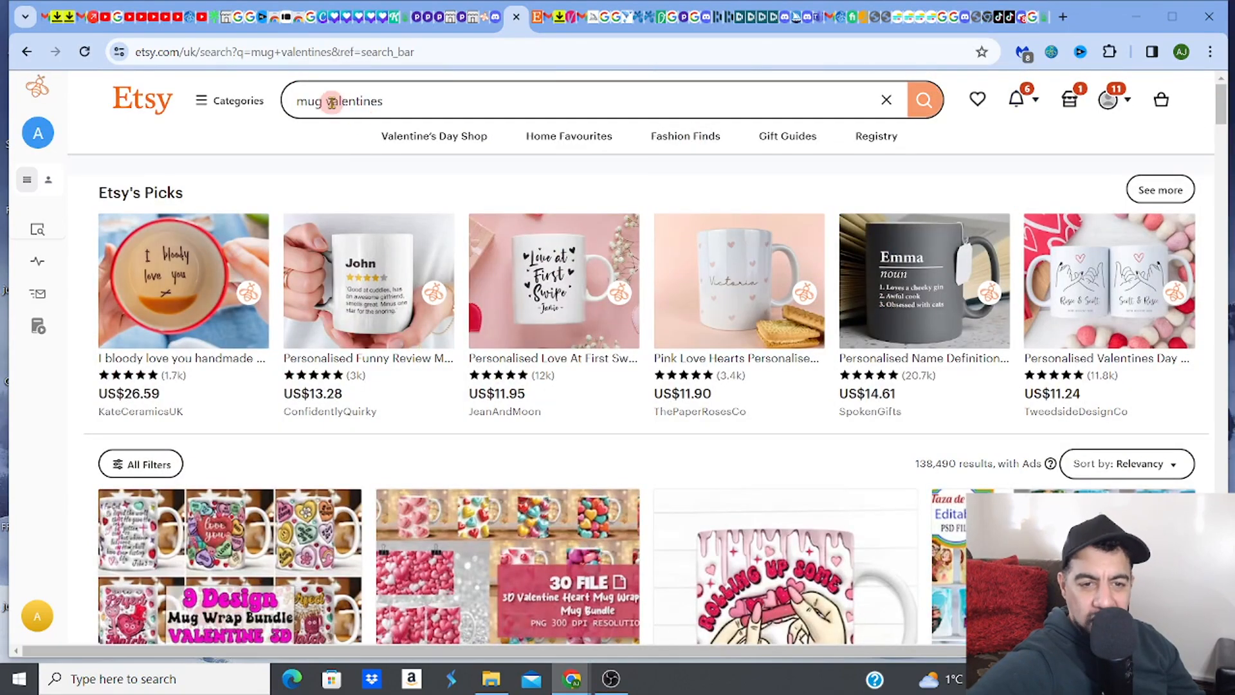
pyautogui.doubleClick(355, 101)
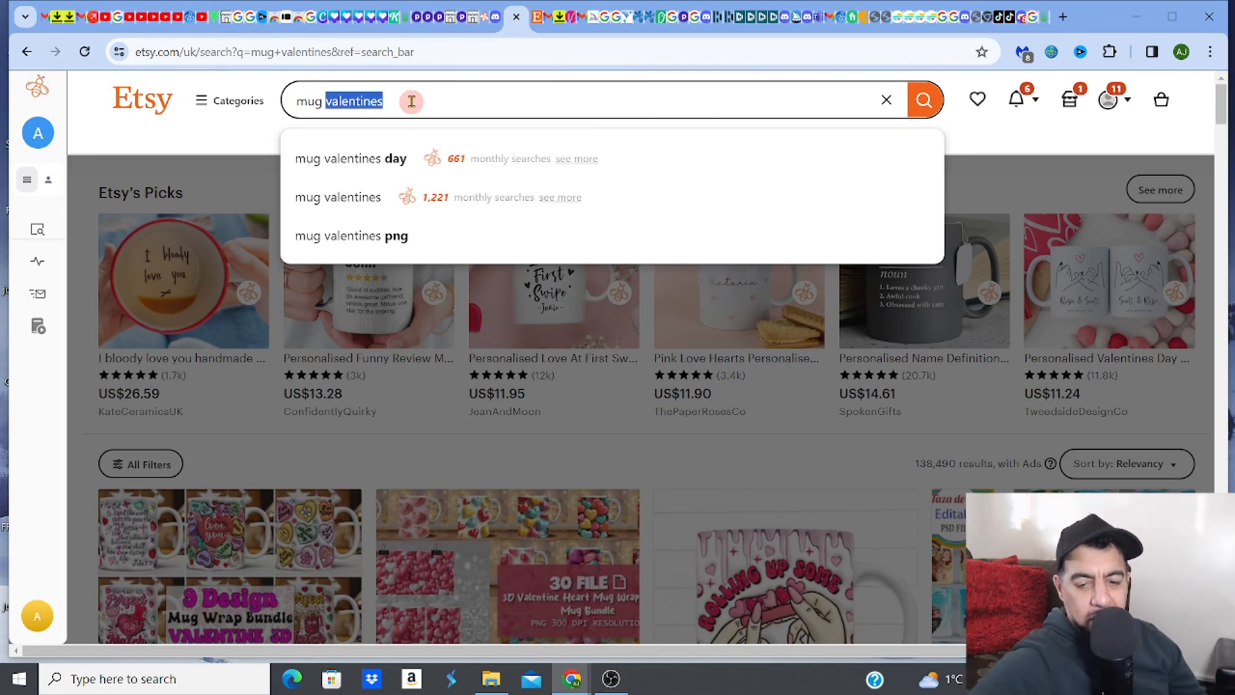
pyautogui.press('Backspace')
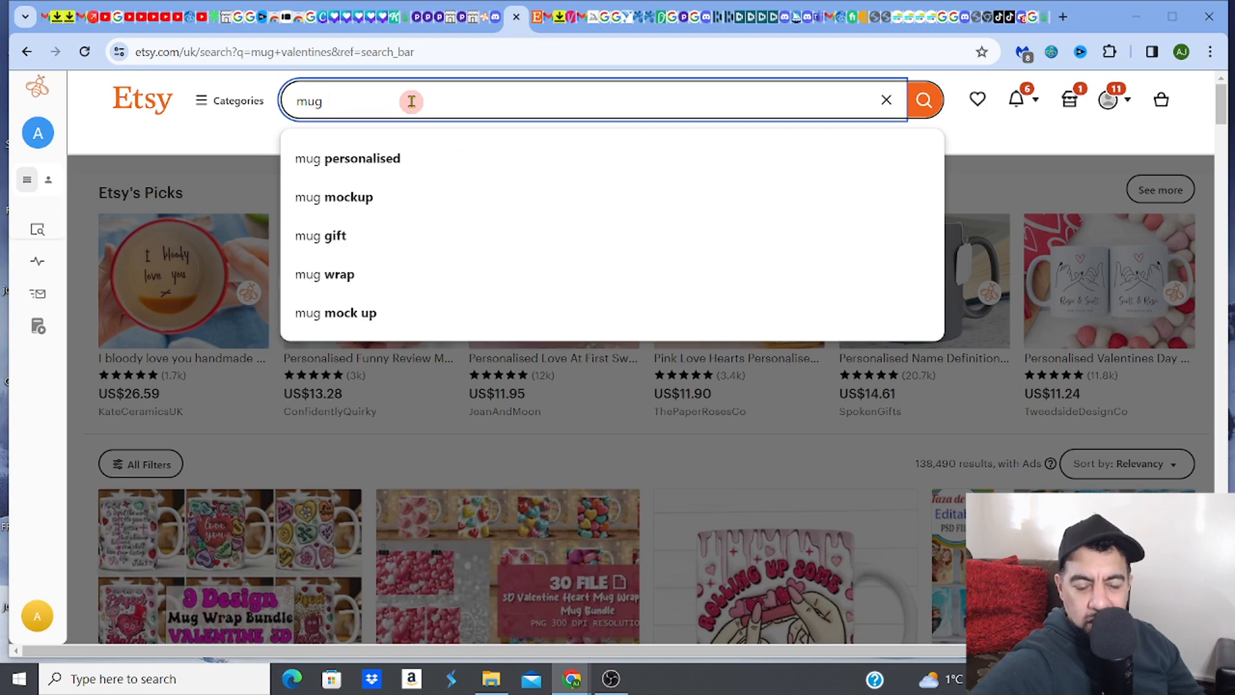
pyautogui.click(923, 100)
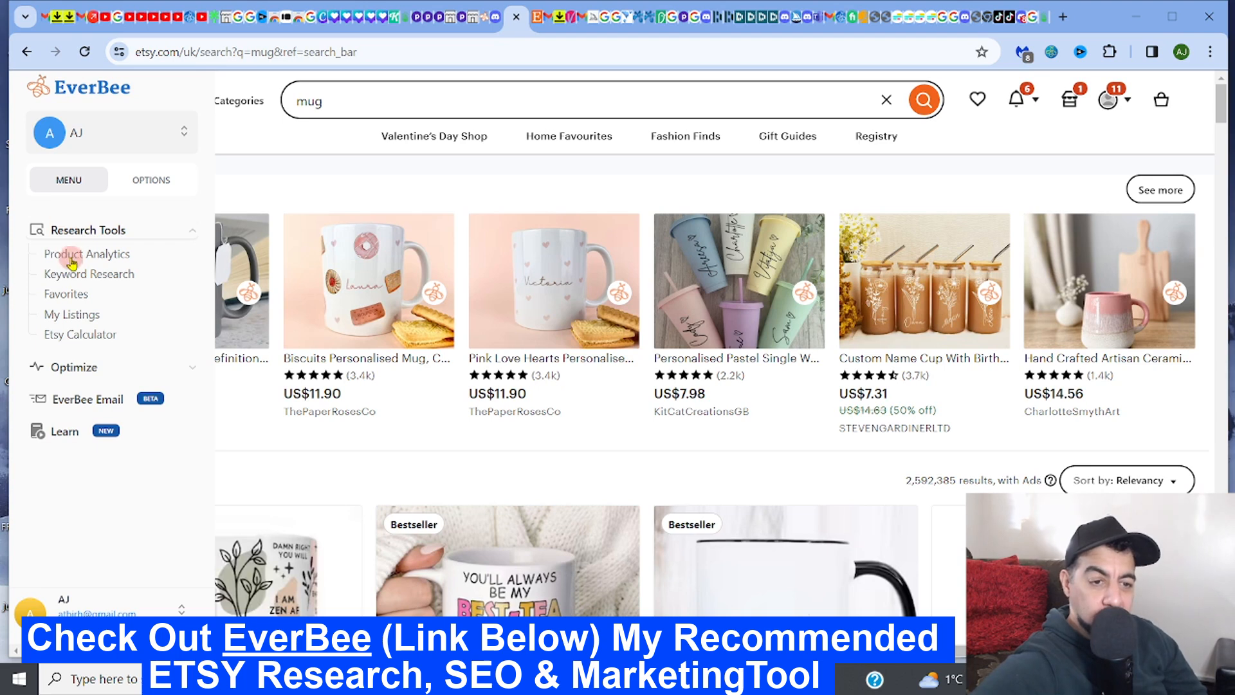
pyautogui.moveTo(480, 206)
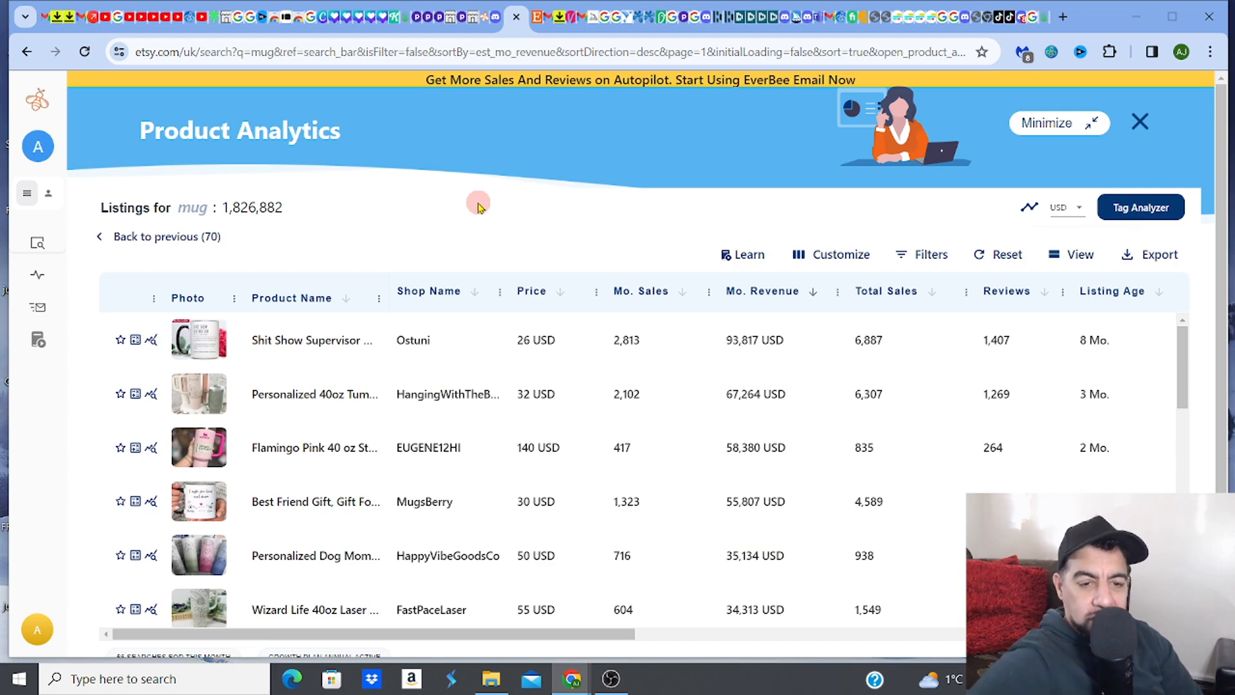
pyautogui.moveTo(200, 339)
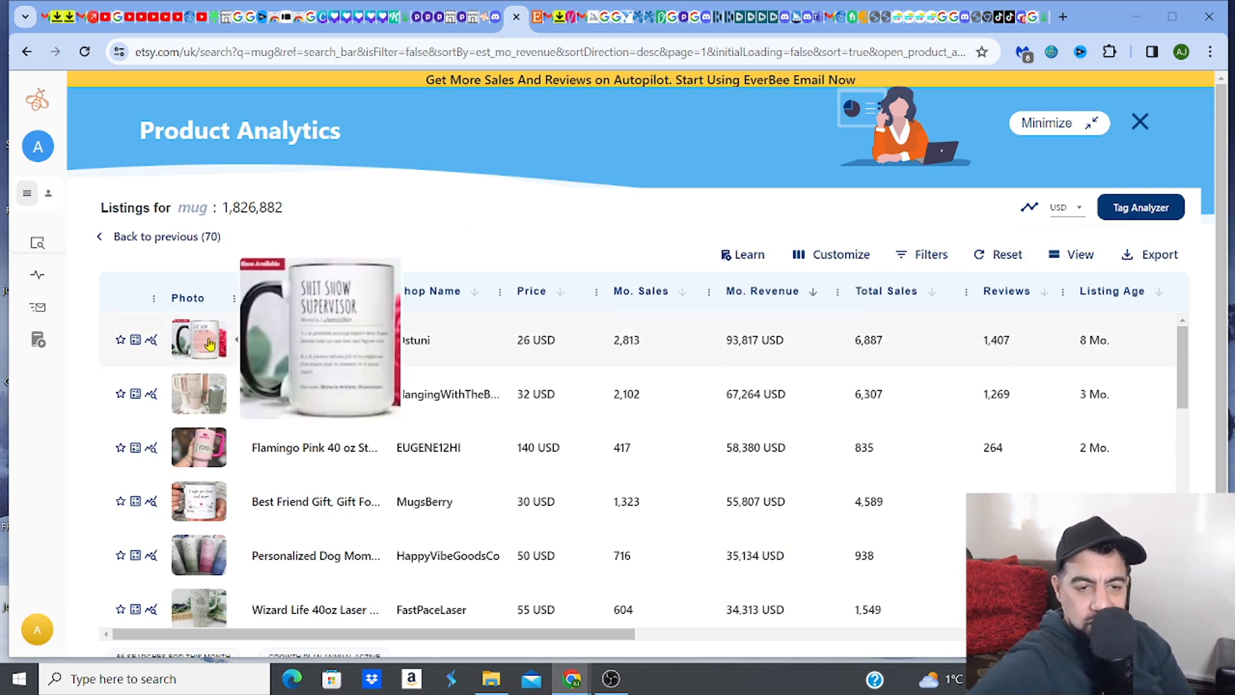
pyautogui.moveTo(430, 229)
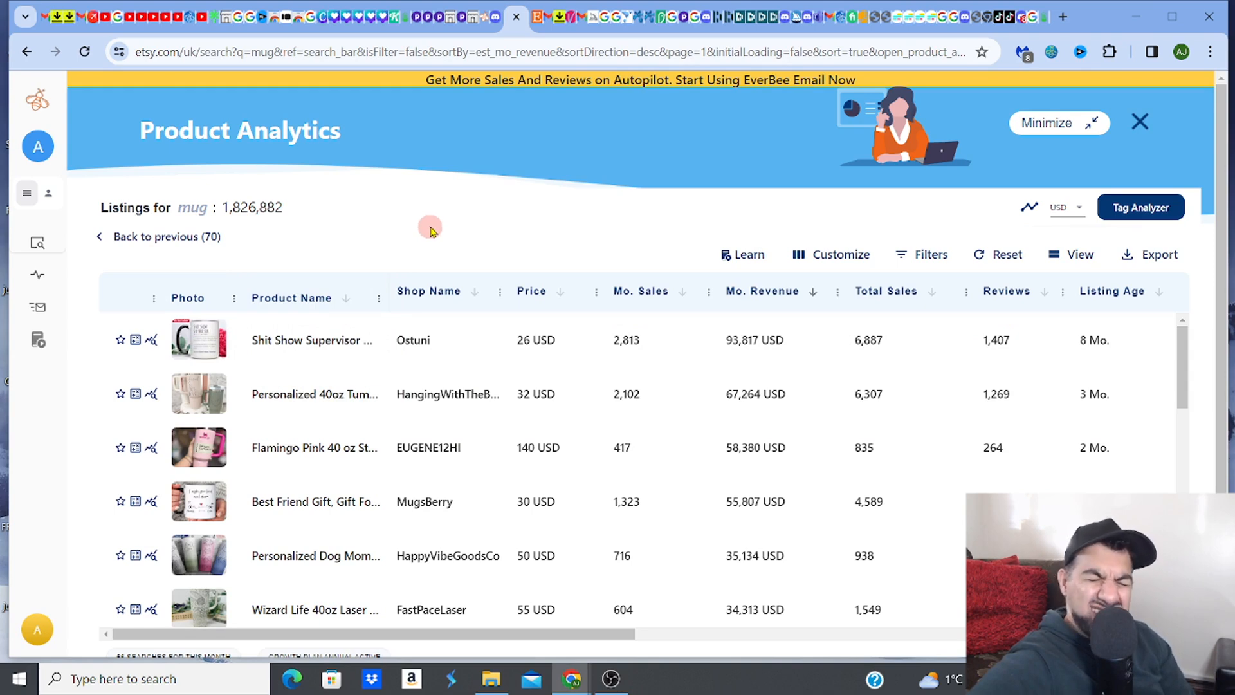
pyautogui.moveTo(198, 394)
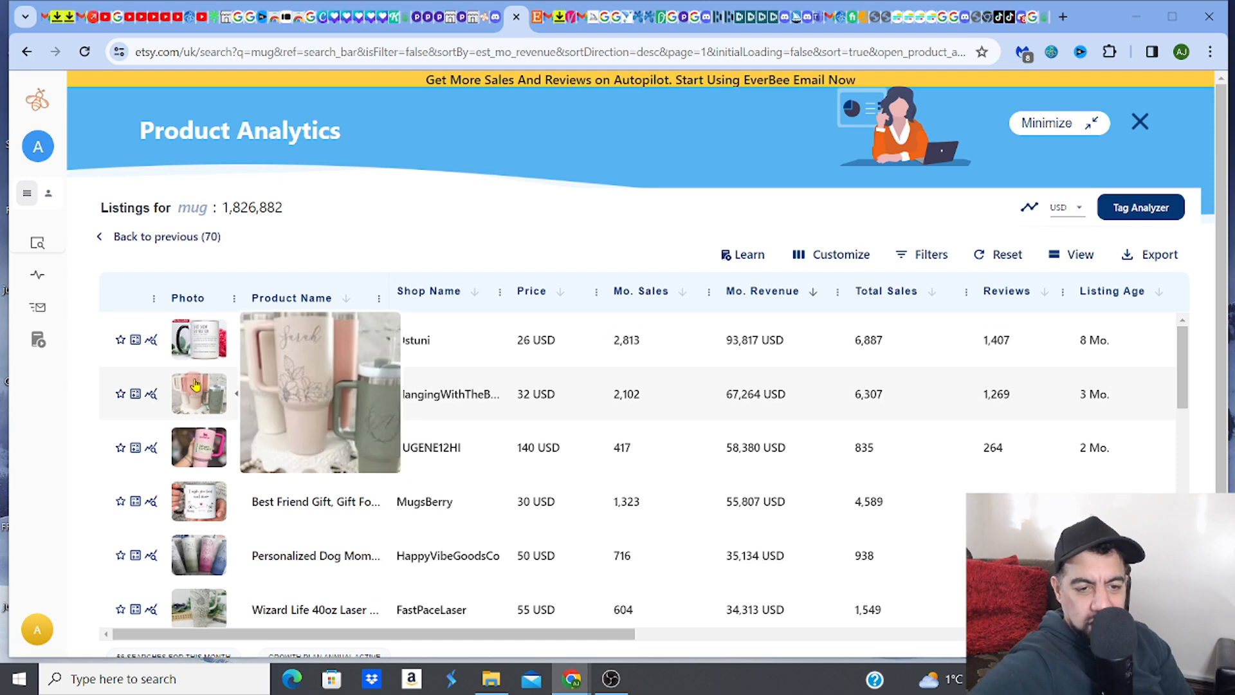
pyautogui.moveTo(710, 362)
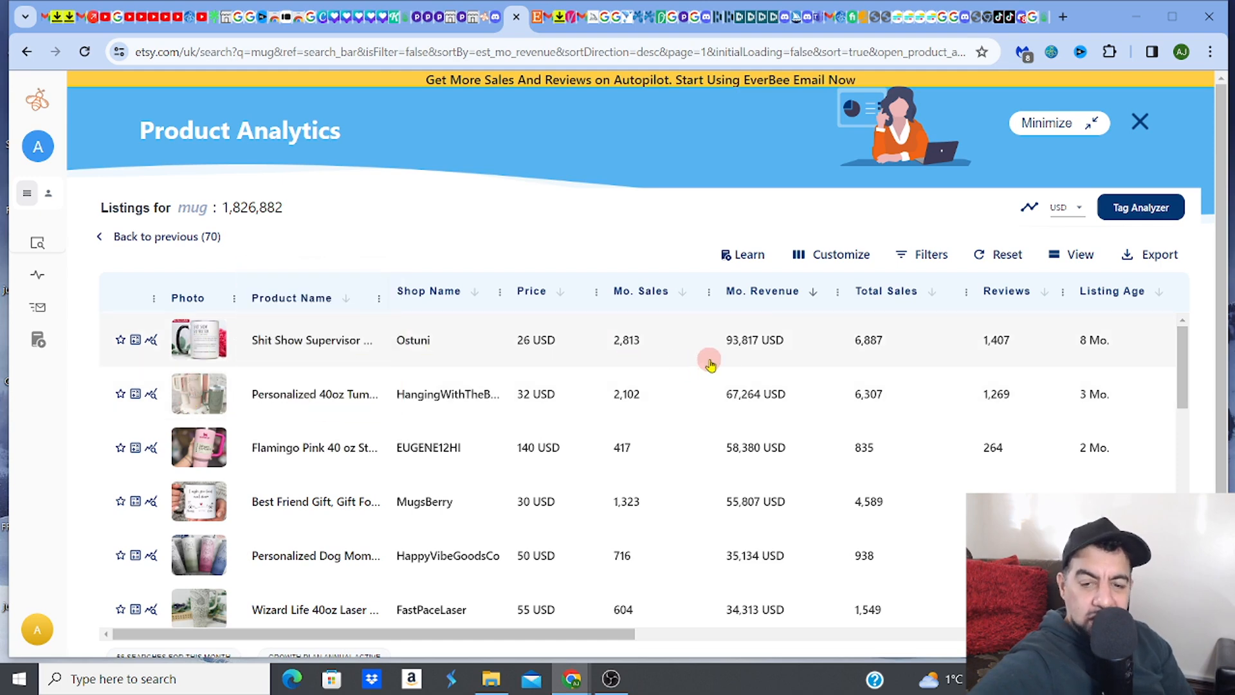
pyautogui.moveTo(730, 359)
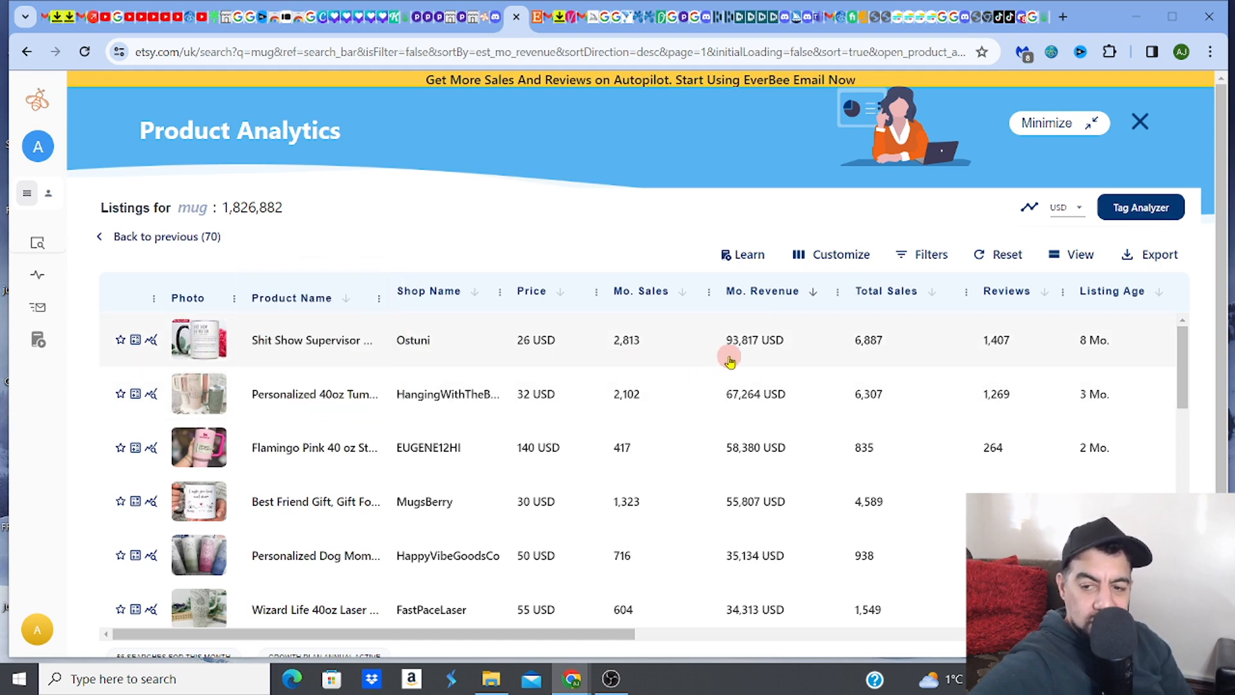
pyautogui.moveTo(196, 448)
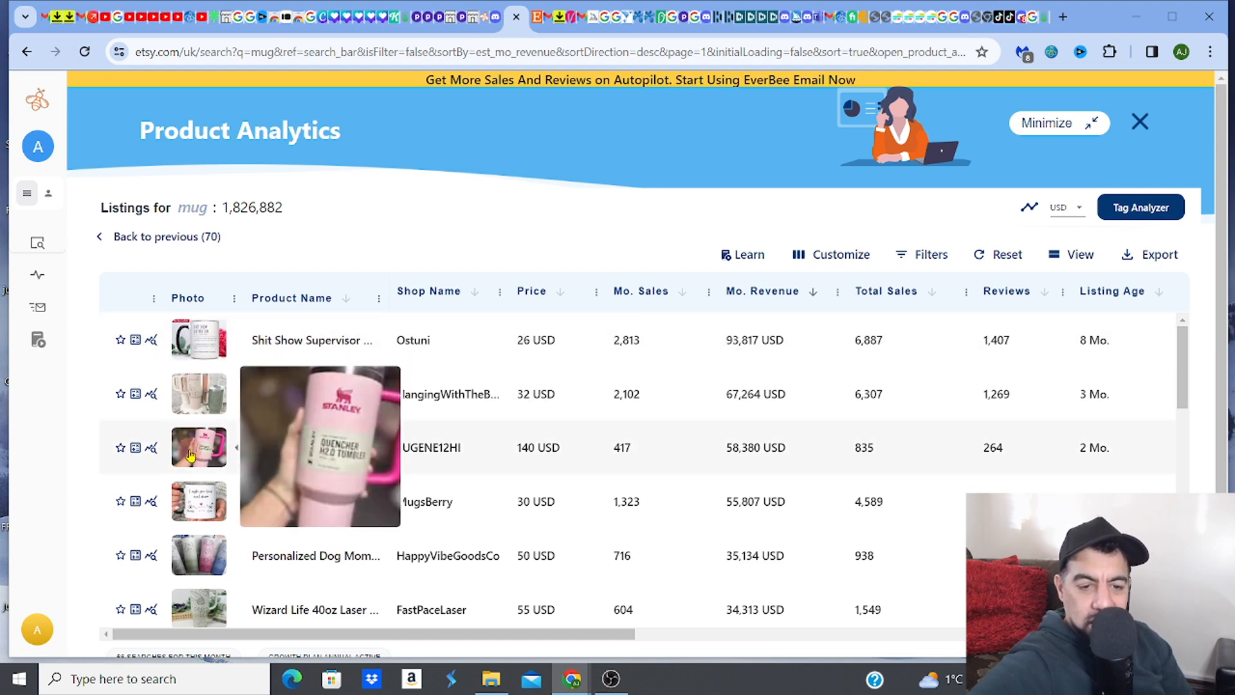
pyautogui.moveTo(398, 444)
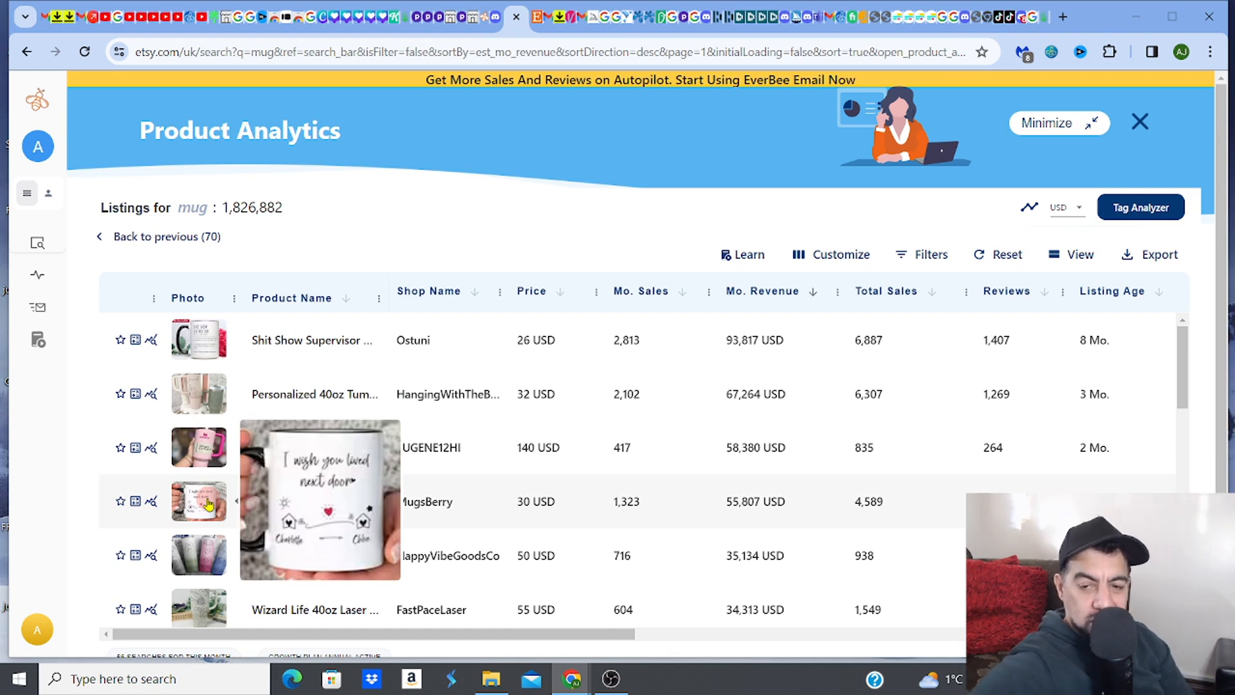
# - Check the MugsBerry 'I wish you lived next door' mug's sales, then view its Etsy listing
pyautogui.click(199, 501)
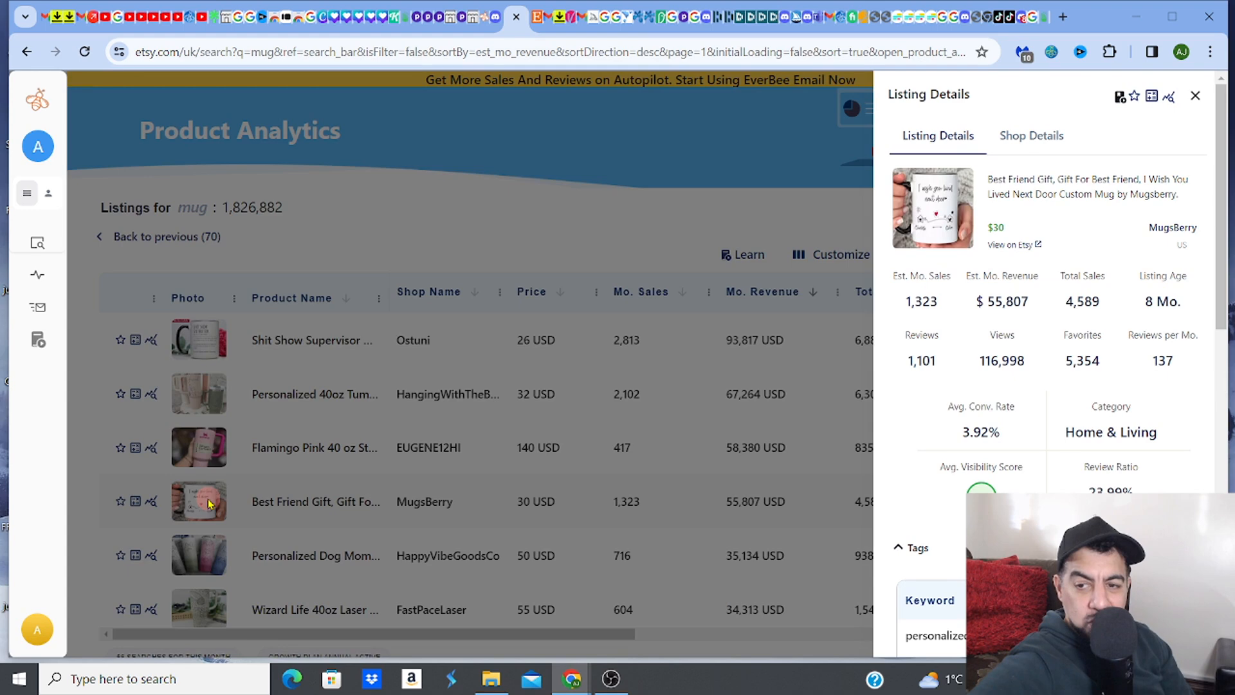
pyautogui.moveTo(1045, 184)
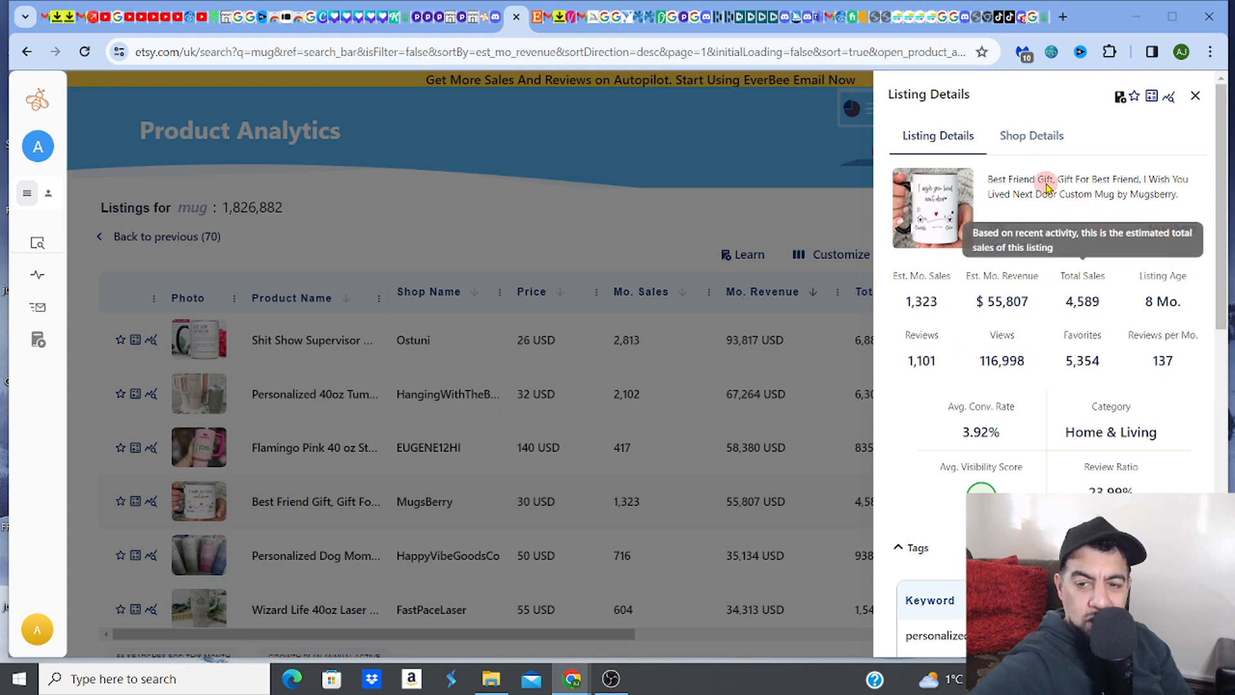
pyautogui.moveTo(1017, 249)
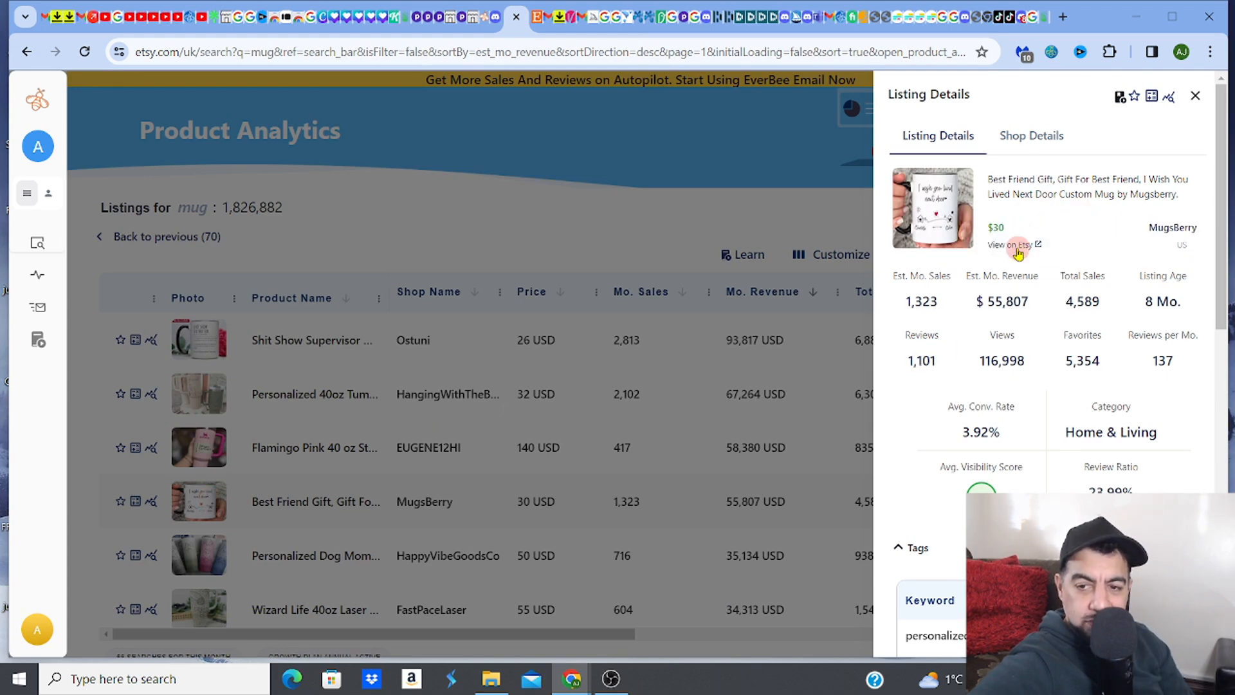
pyautogui.click(1011, 245)
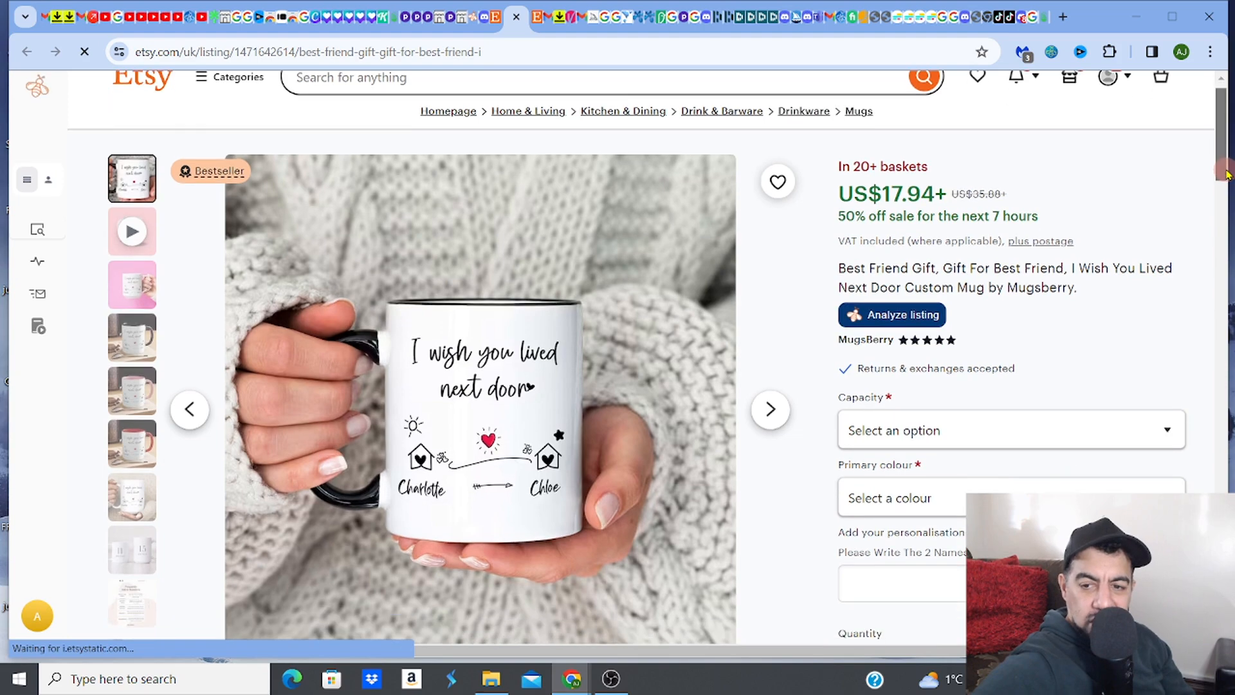
# - Review the MugsBerry listing page, then close it to return to EverBee analytics
pyautogui.scroll(-3)
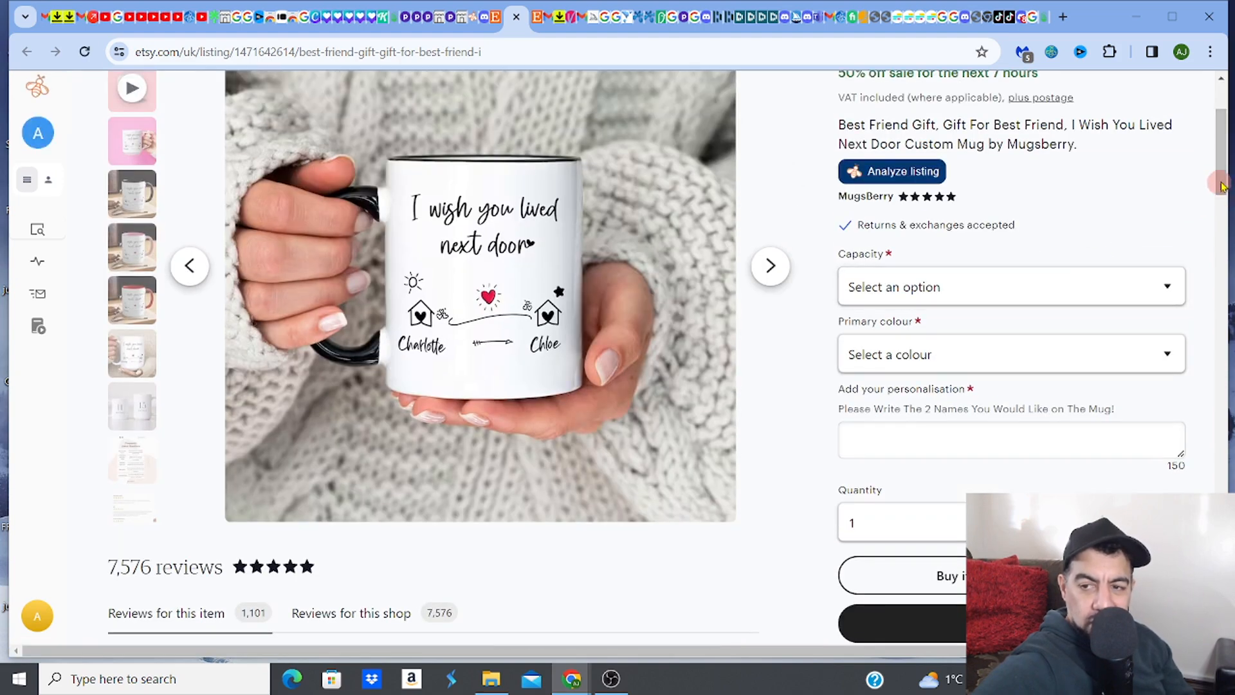
pyautogui.scroll(-3)
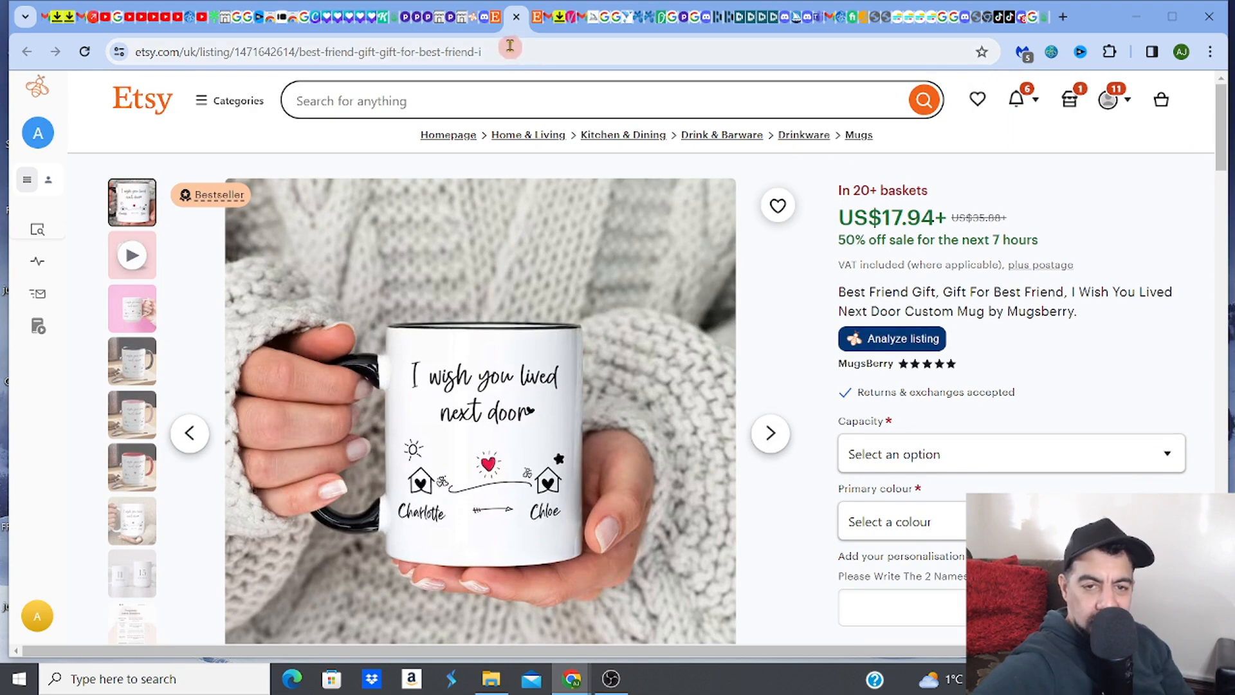
pyautogui.click(538, 17)
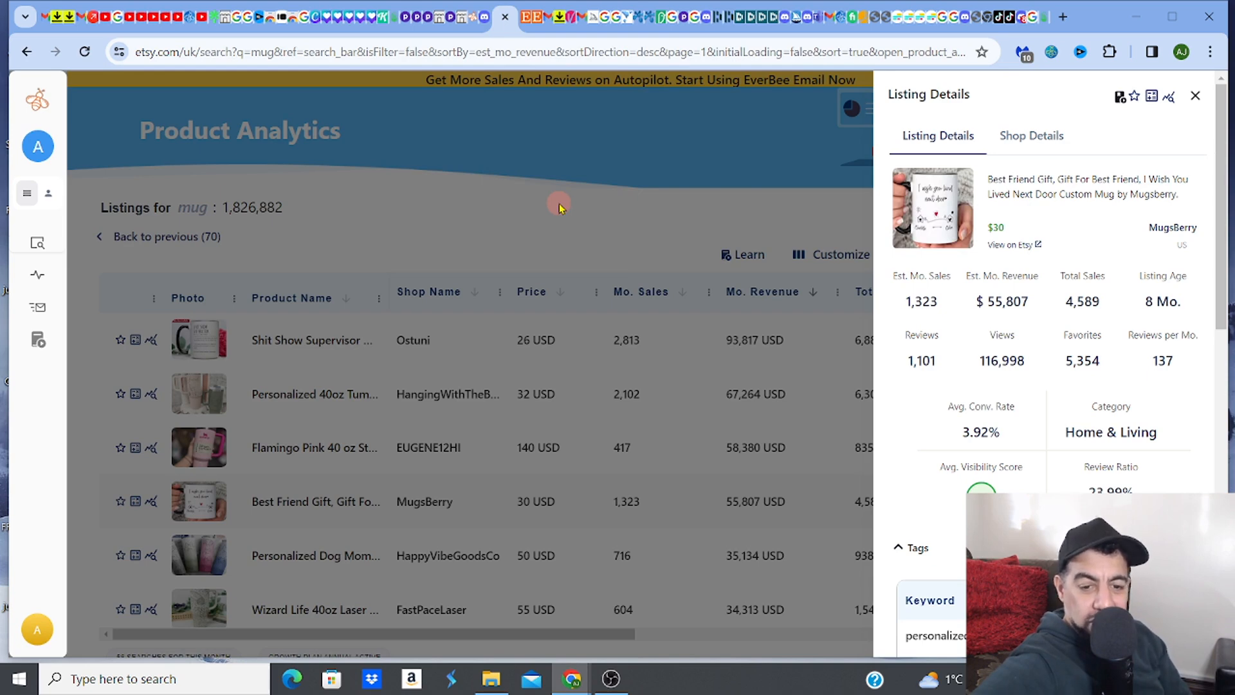
# - Show listing details for ArtsifOfficial's Custom Mug From Photo, with 984 monthly sales
pyautogui.click(1195, 96)
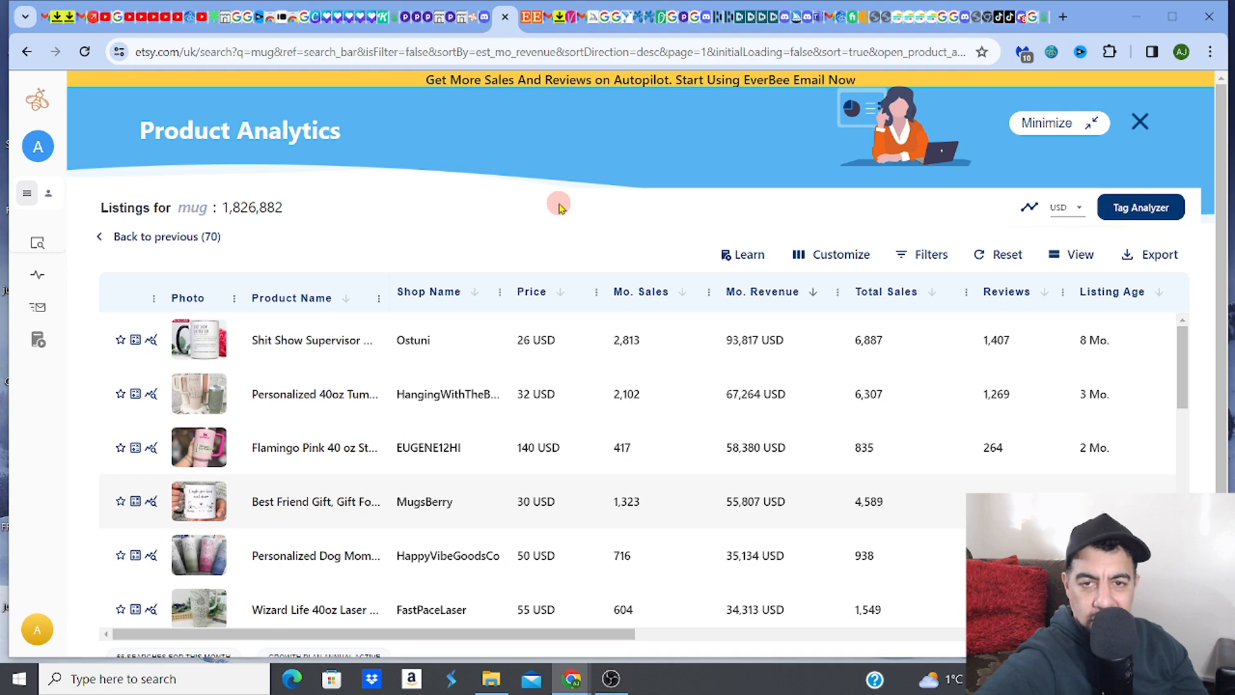
pyautogui.moveTo(208, 608)
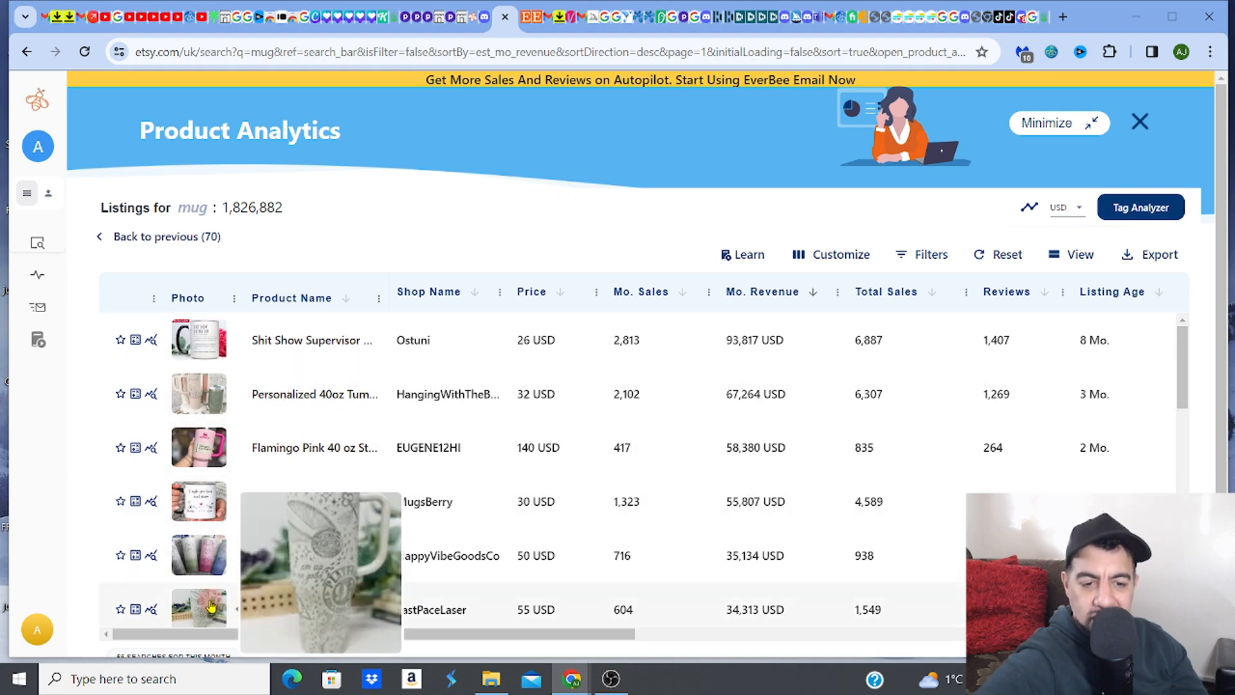
pyautogui.moveTo(1183, 330)
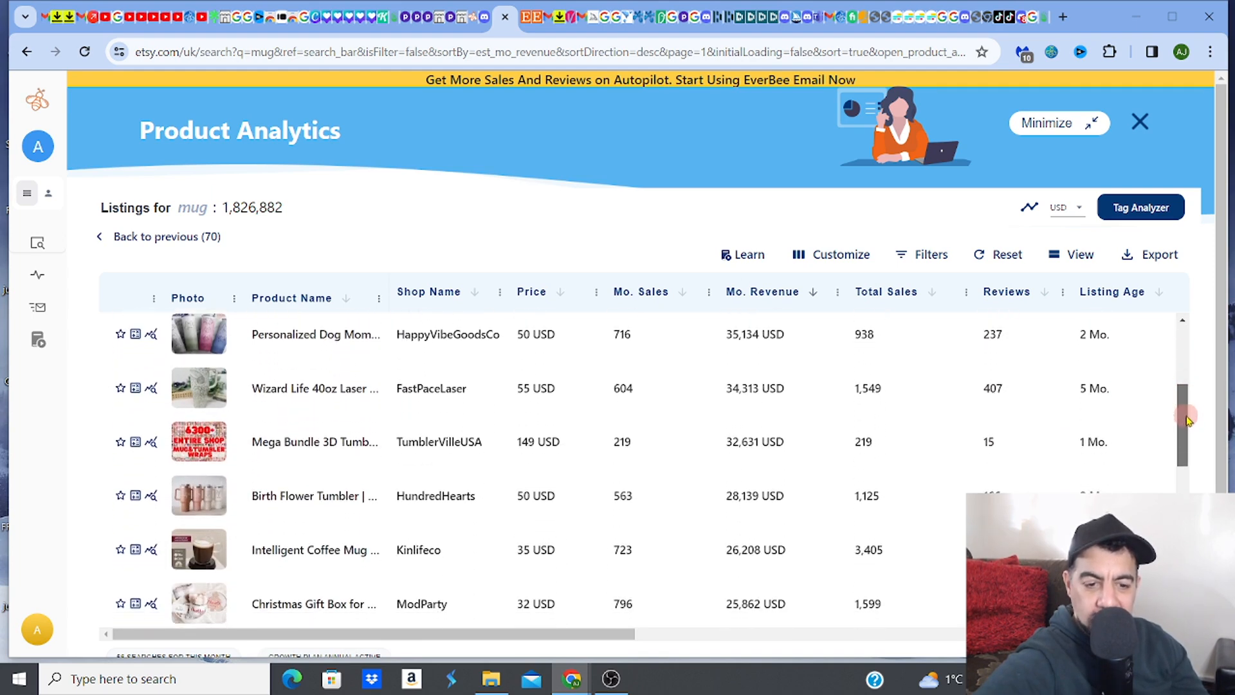
pyautogui.scroll(-3)
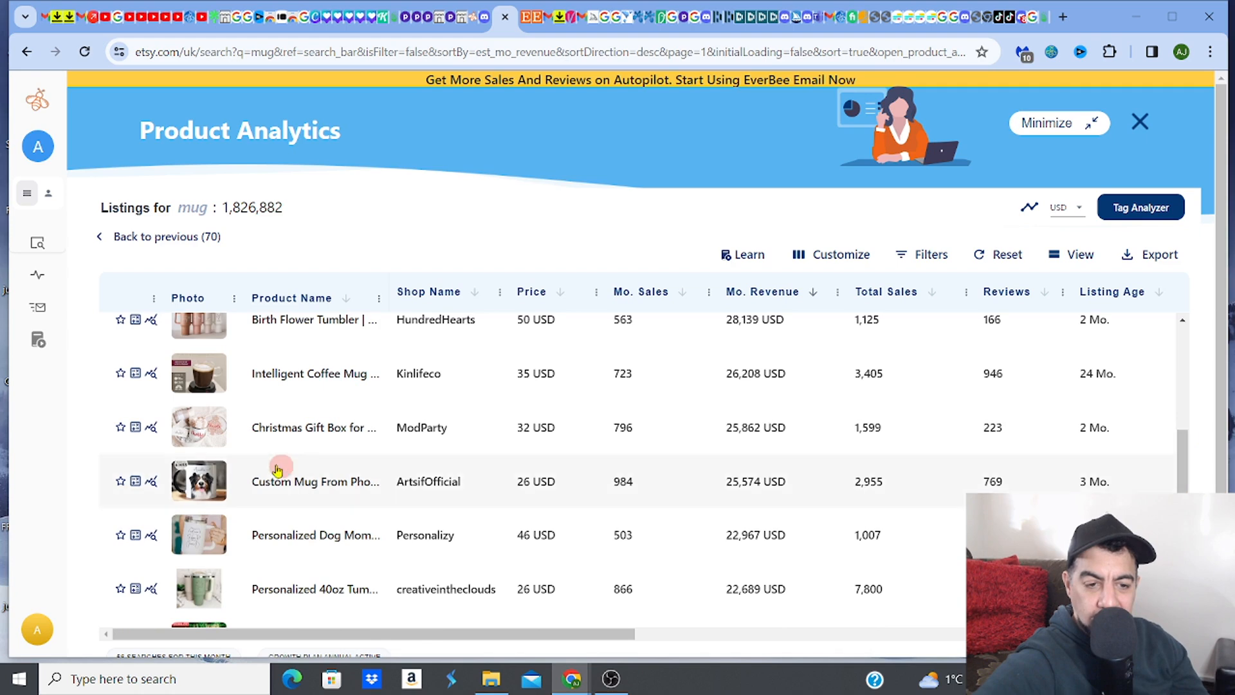
pyautogui.moveTo(200, 481)
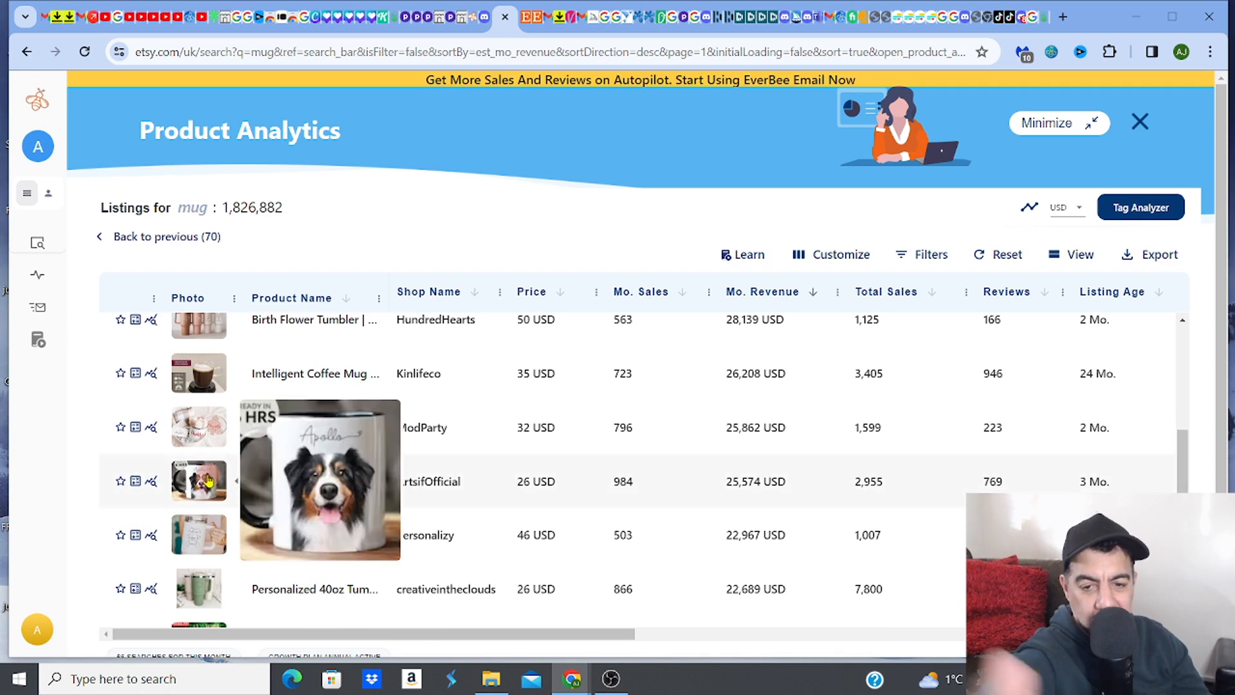
pyautogui.click(199, 481)
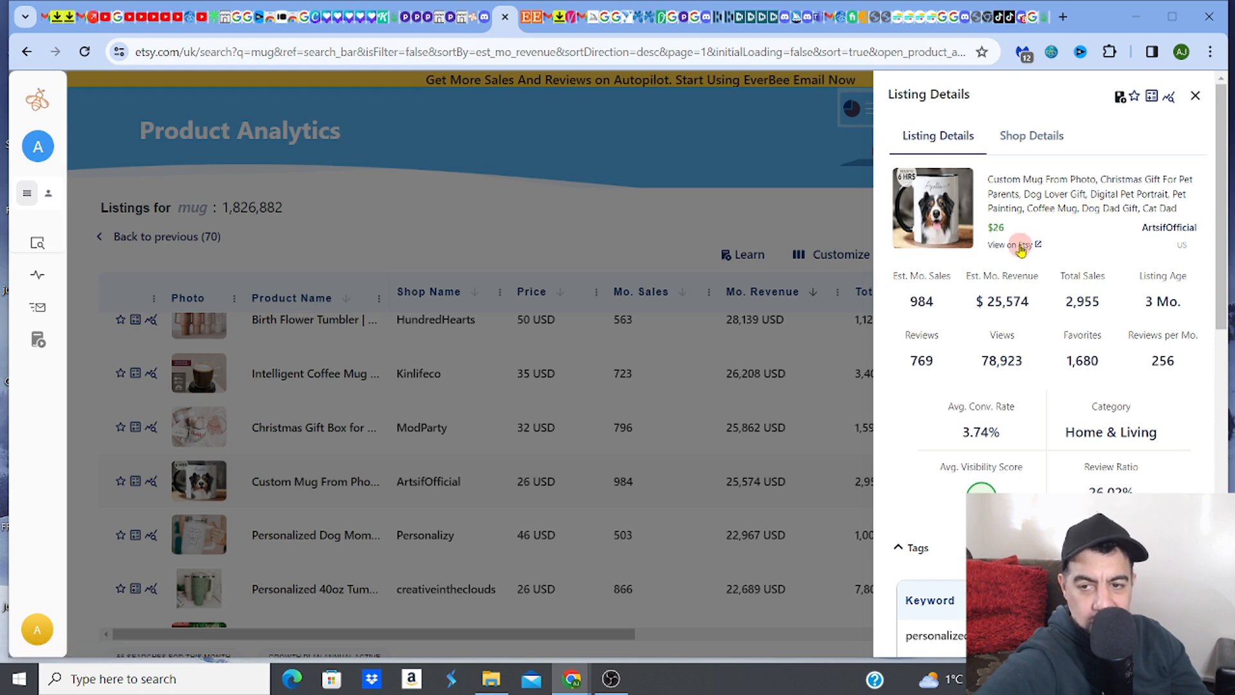
pyautogui.click(1011, 244)
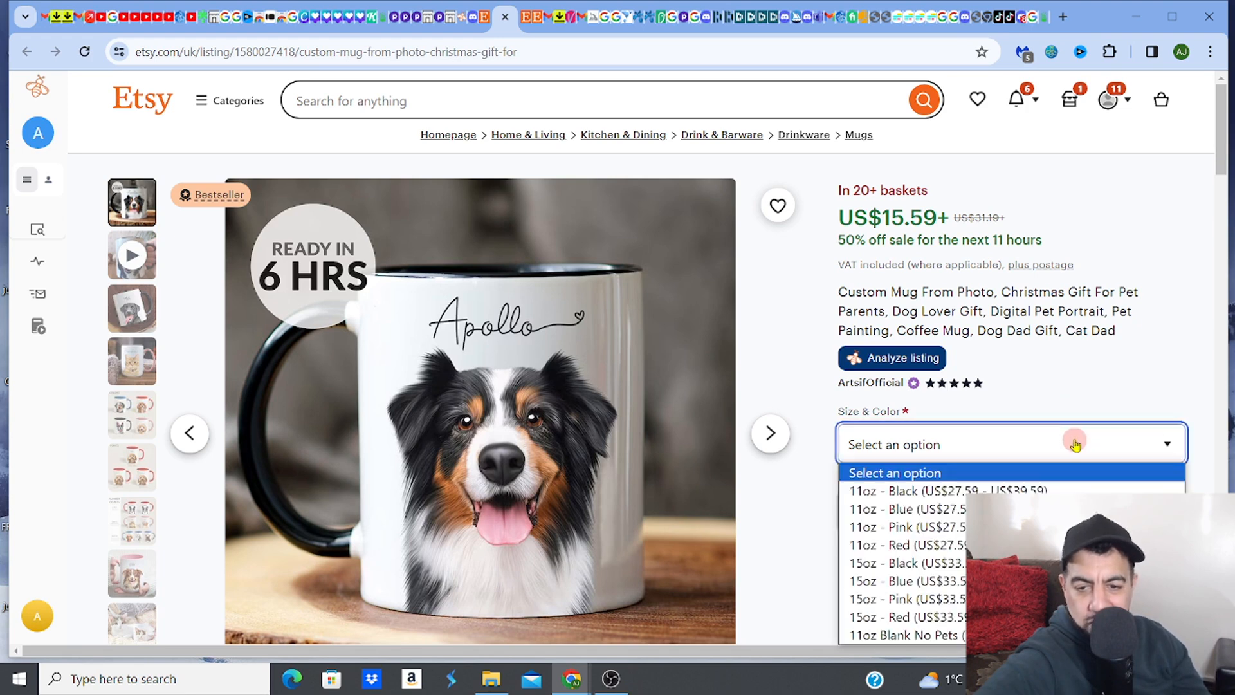
pyautogui.moveTo(905, 581)
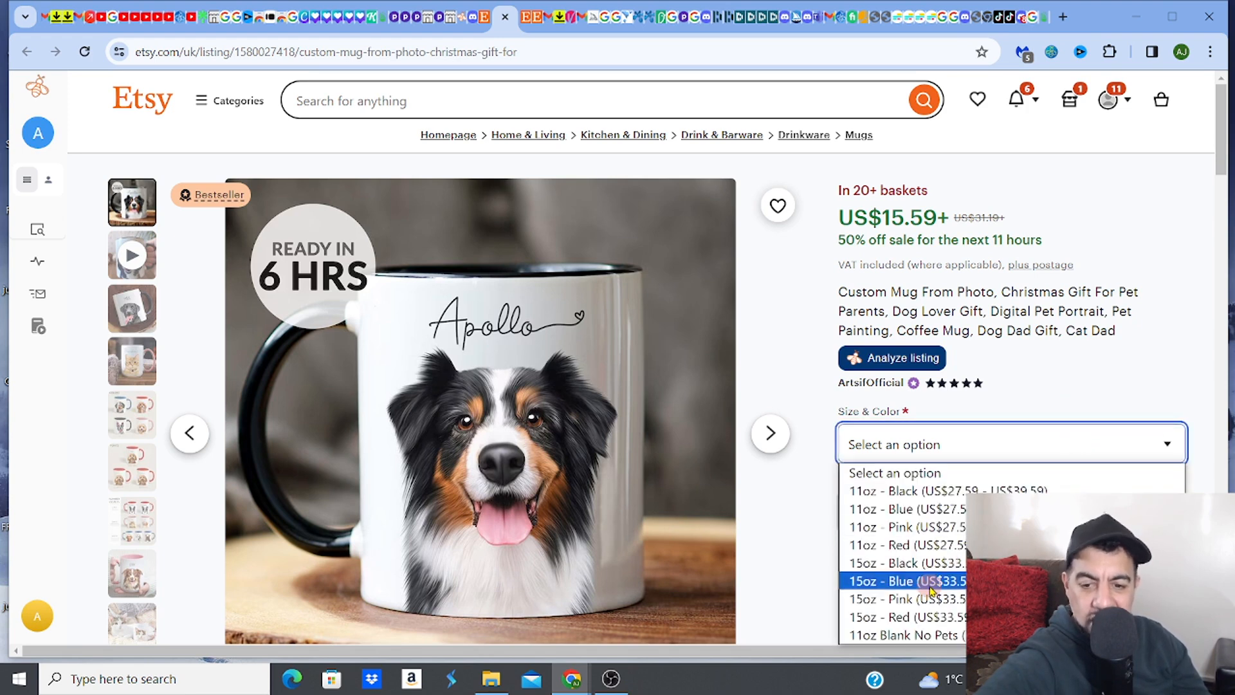
pyautogui.moveTo(878, 608)
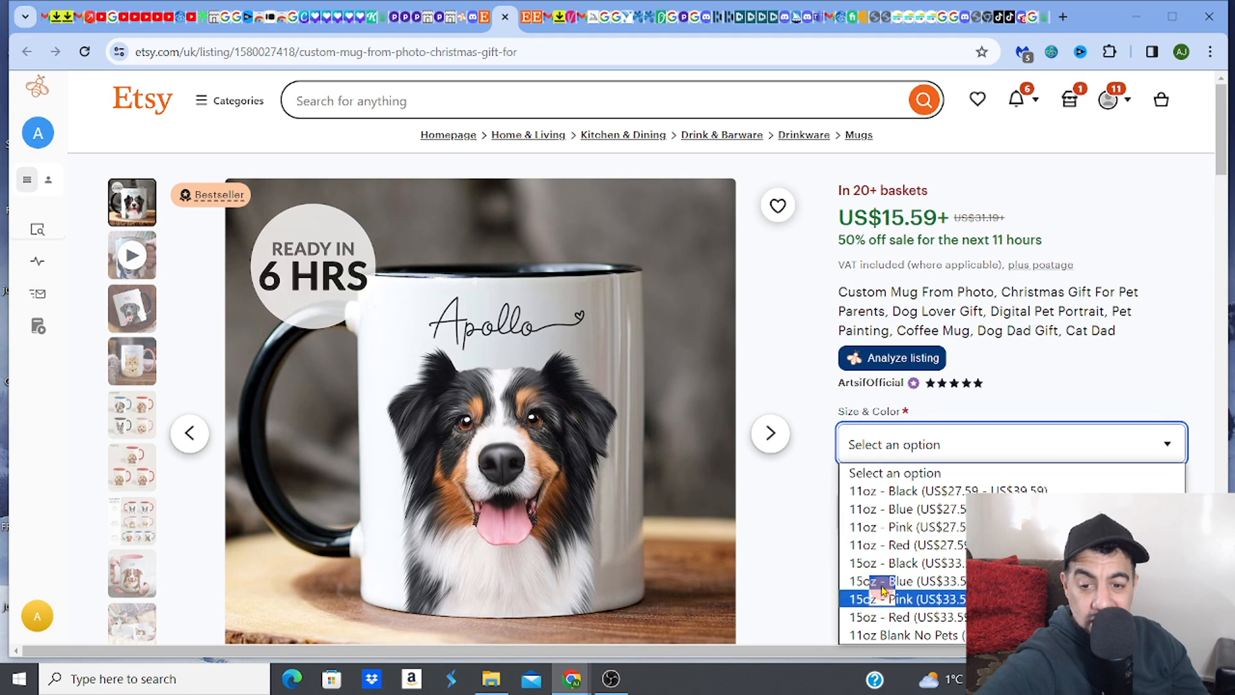
pyautogui.moveTo(953, 491)
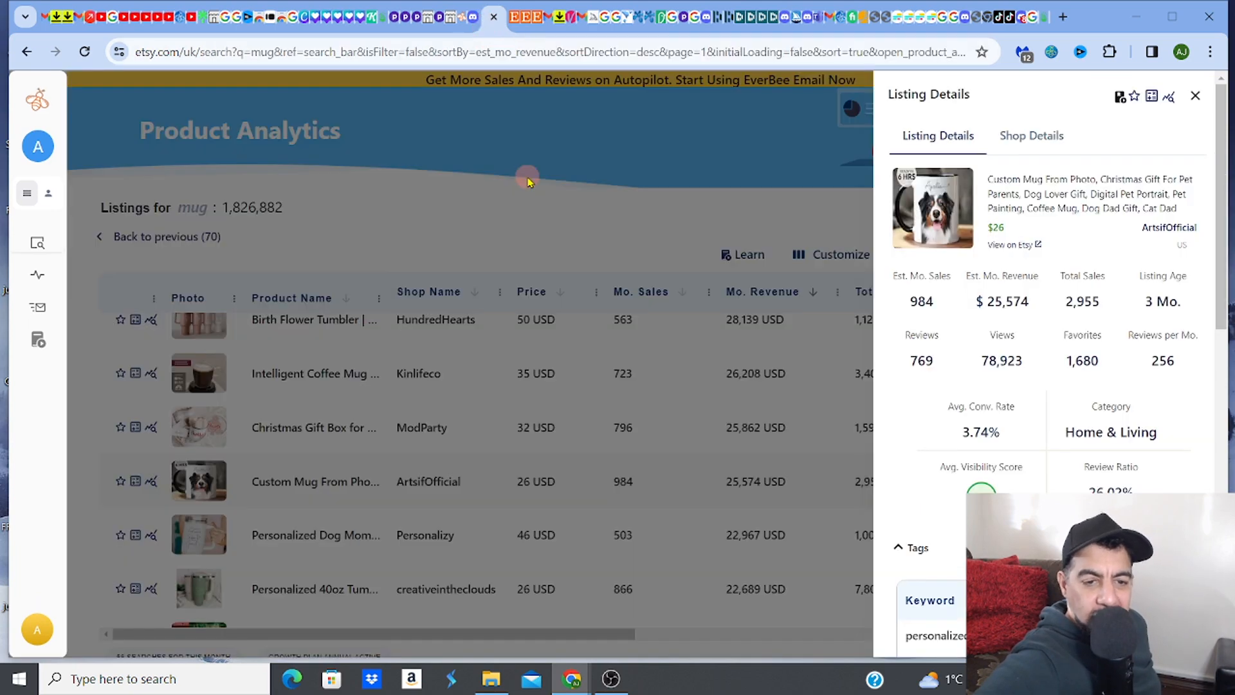
# - Close the pet mug details, scroll to lower-revenue listings, and reveal the column filters
pyautogui.click(1195, 95)
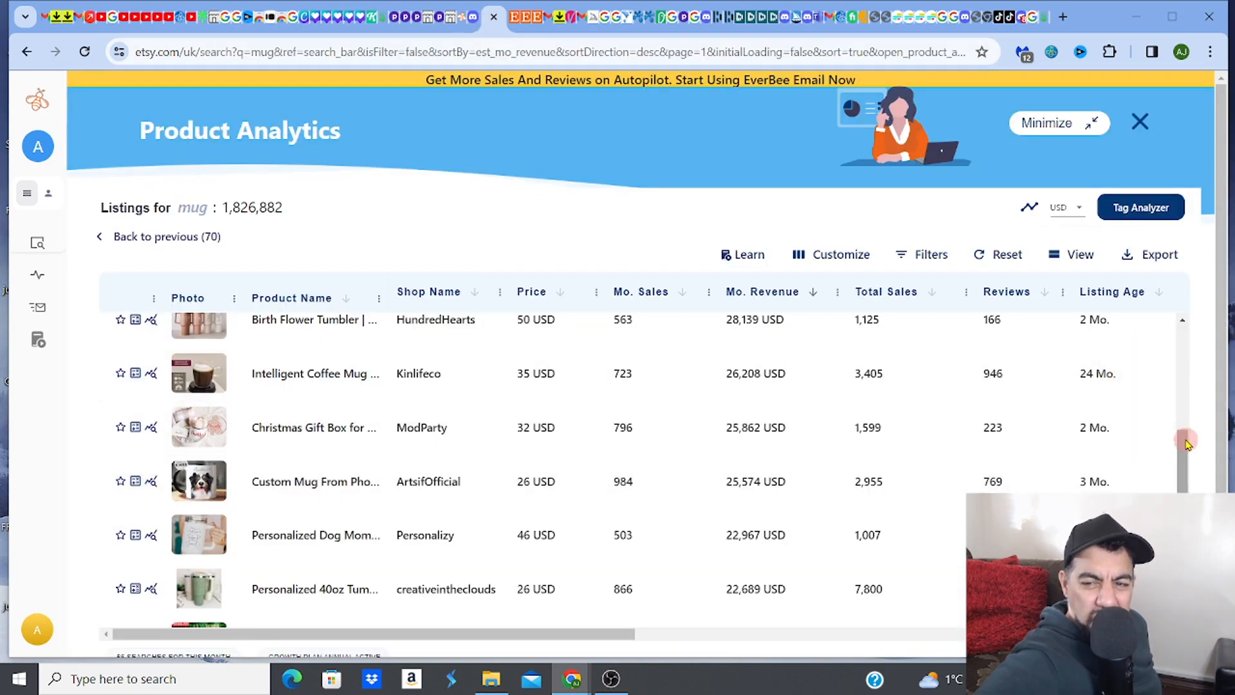
pyautogui.scroll(-3)
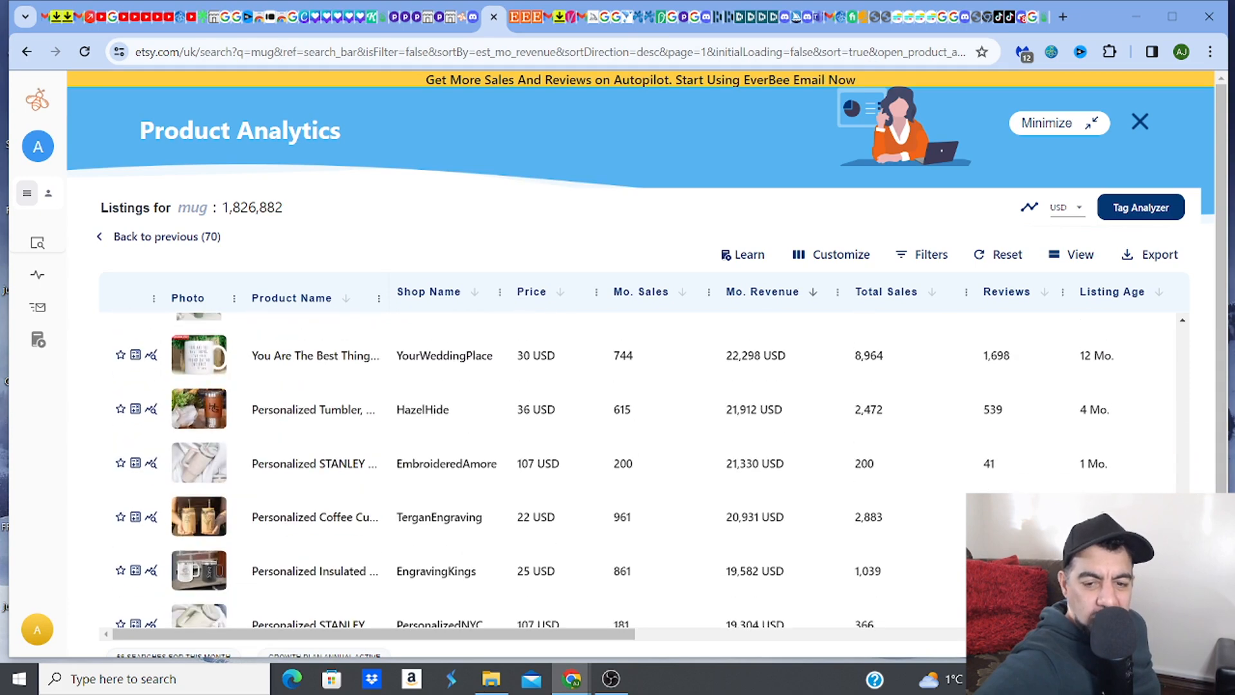
pyautogui.scroll(-3)
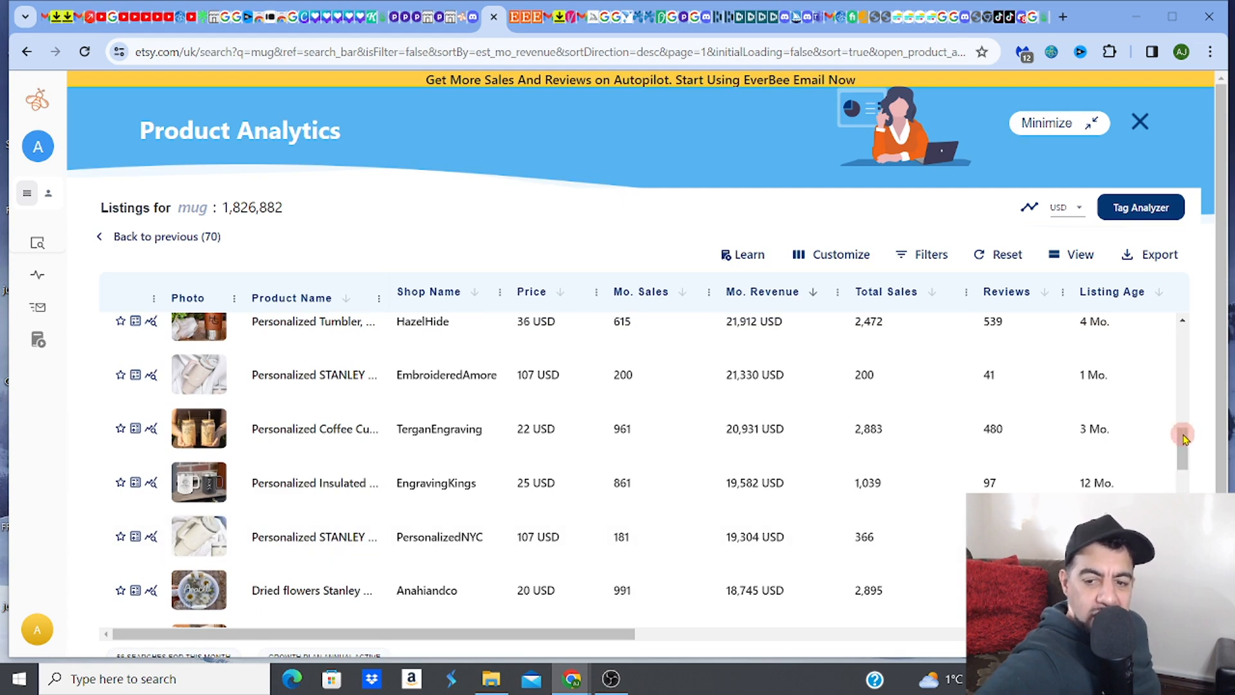
pyautogui.scroll(-3)
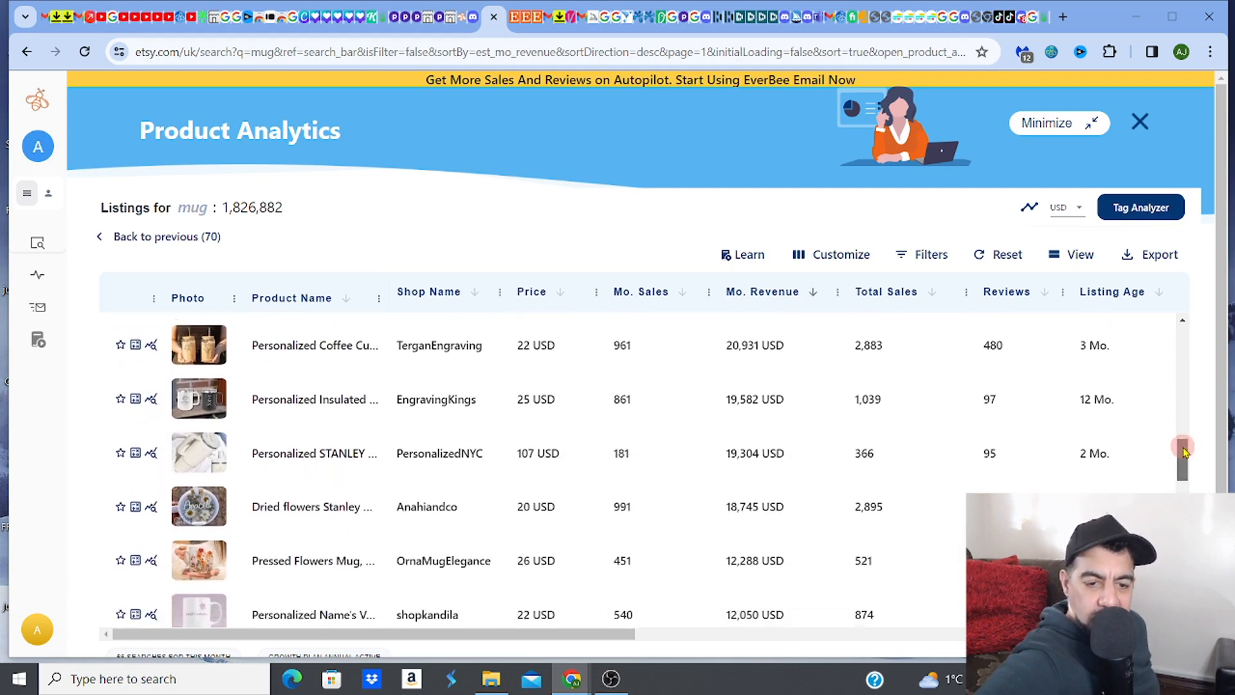
pyautogui.scroll(-3)
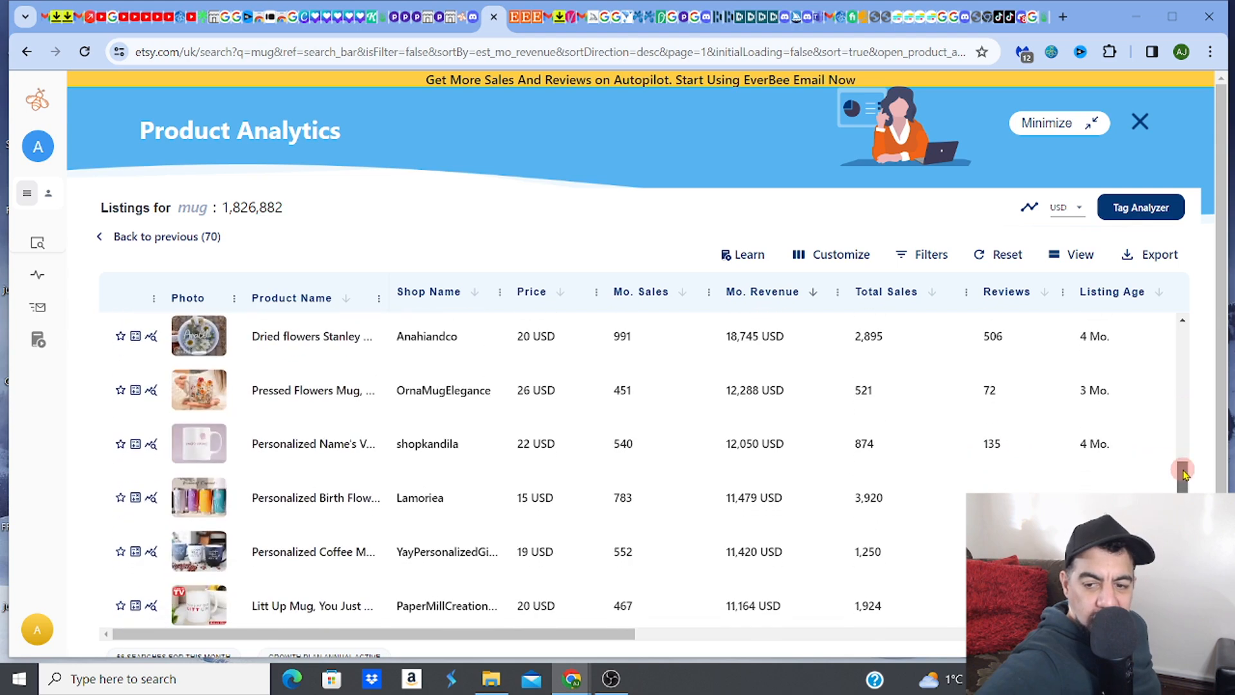
pyautogui.scroll(-3)
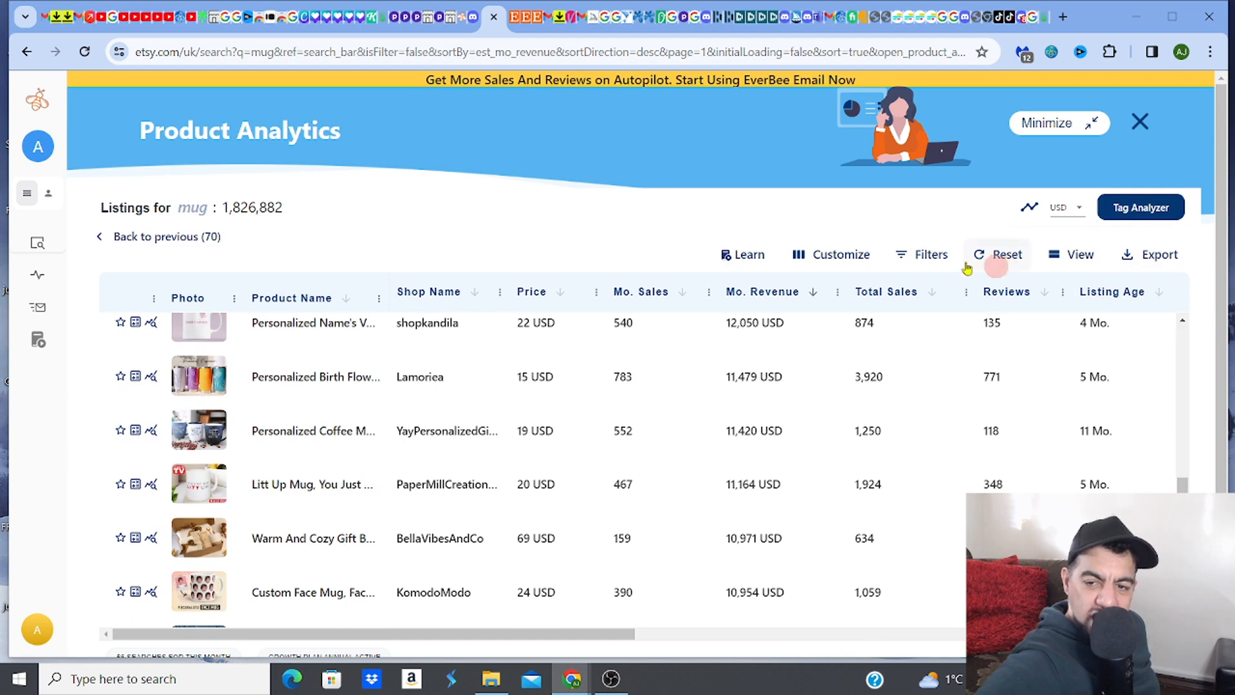
pyautogui.click(920, 255)
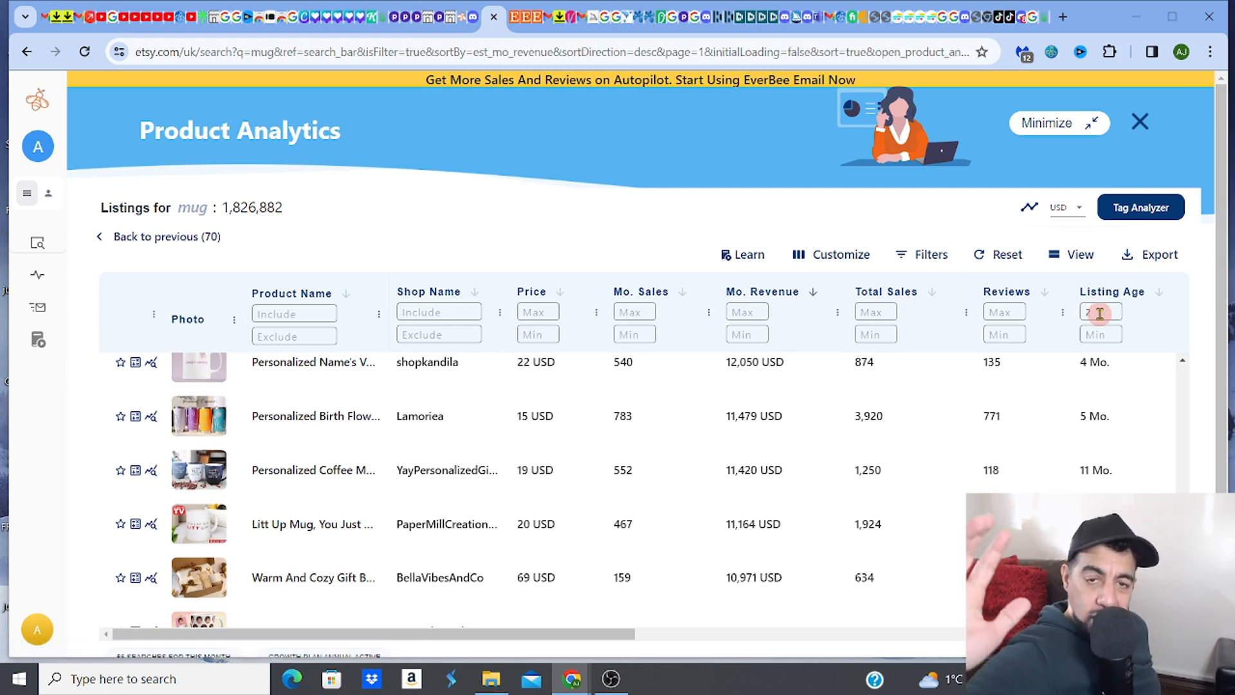
# - Filter mug listings to a 2-month maximum listing age and scroll the revenue-sorted results
pyautogui.write('2')
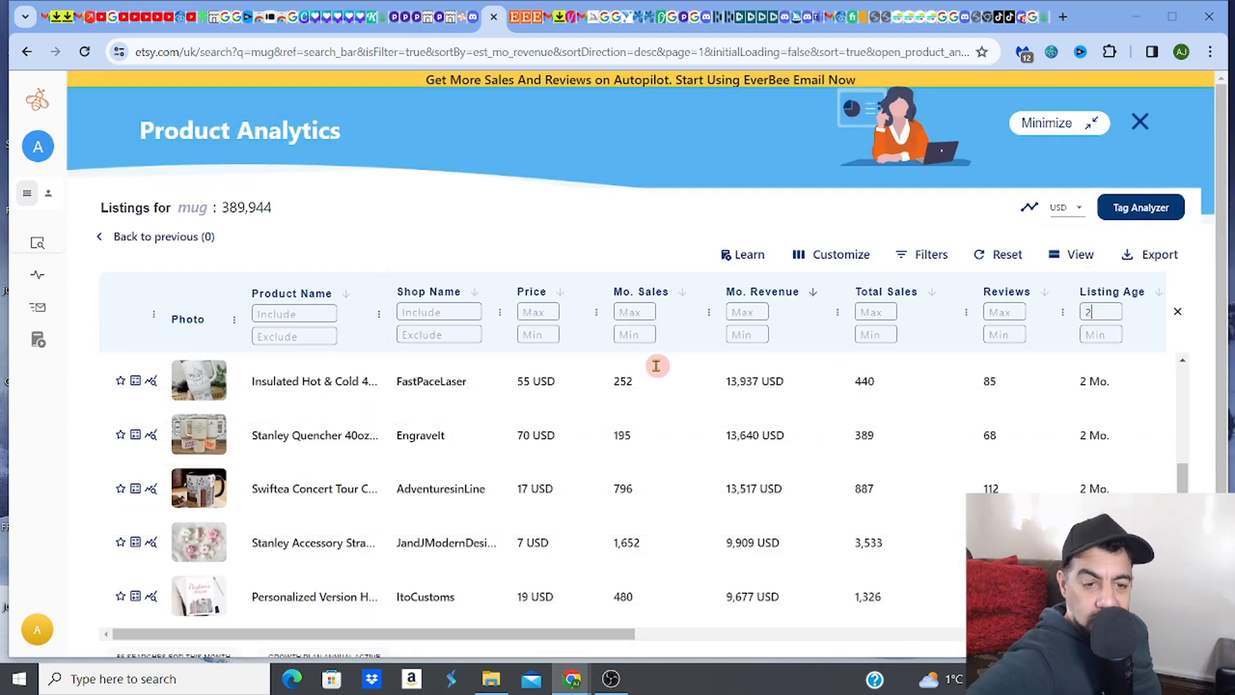
pyautogui.moveTo(204, 499)
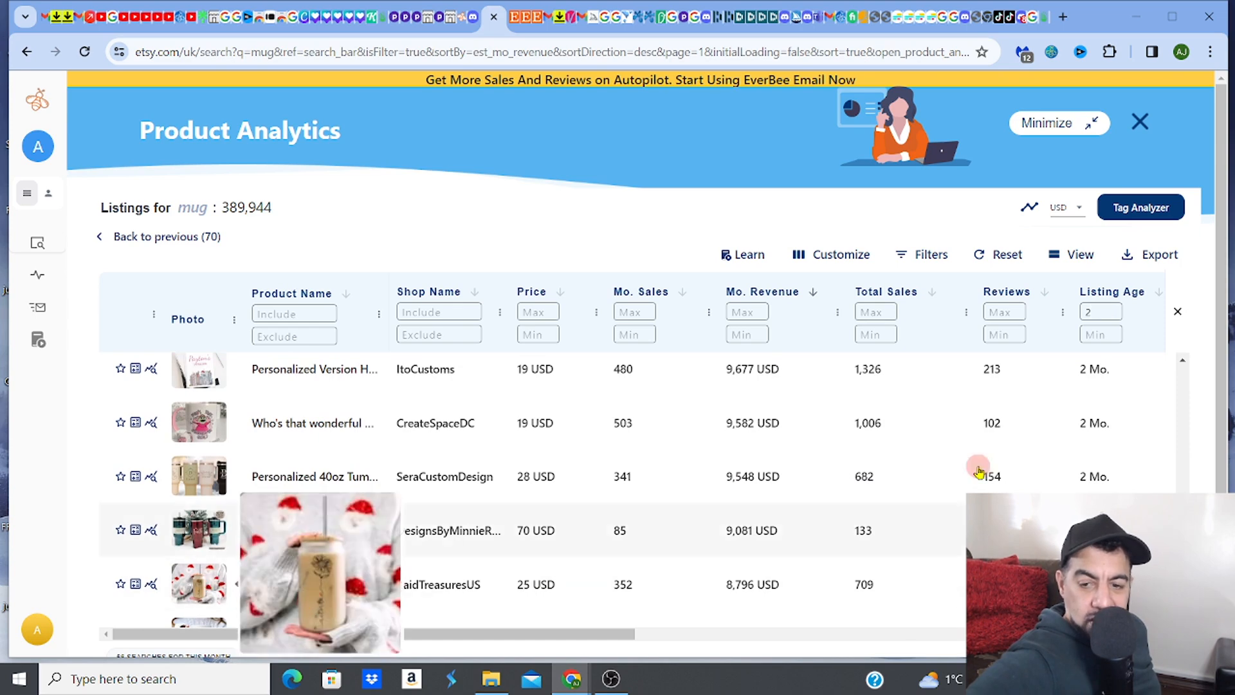
pyautogui.scroll(-3)
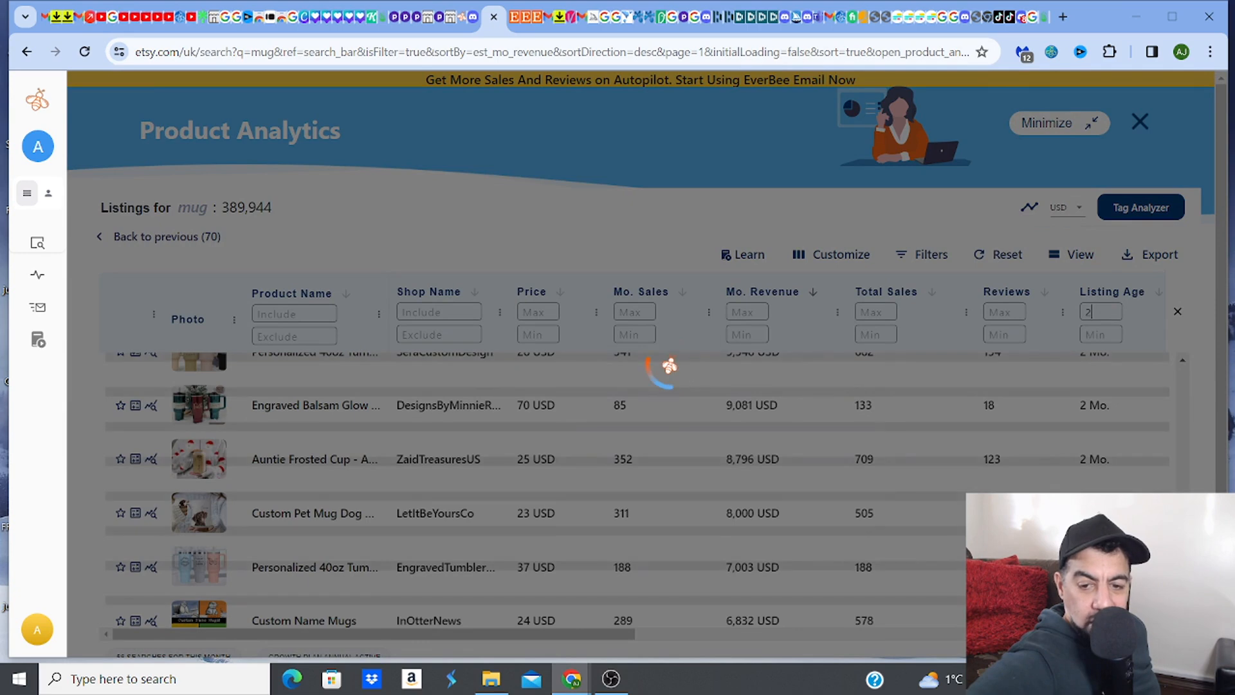
pyautogui.moveTo(198, 513)
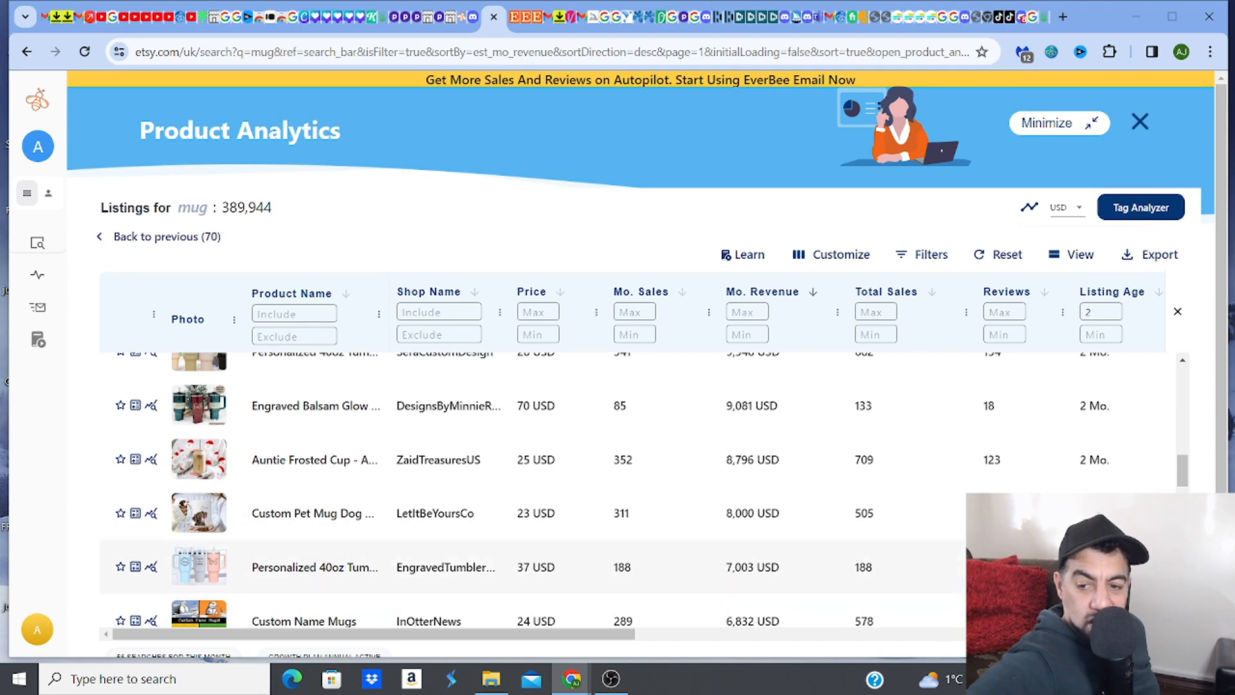
pyautogui.scroll(-3)
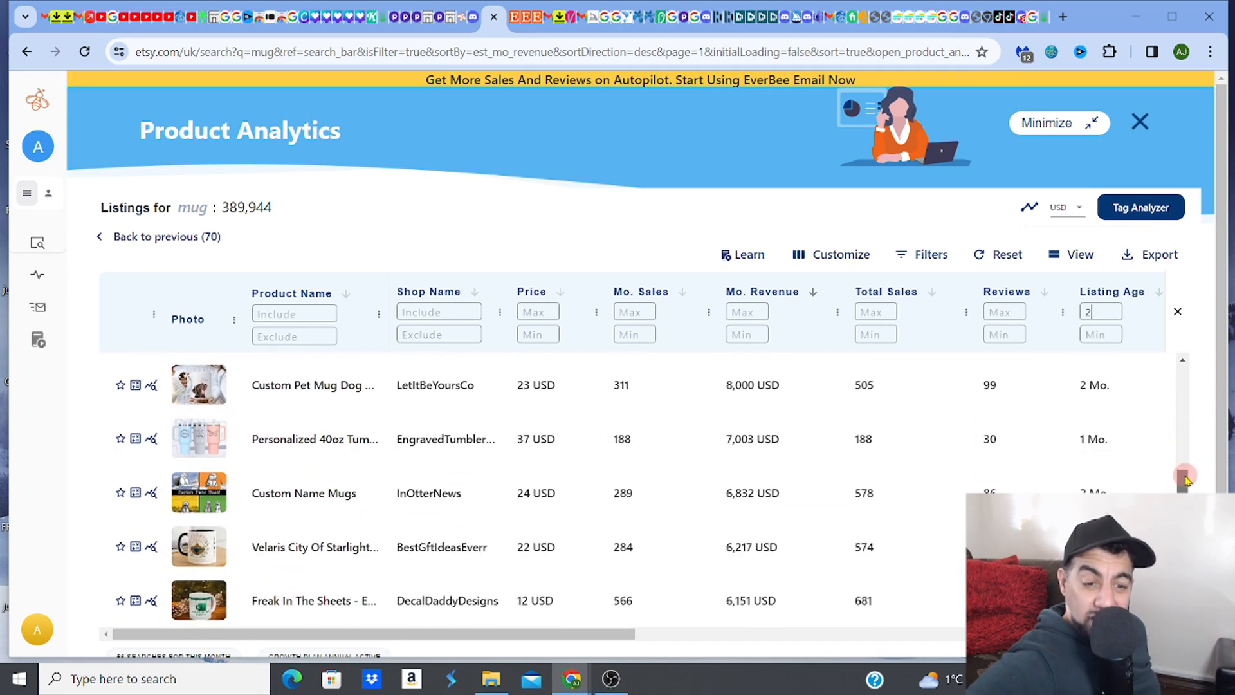
pyautogui.scroll(-3)
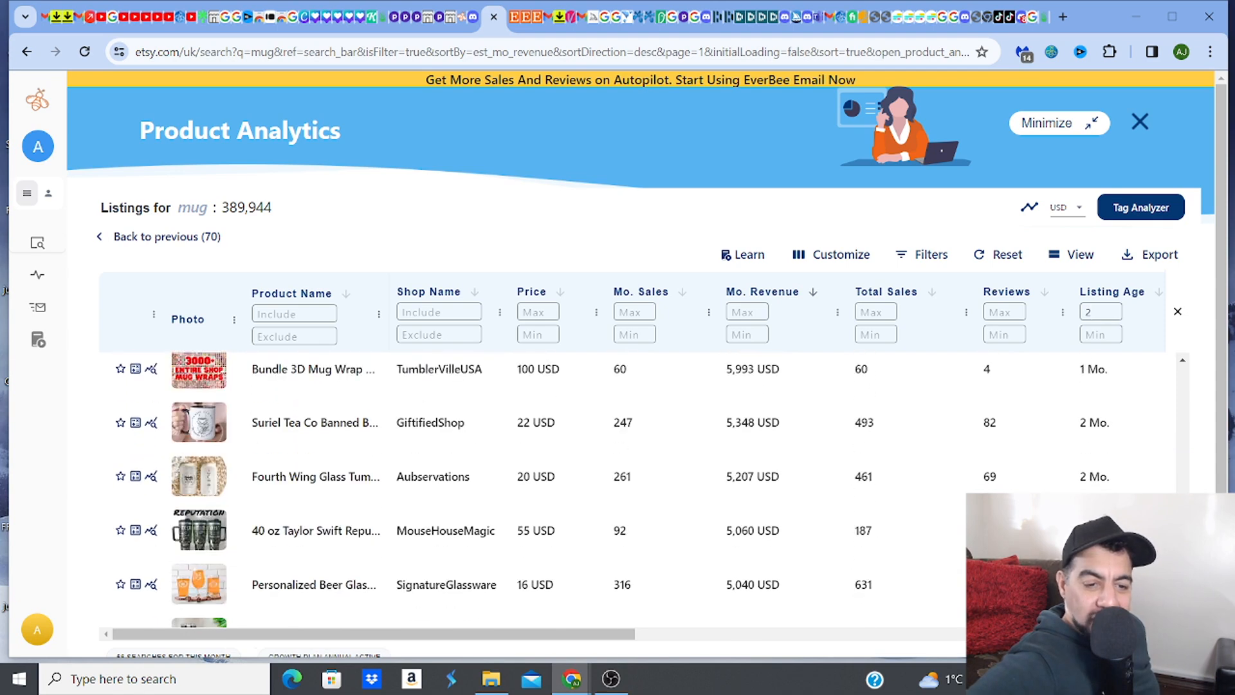
pyautogui.scroll(-3)
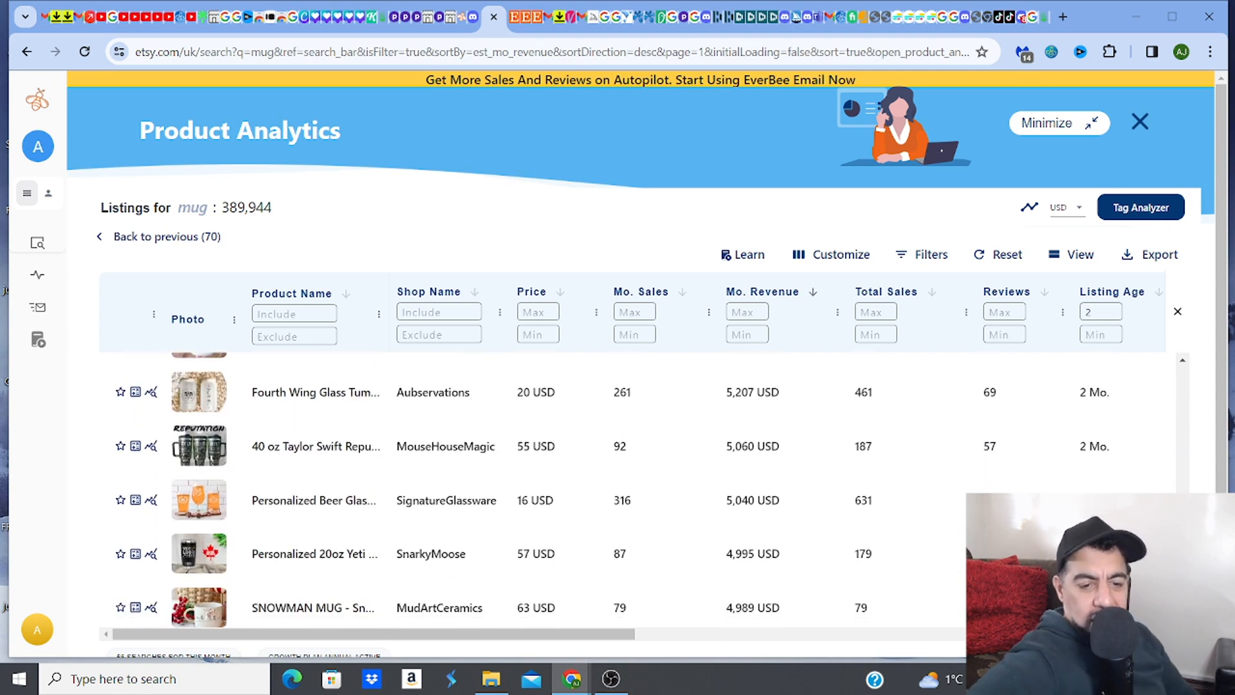
pyautogui.scroll(-3)
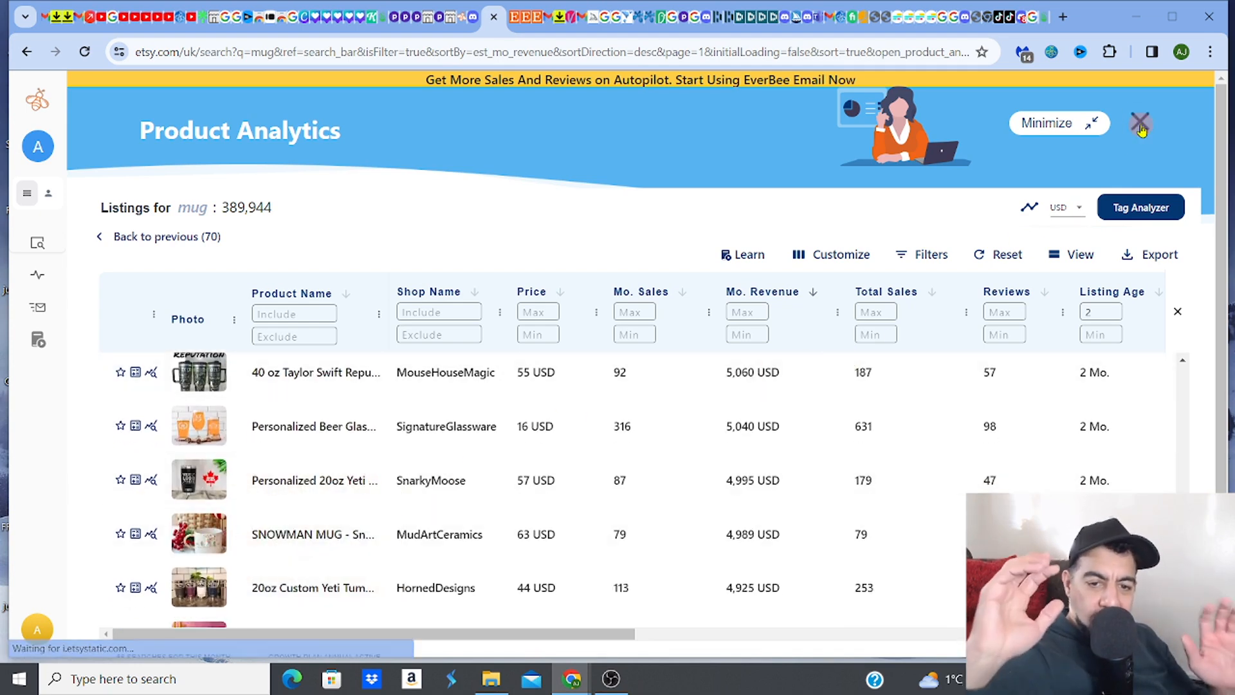
# - Close the EverBee analytics panel and scroll through the Etsy mug results
pyautogui.click(1141, 122)
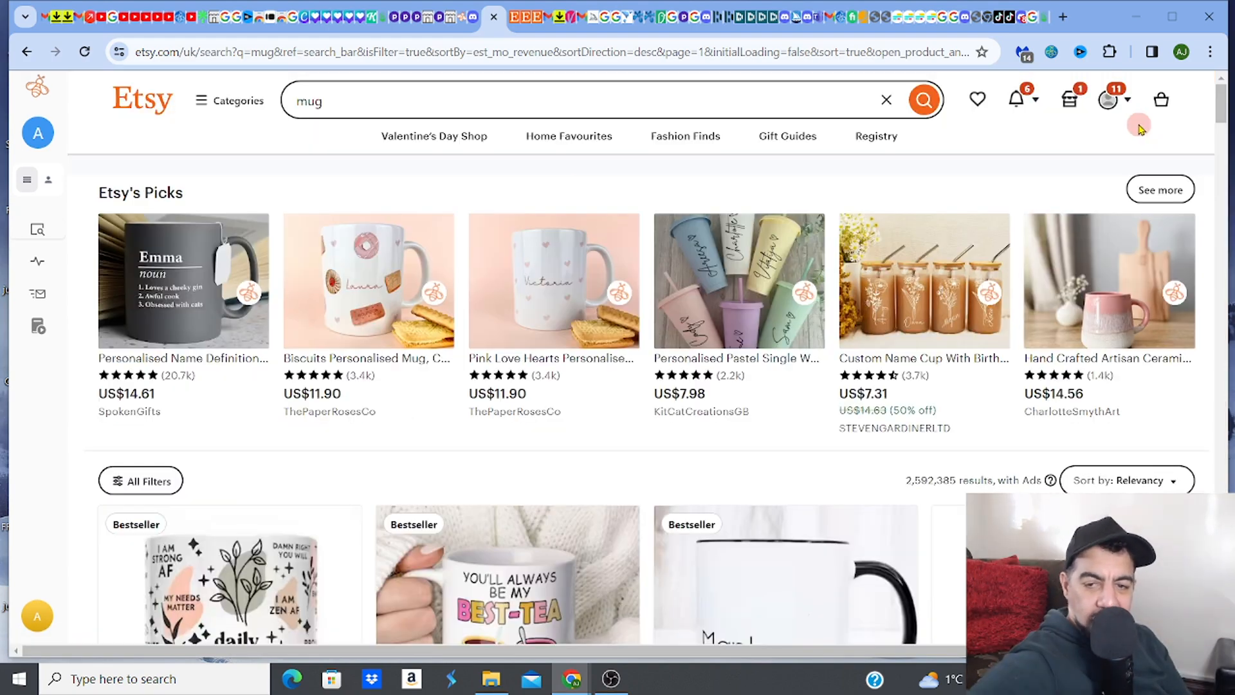
pyautogui.scroll(-3)
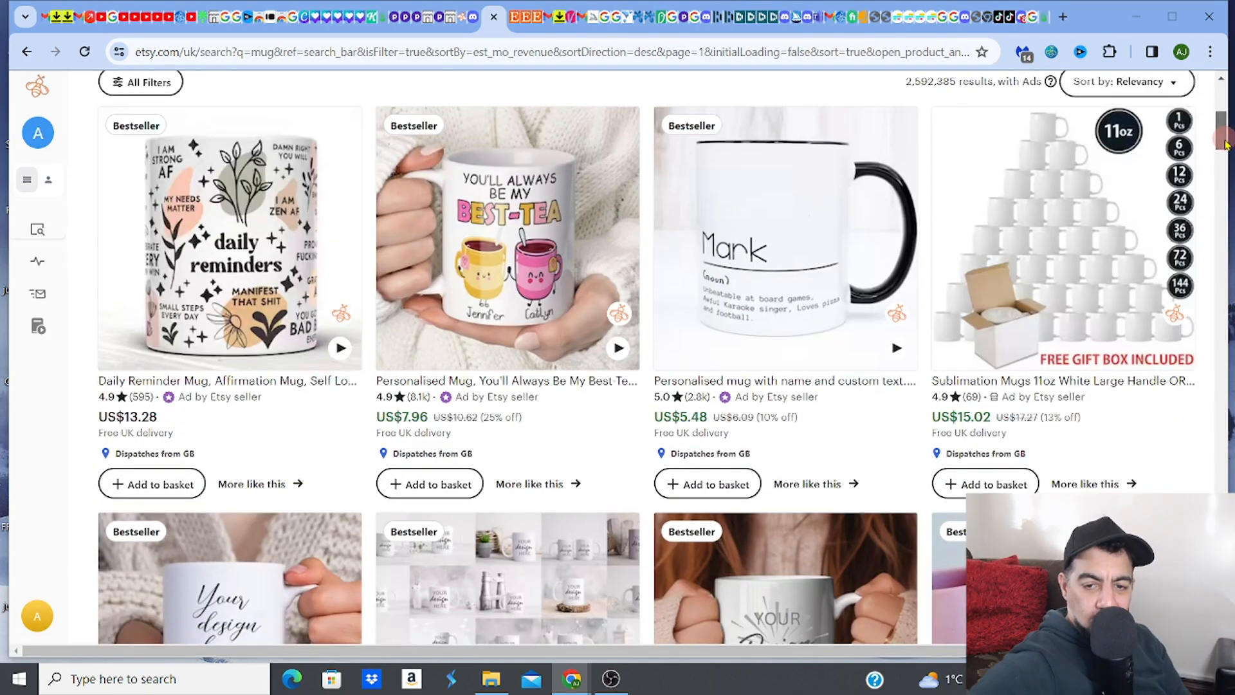
pyautogui.scroll(-3)
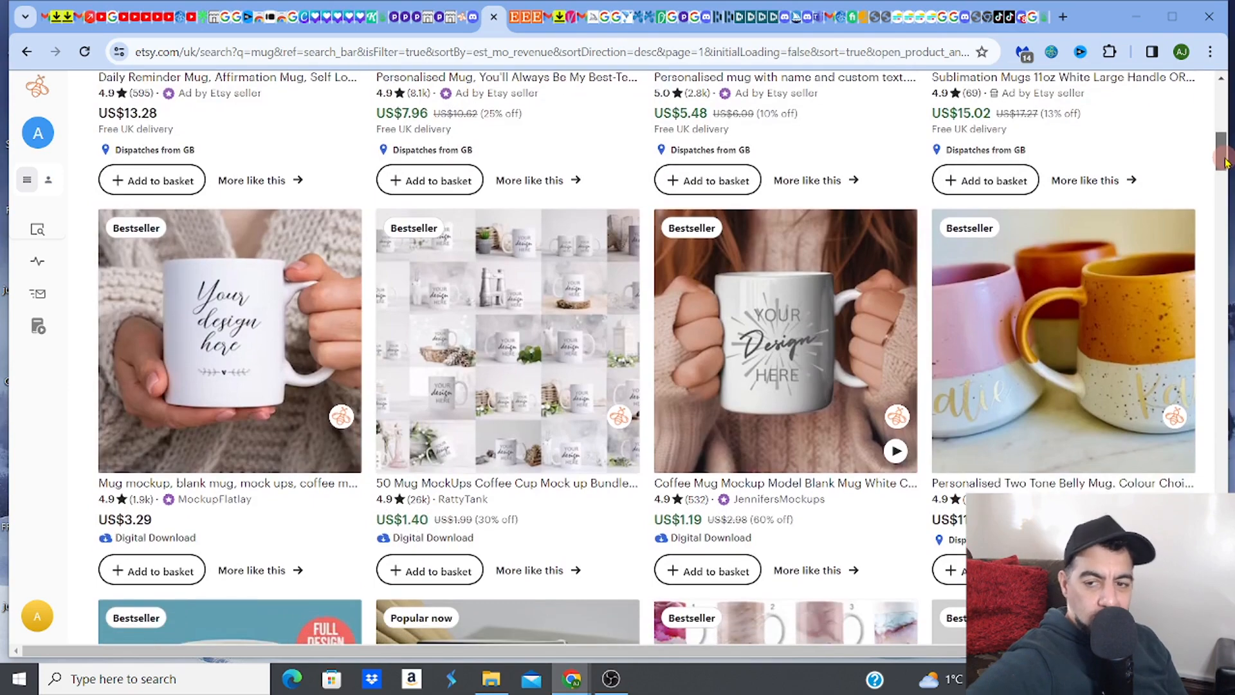
pyautogui.scroll(-3)
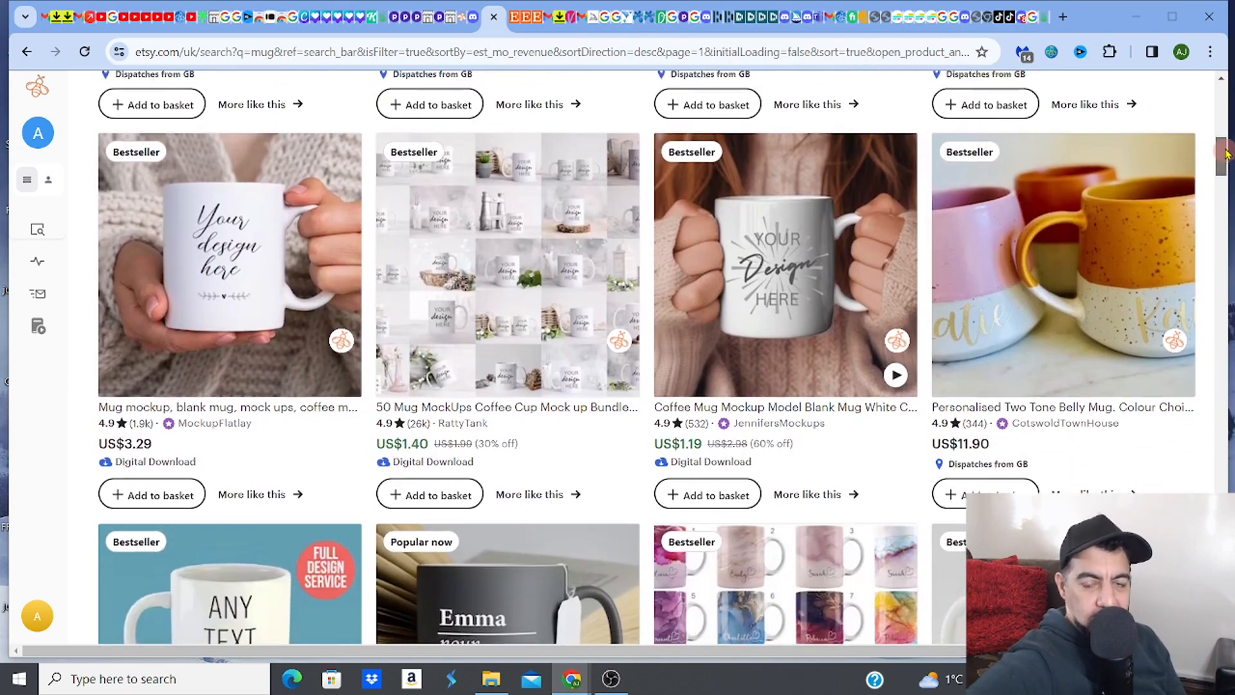
pyautogui.scroll(3)
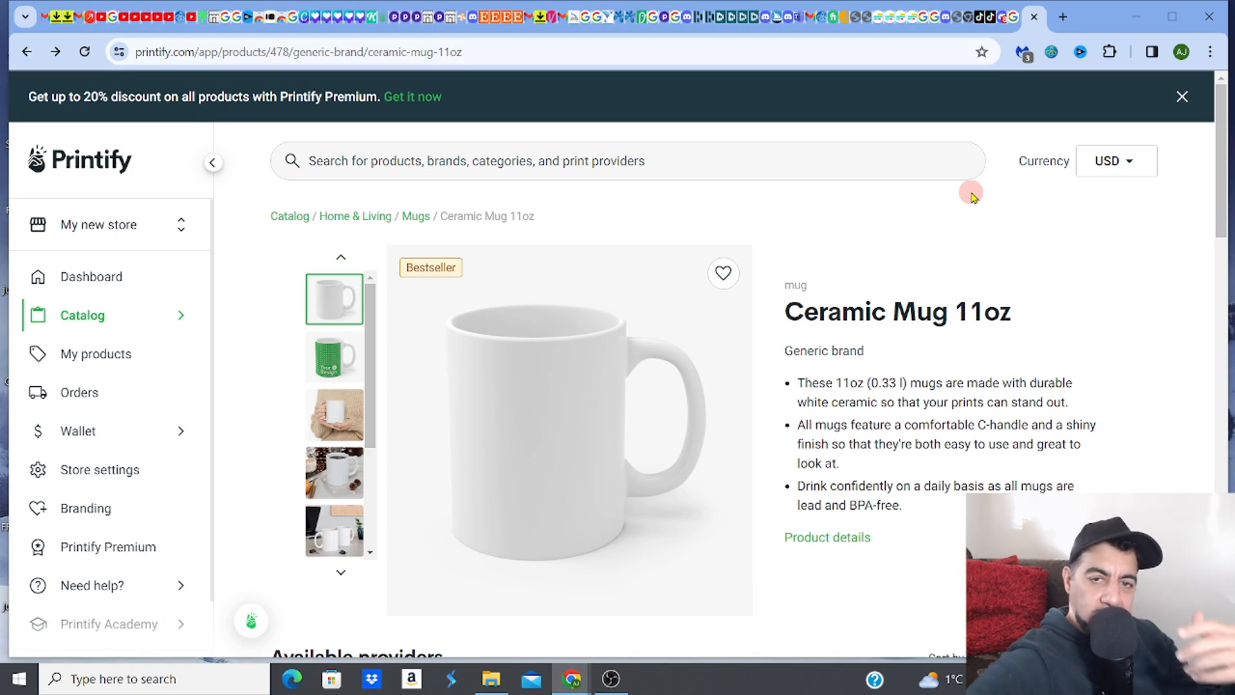
pyautogui.moveTo(573, 10)
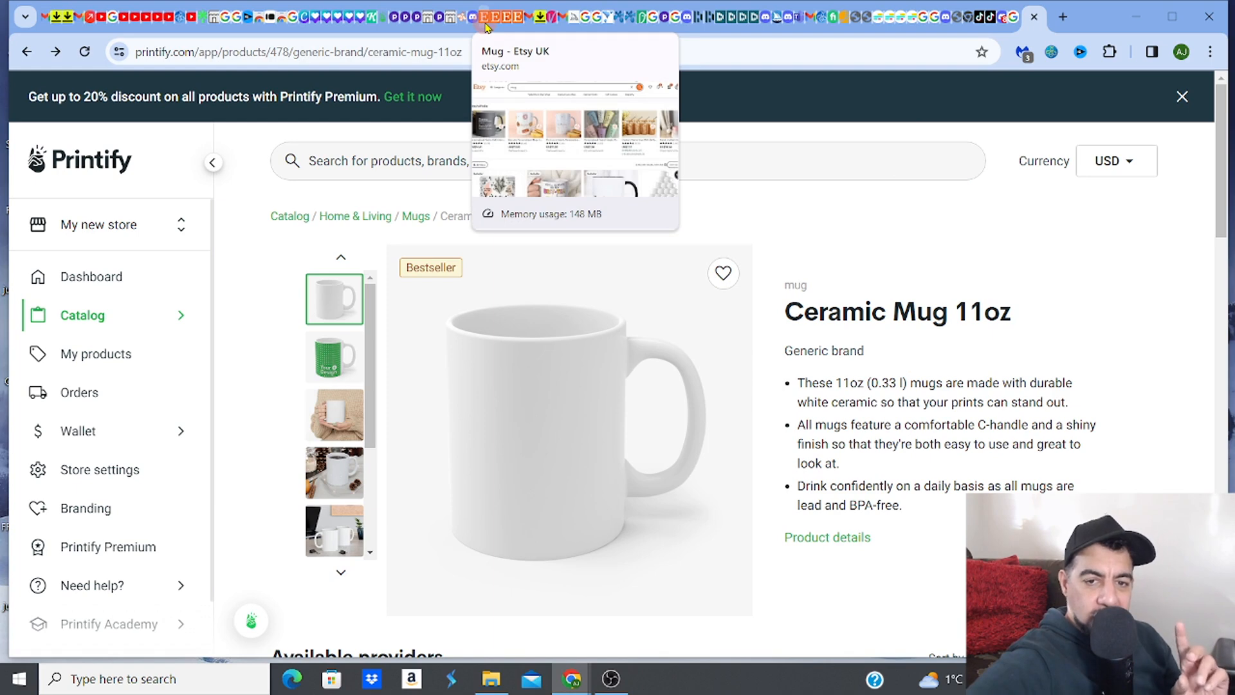
# - Switch back to the Etsy tab with the plain 'mug' search results
pyautogui.click(488, 19)
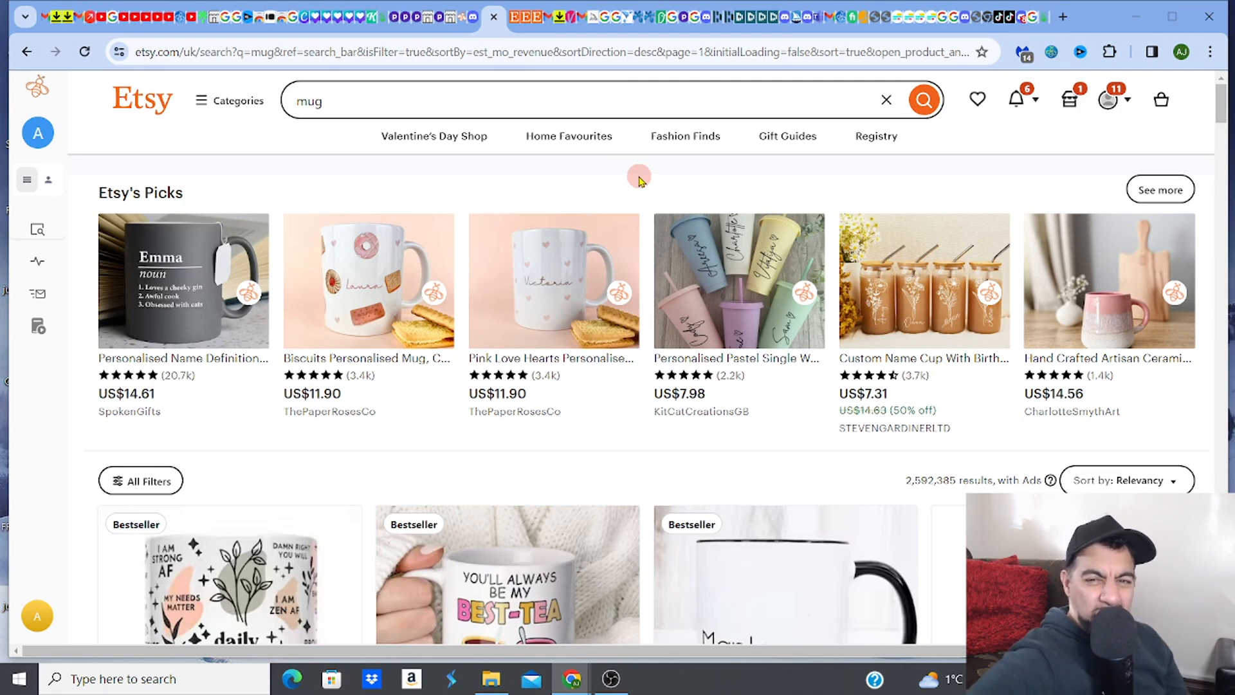
pyautogui.moveTo(1021, 18)
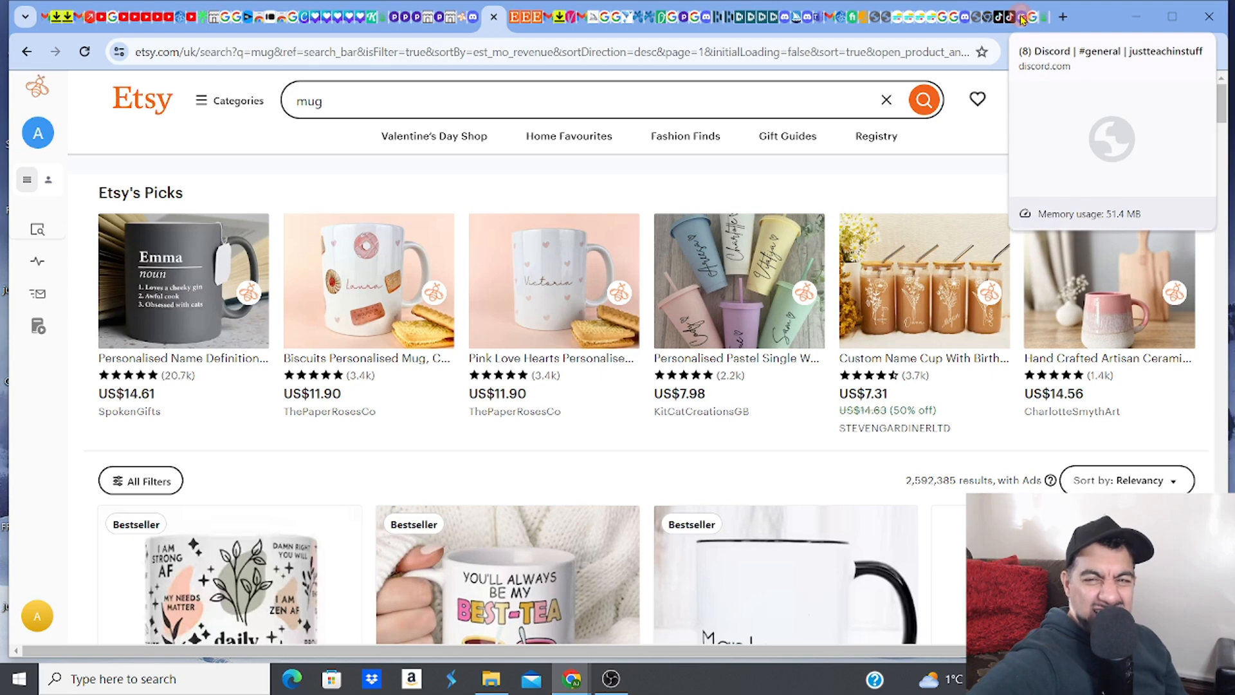
# - Switch to the Midjourney Discord channel and start an /imagine command
pyautogui.click(1020, 16)
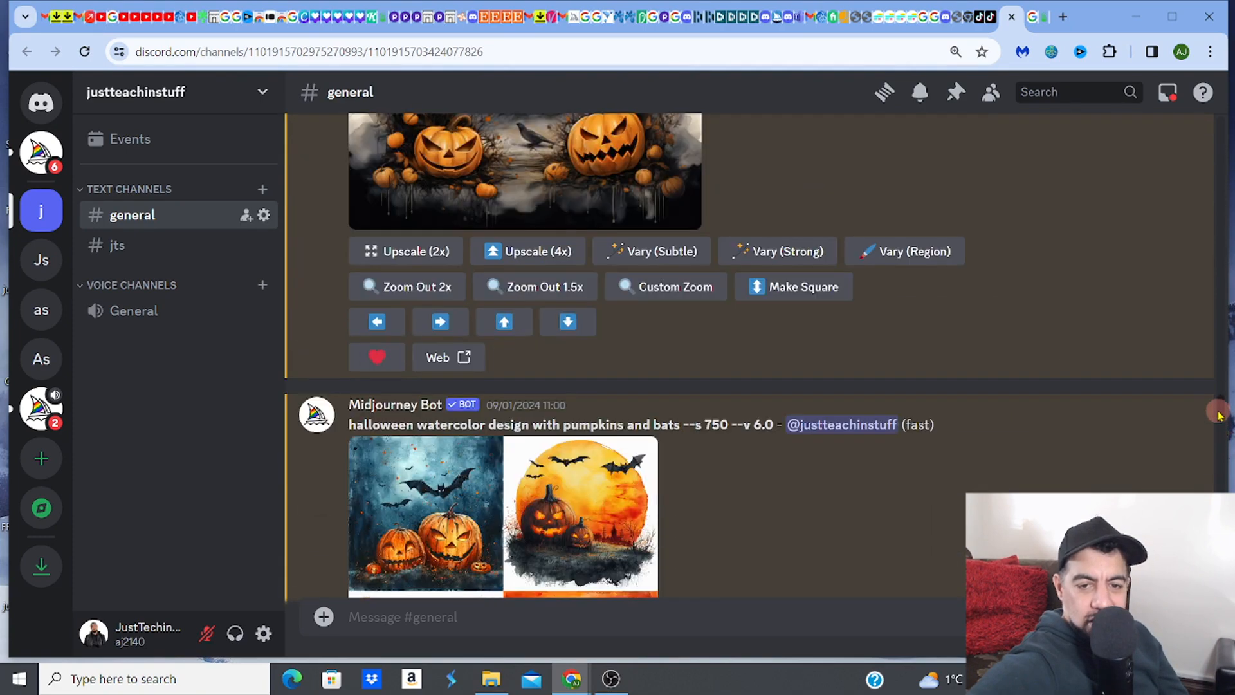
pyautogui.scroll(-3)
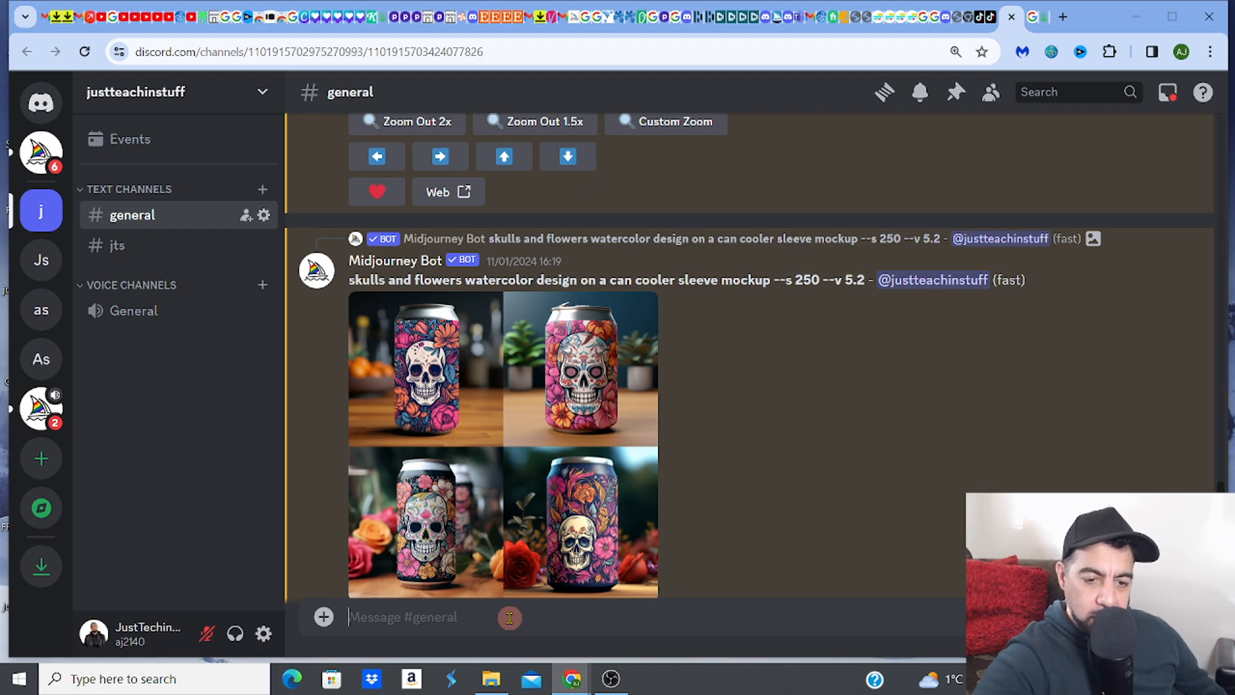
pyautogui.write('/')
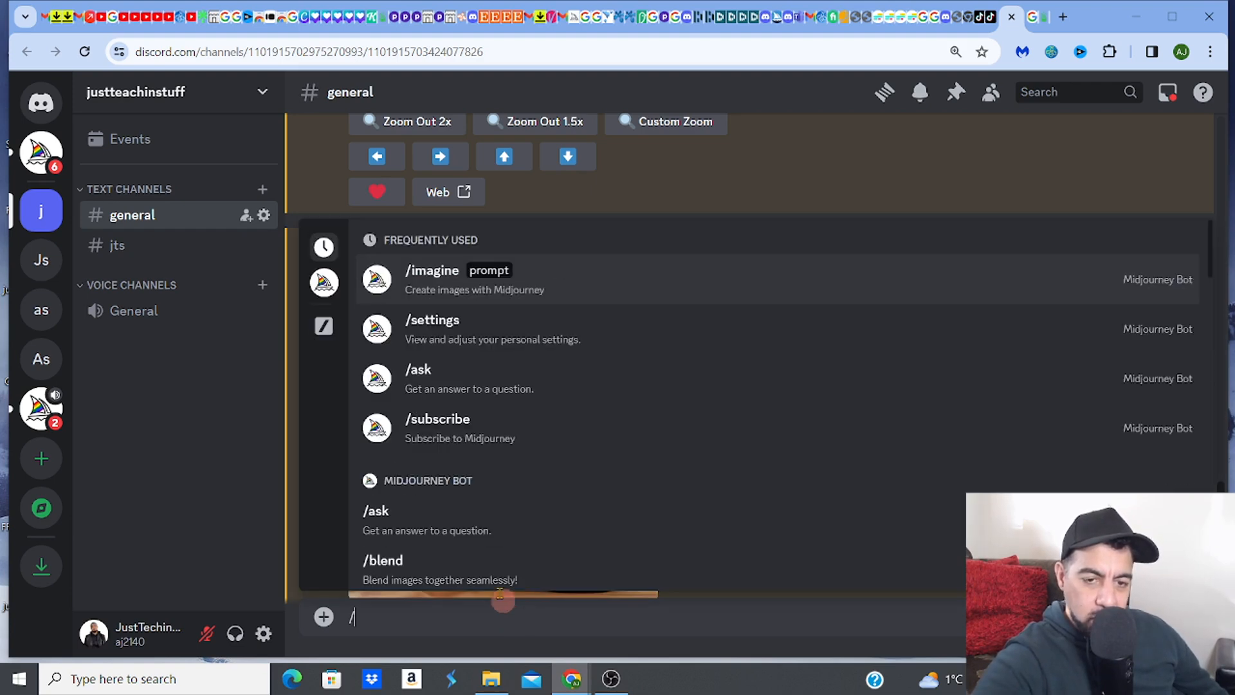
pyautogui.moveTo(427, 289)
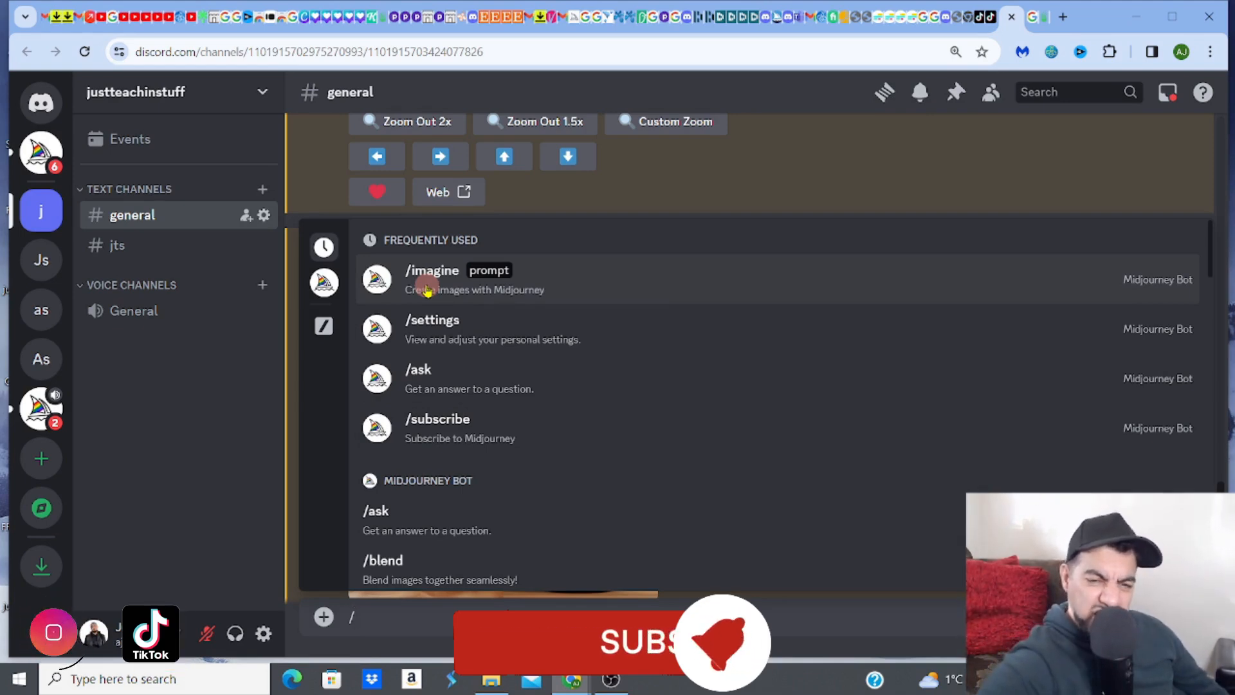
pyautogui.click(431, 280)
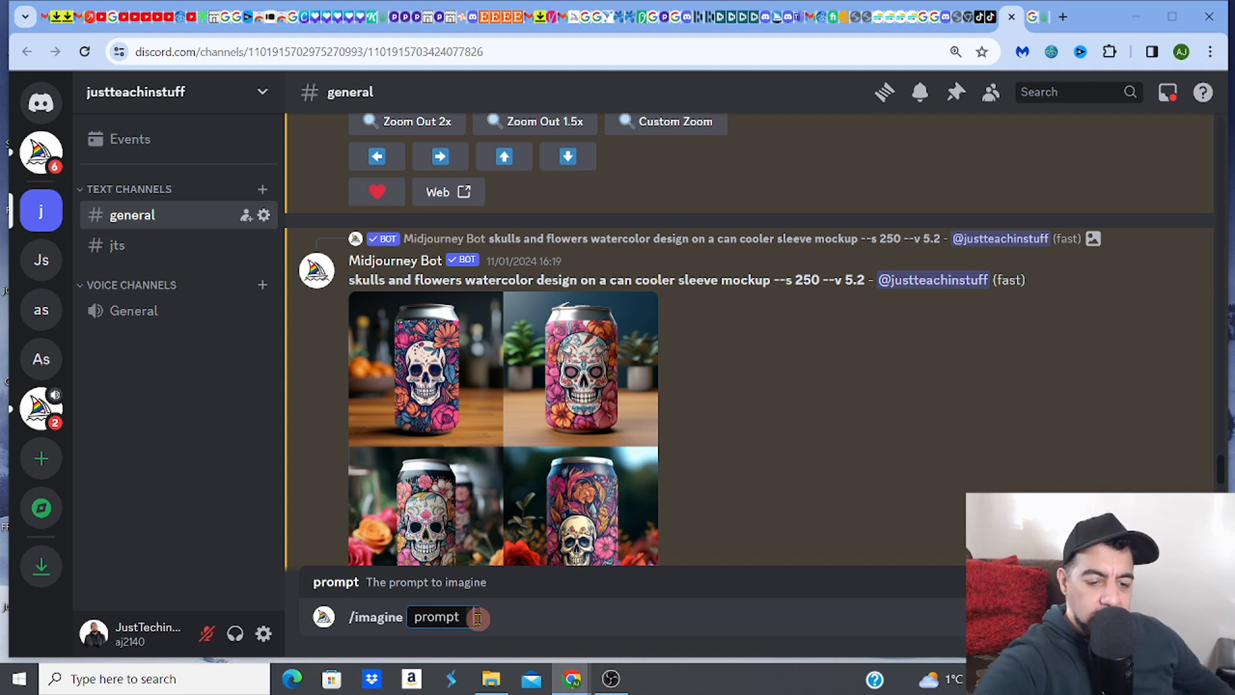
# - Enter the prompt 'valentines design in watercolor with lots of red hearts' without sending
pyautogui.write('cat')
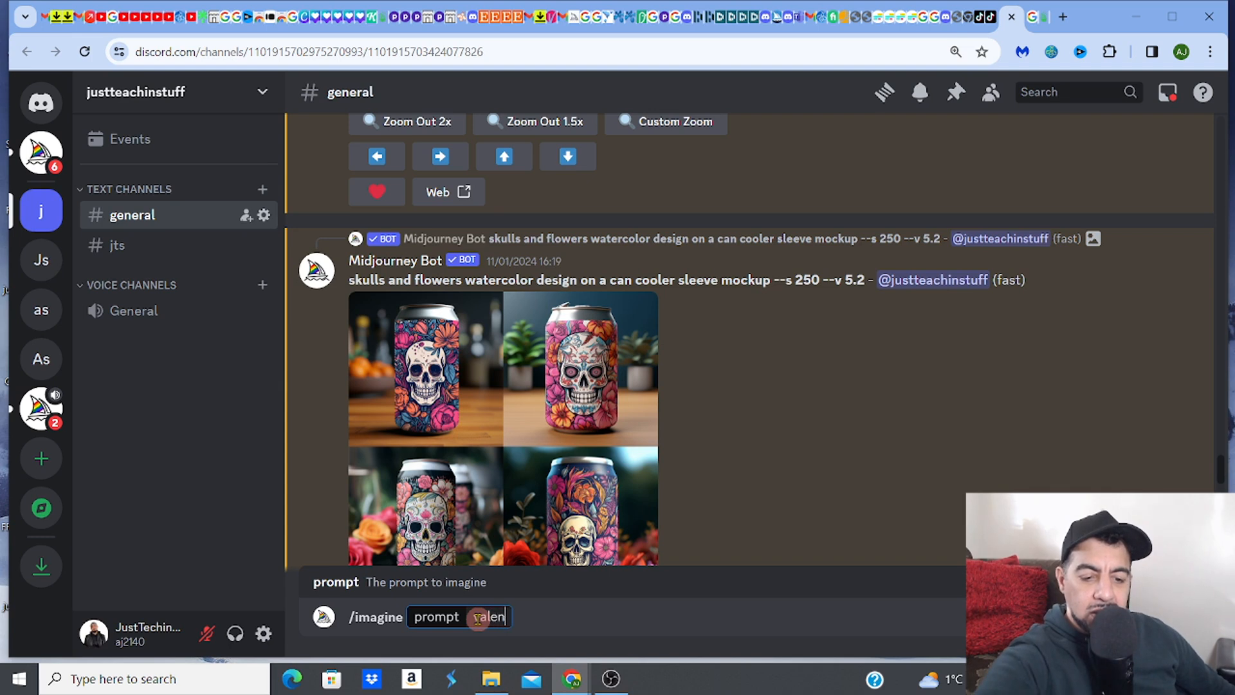
pyautogui.write('tines design')
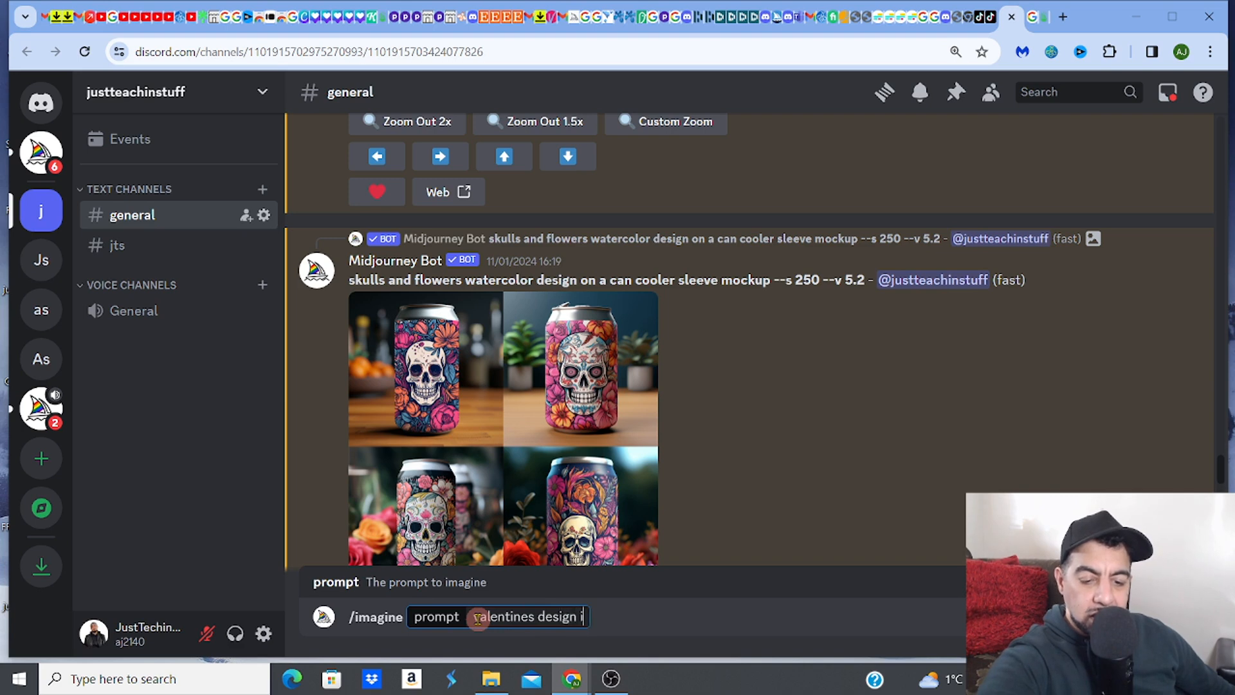
pyautogui.write('in water')
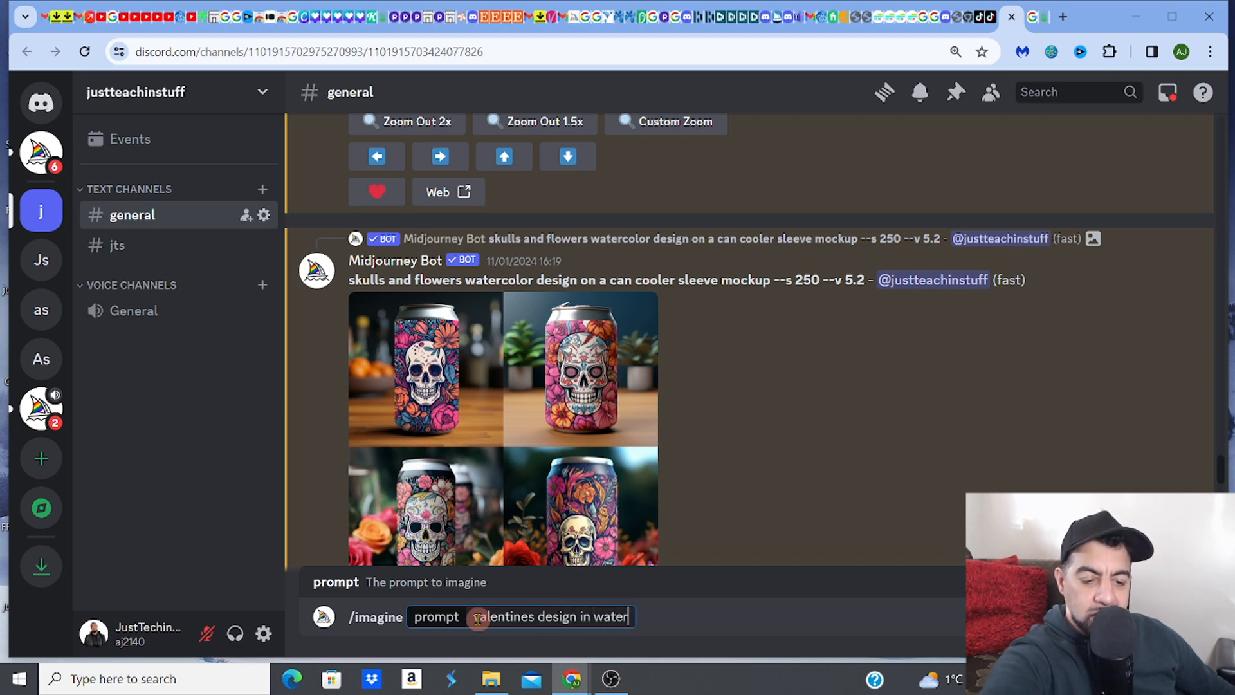
pyautogui.write('color')
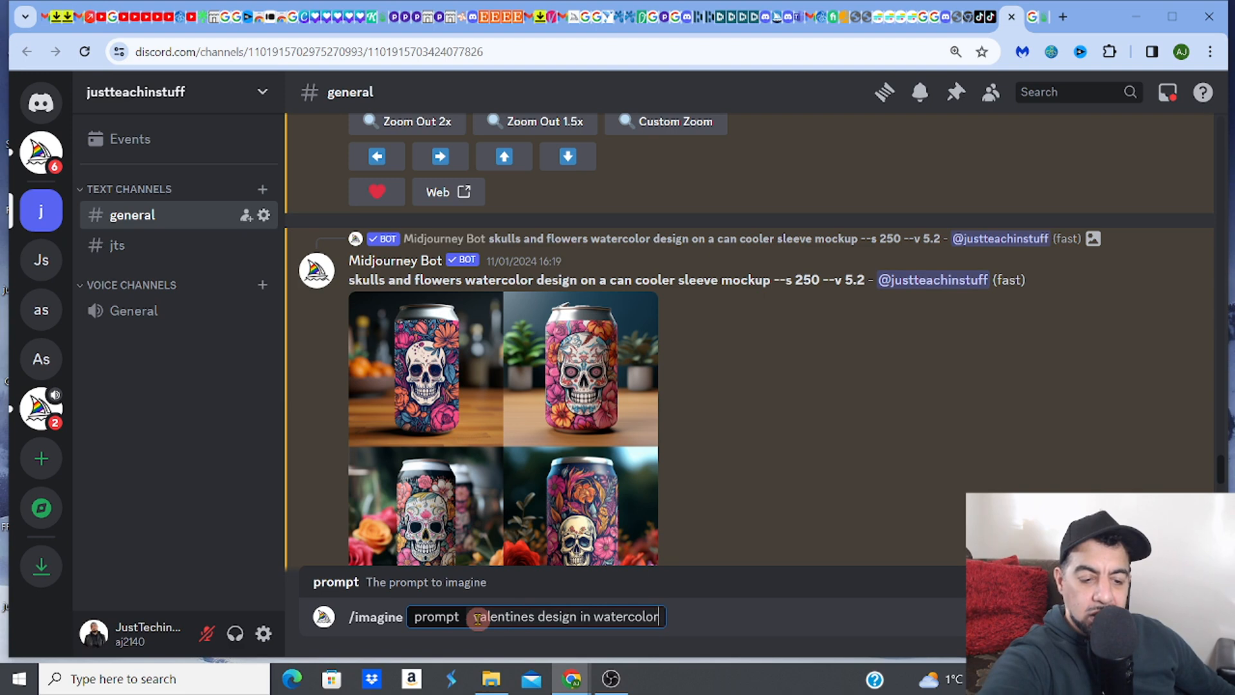
pyautogui.write('with')
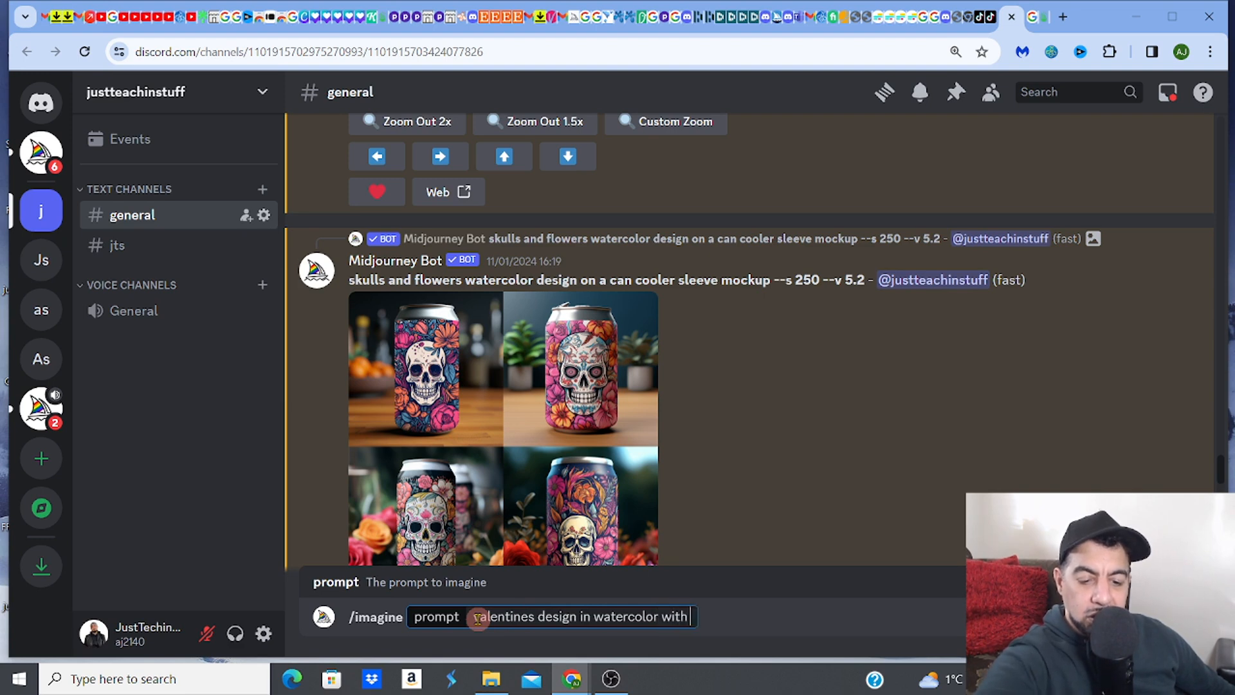
pyautogui.write('lots')
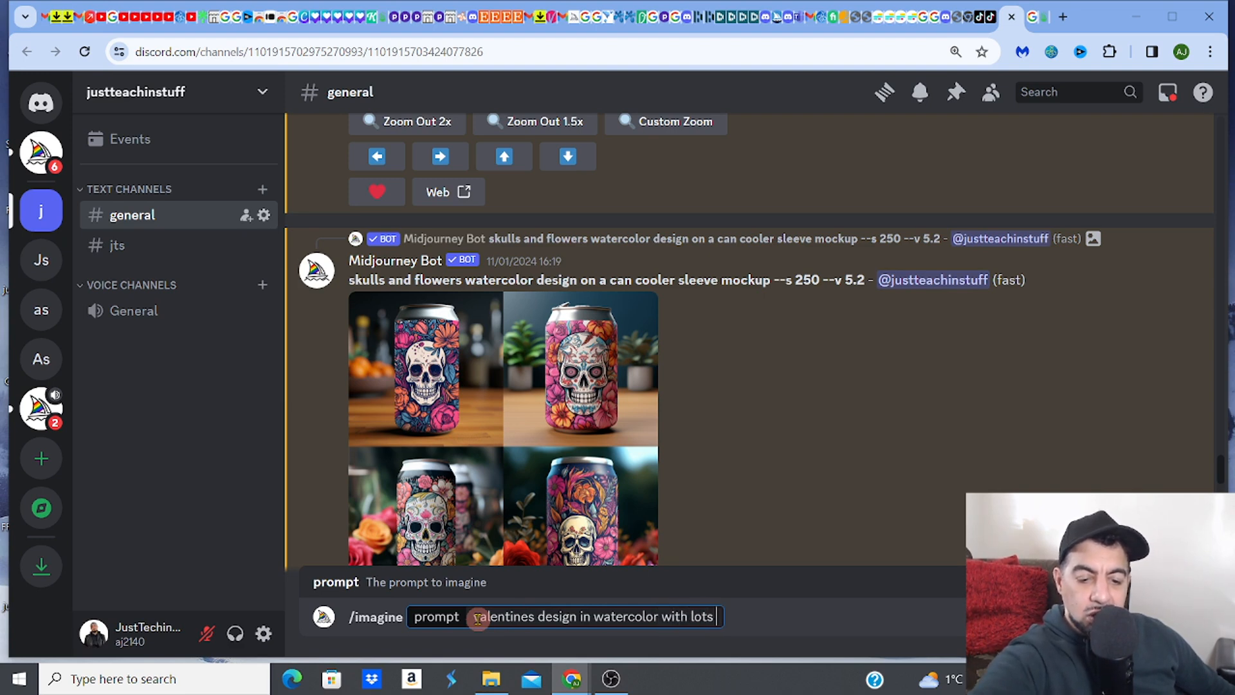
pyautogui.write('of red')
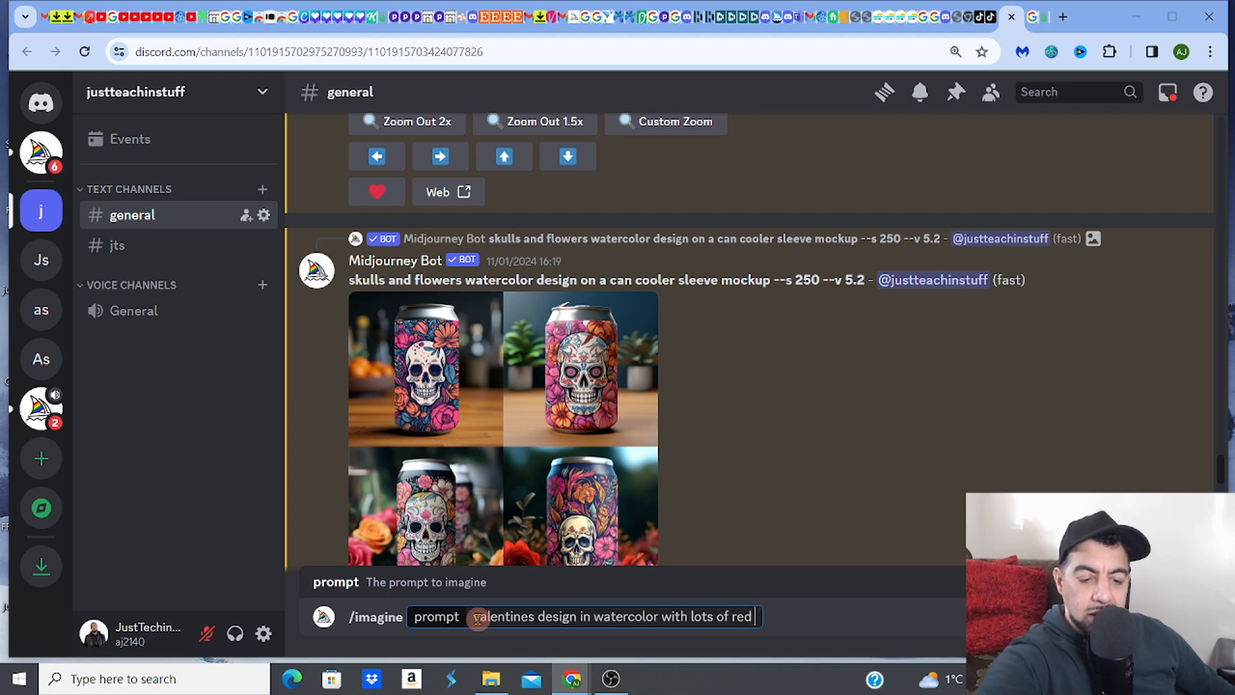
pyautogui.write('hearts')
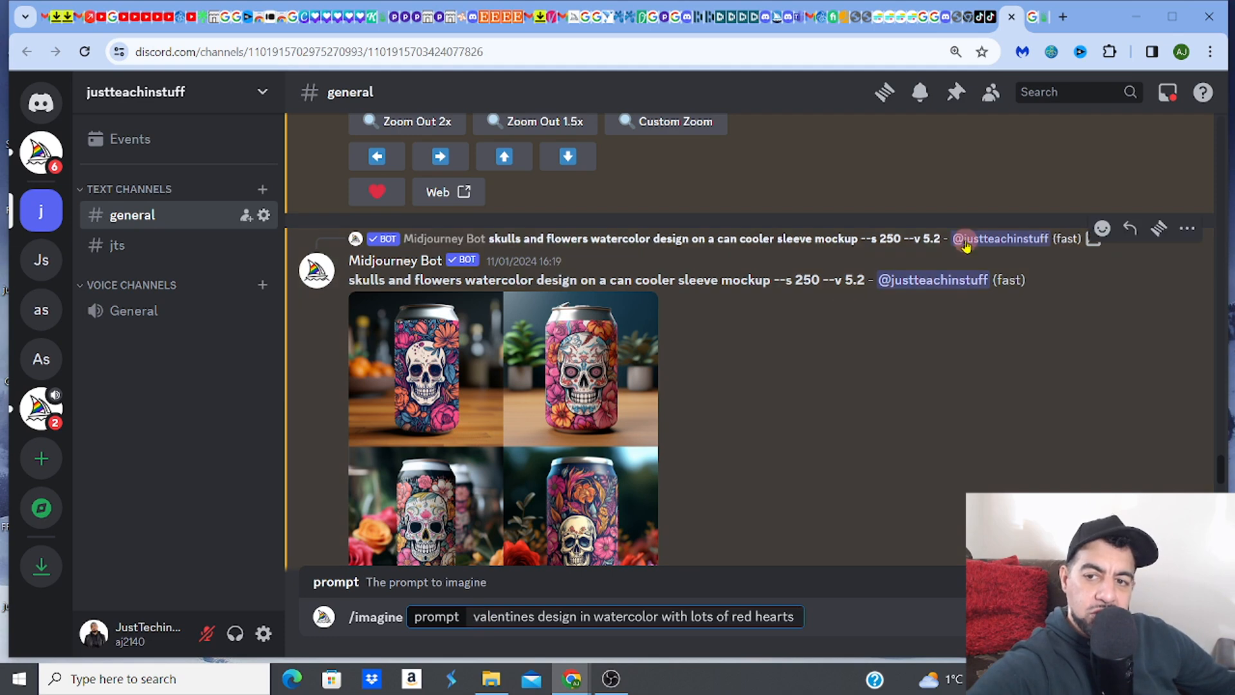
pyautogui.moveTo(1035, 18)
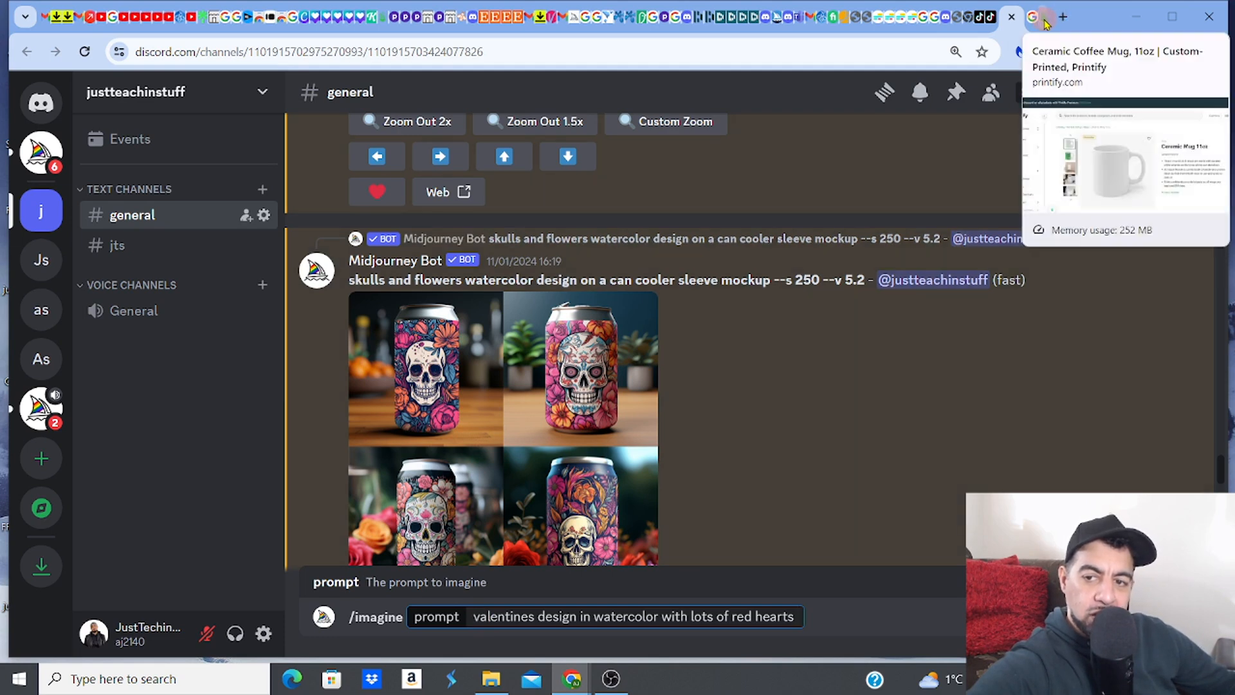
pyautogui.click(1035, 17)
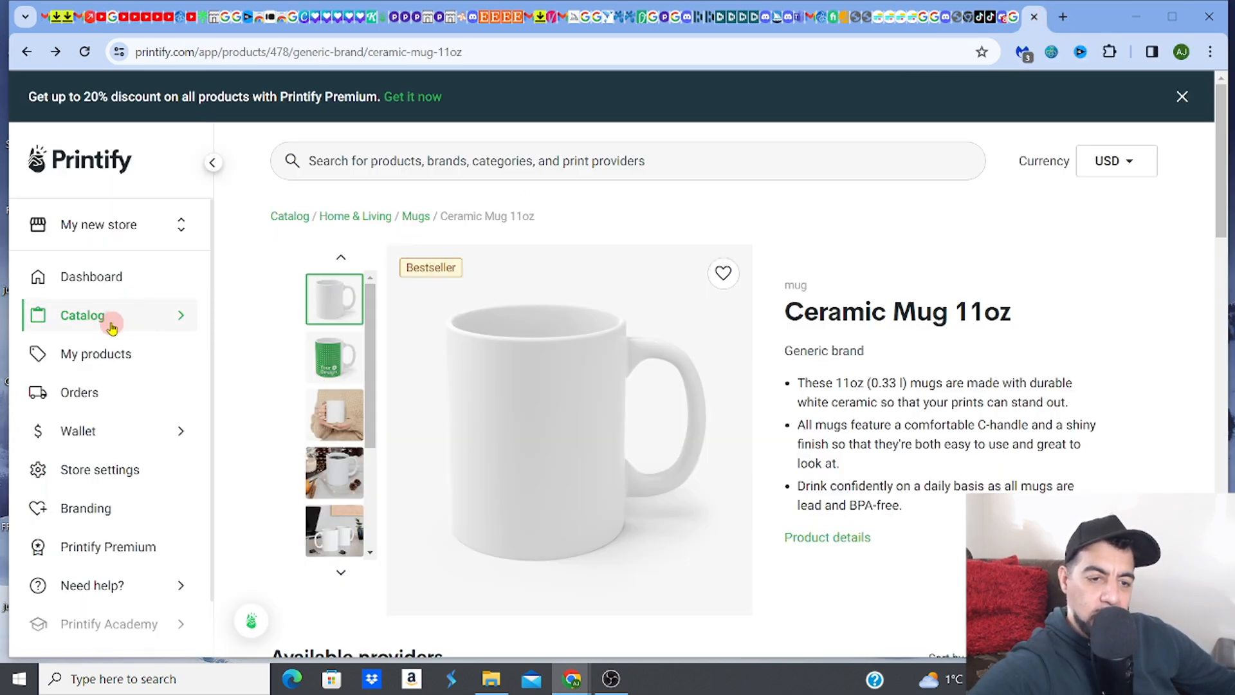
pyautogui.click(82, 315)
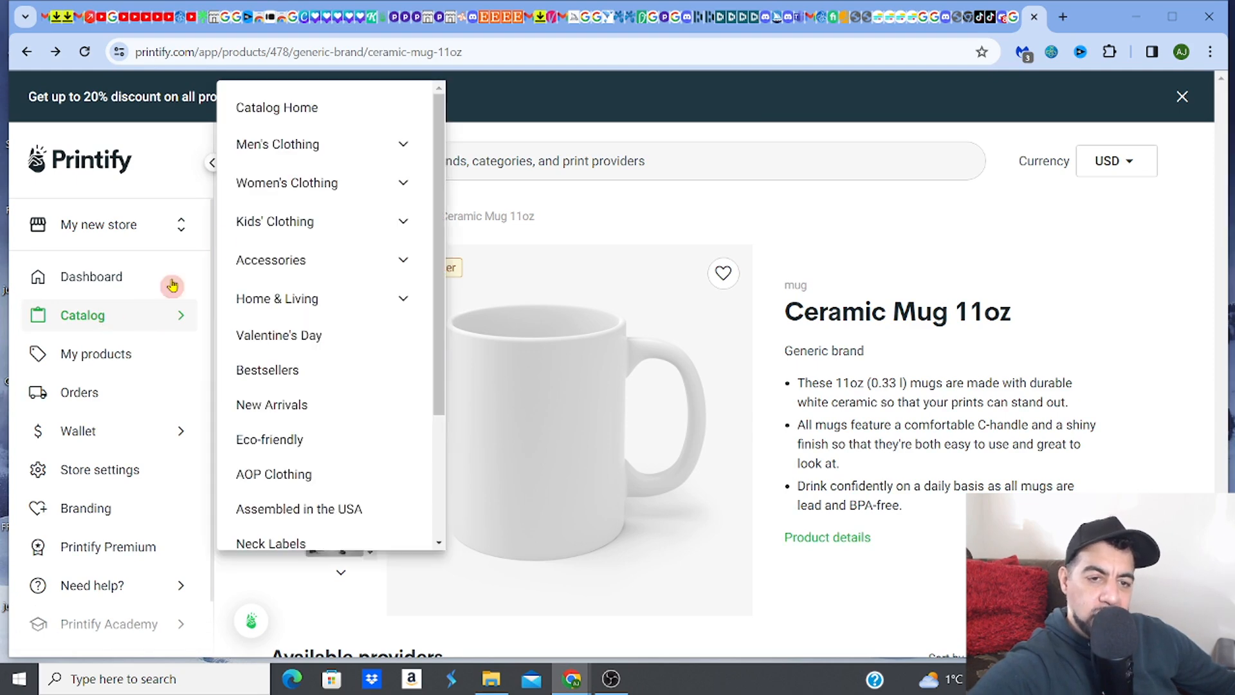
pyautogui.moveTo(287, 110)
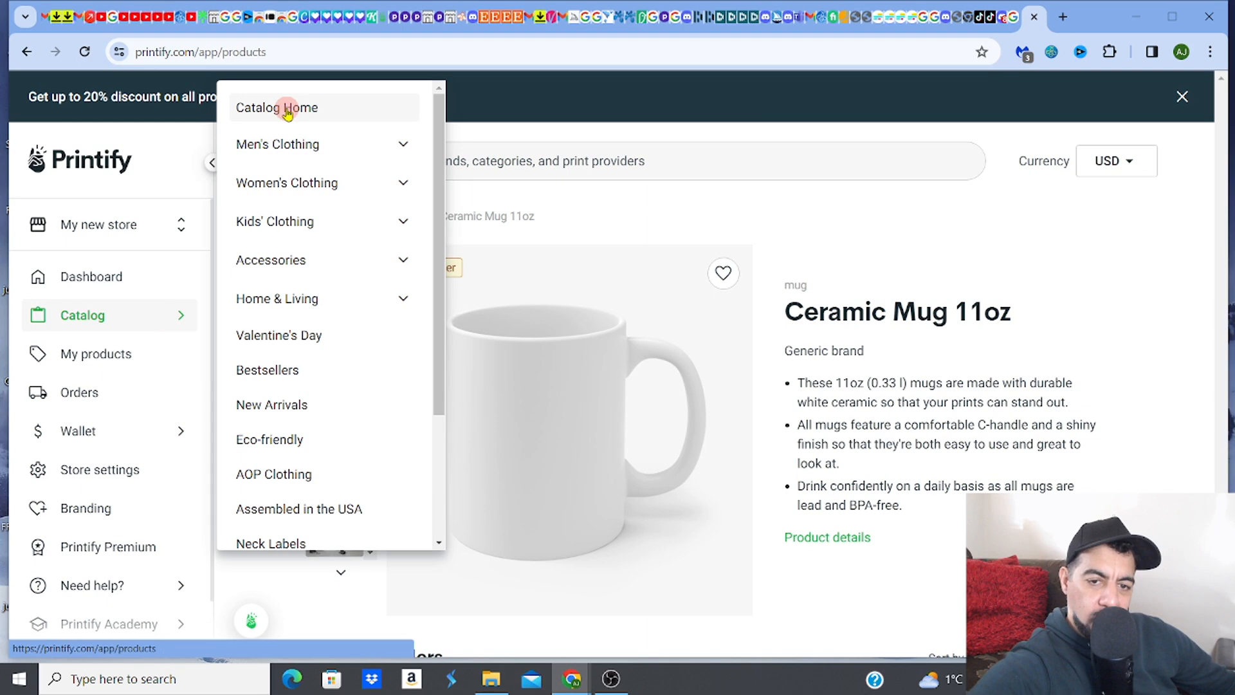
pyautogui.click(276, 108)
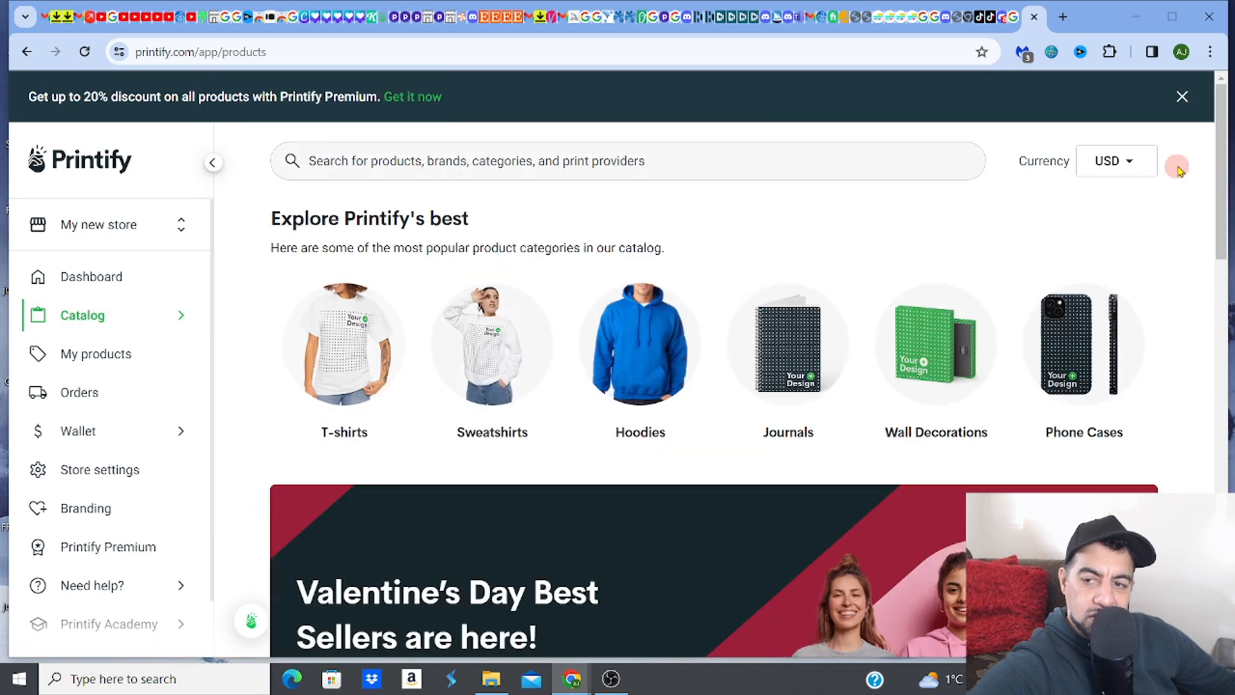
pyautogui.scroll(-3)
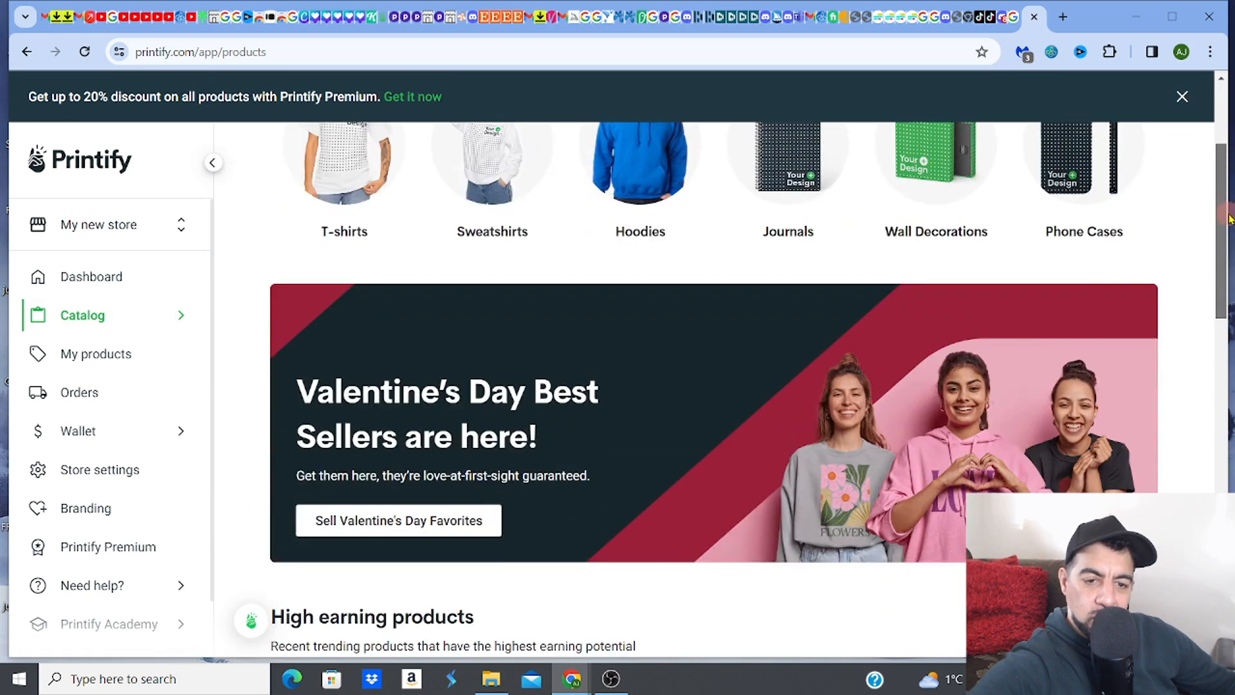
pyautogui.scroll(3)
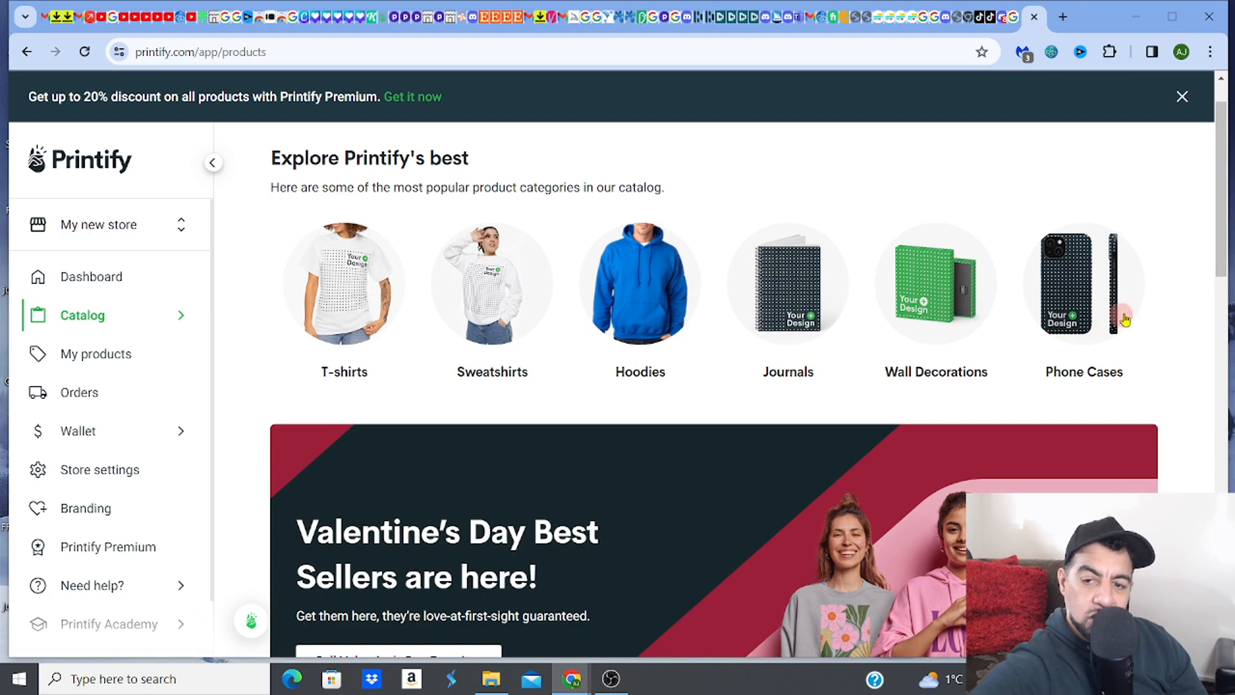
pyautogui.scroll(-3)
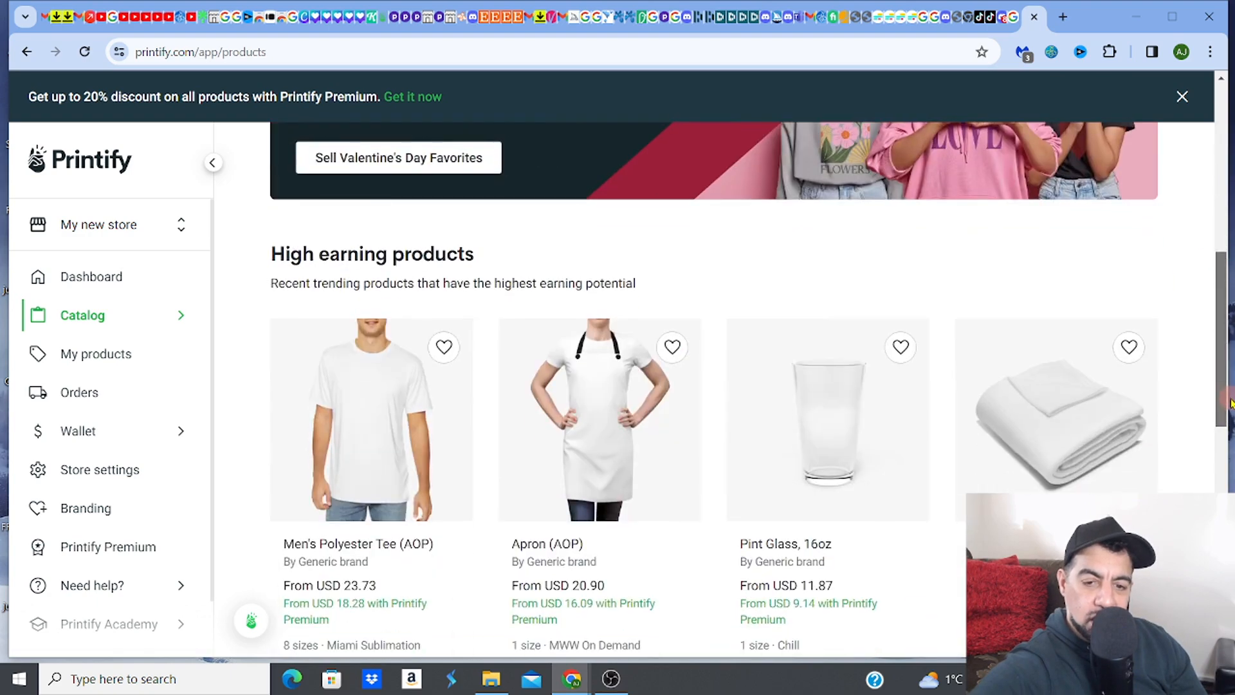
pyautogui.scroll(-3)
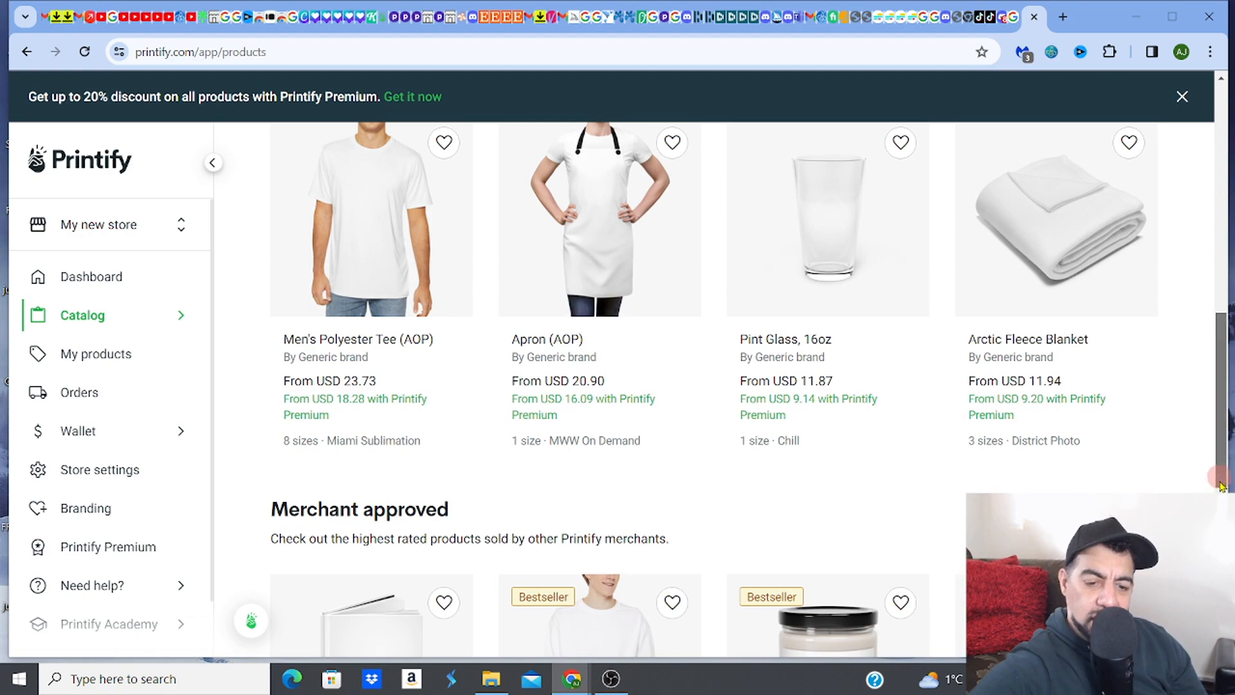
pyautogui.scroll(3)
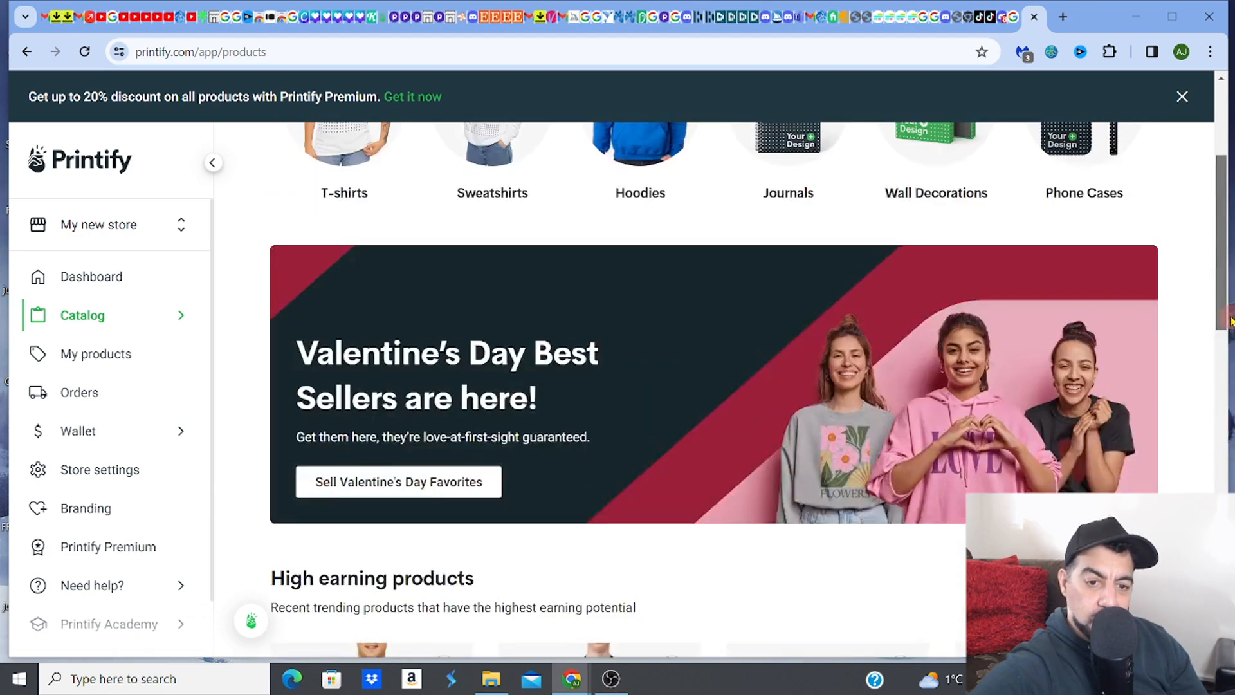
pyautogui.scroll(3)
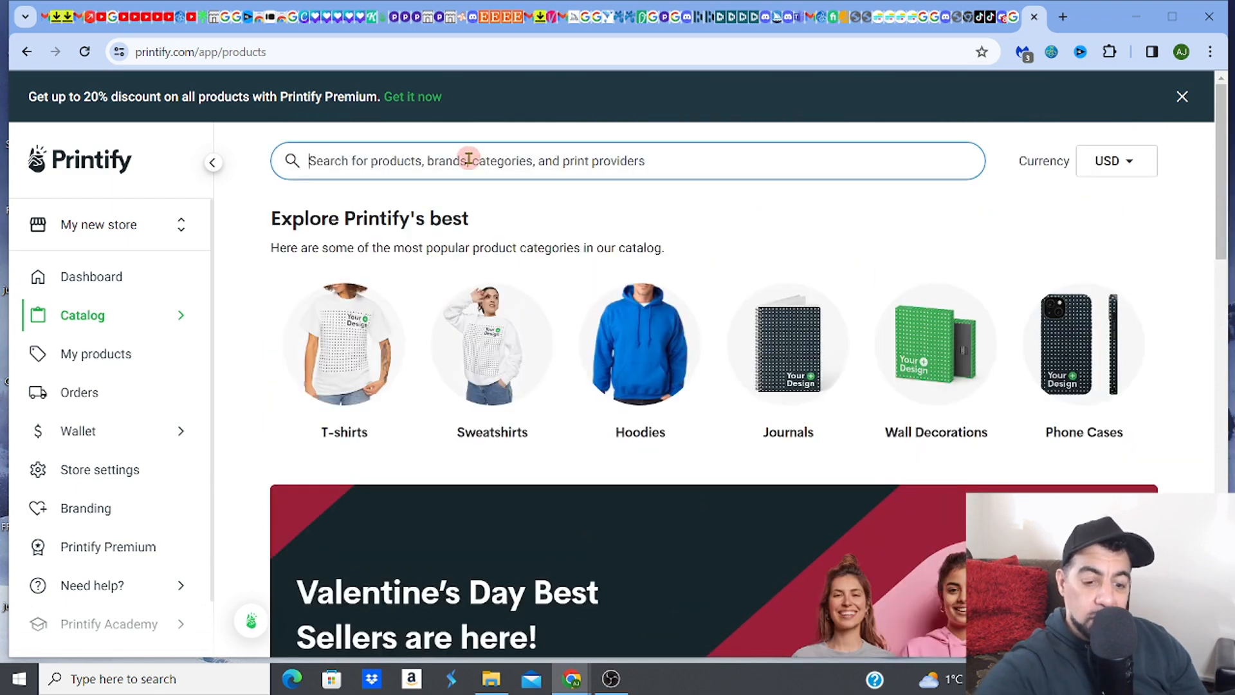
# - Search the catalog for 'mug', open Ceramic Mug 11oz, and scroll to its providers
pyautogui.write('m')
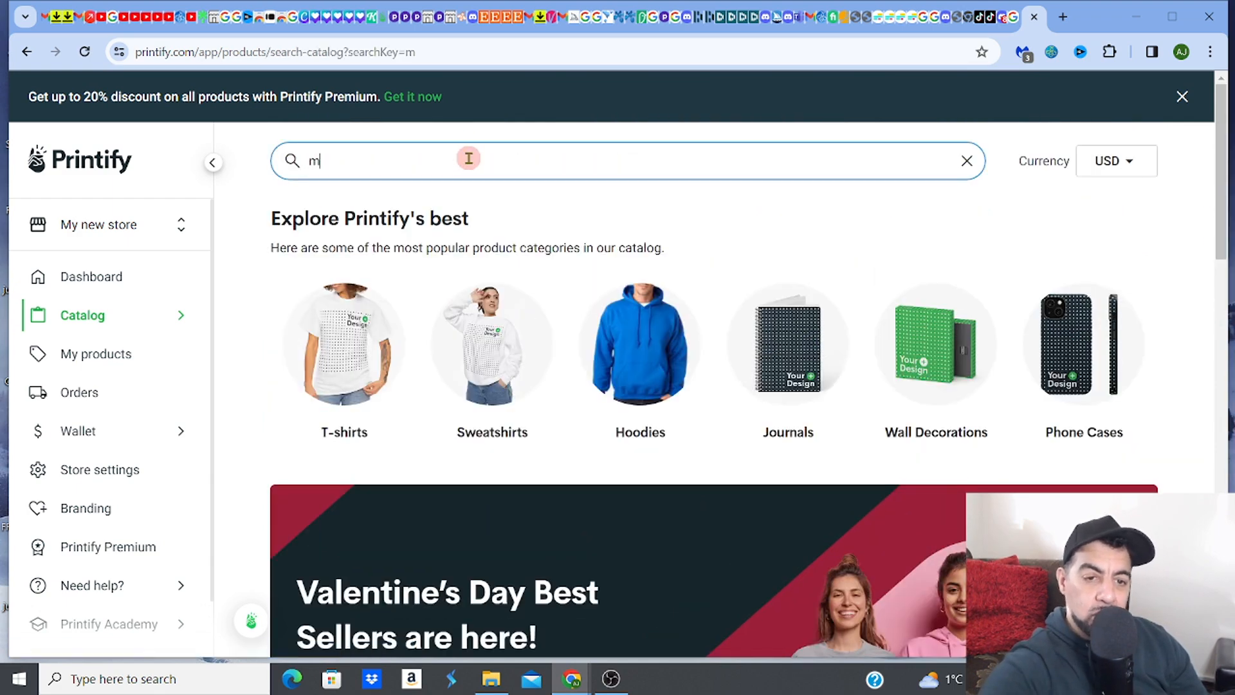
pyautogui.write('ug')
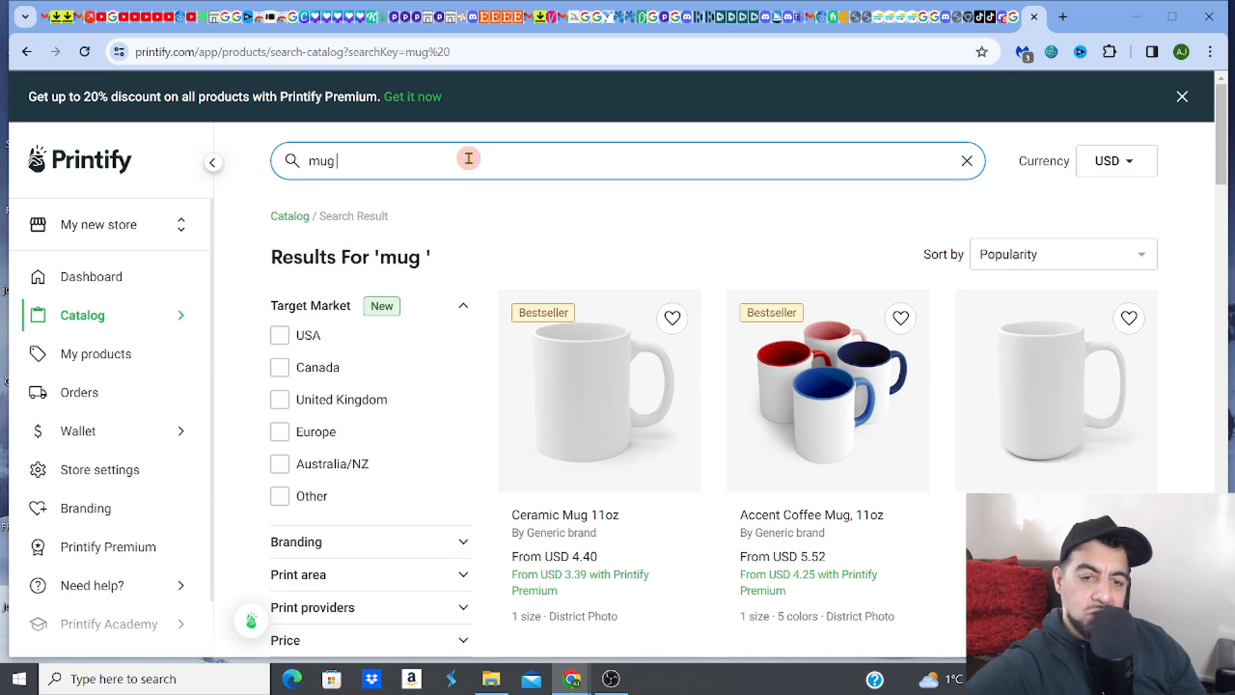
pyautogui.click(595, 396)
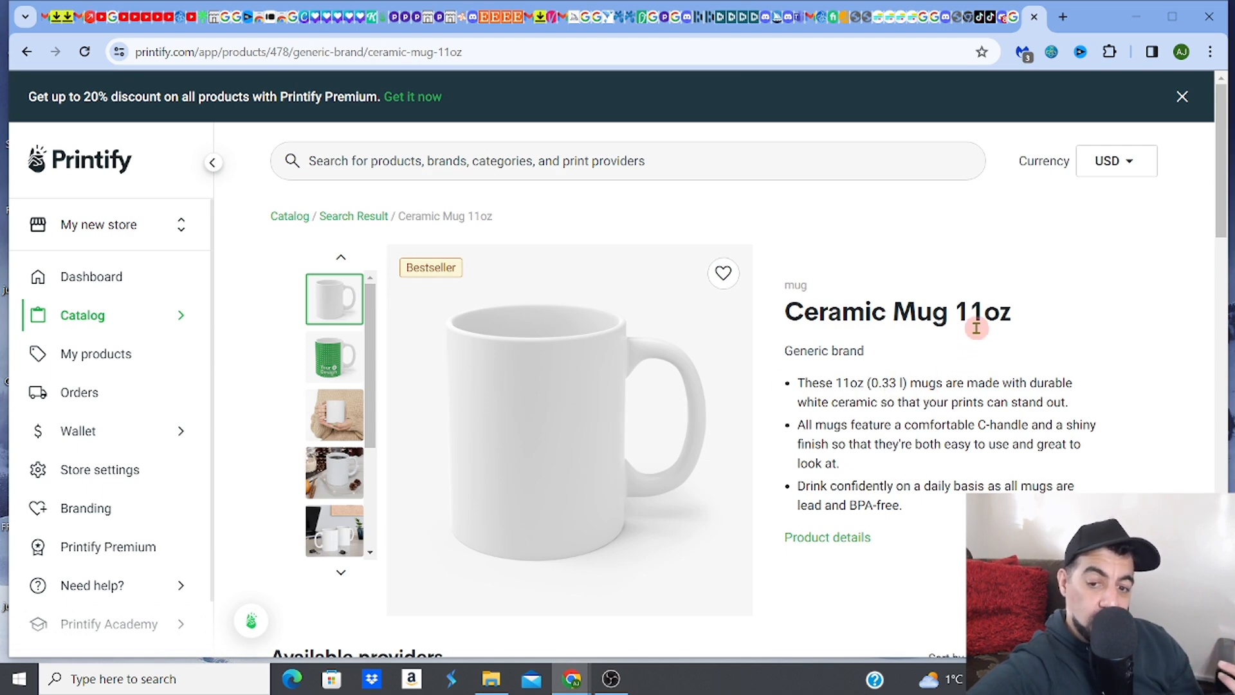
pyautogui.moveTo(541, 345)
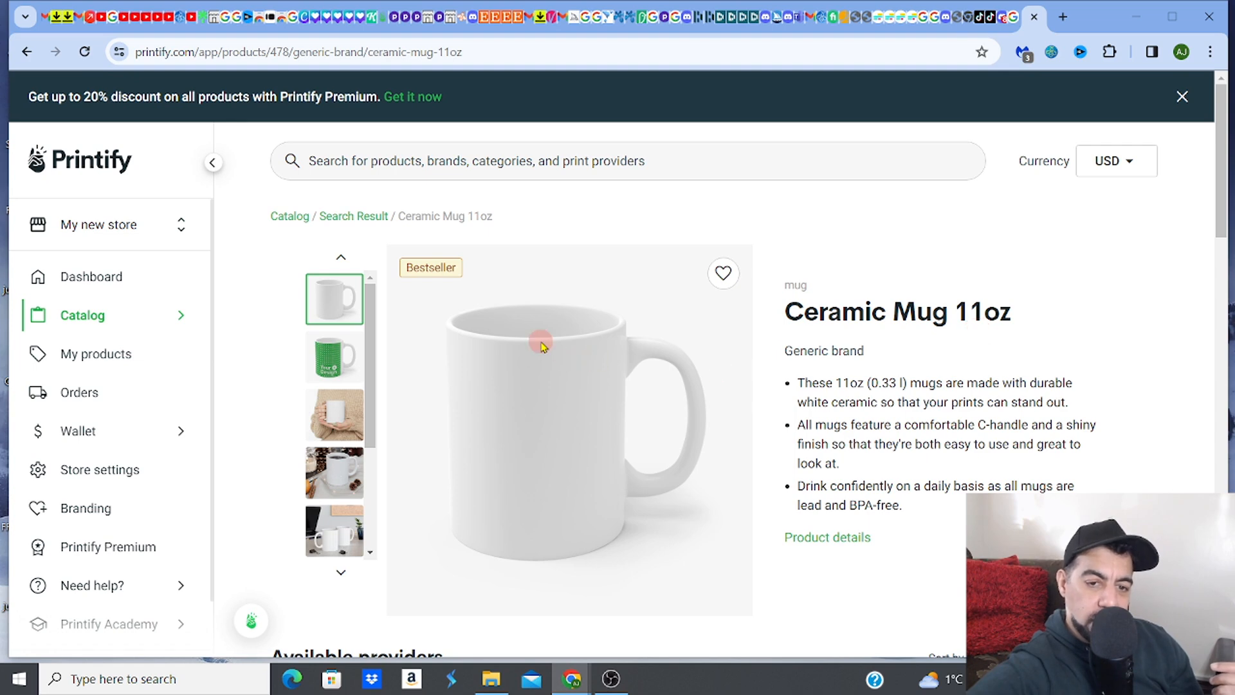
pyautogui.moveTo(501, 418)
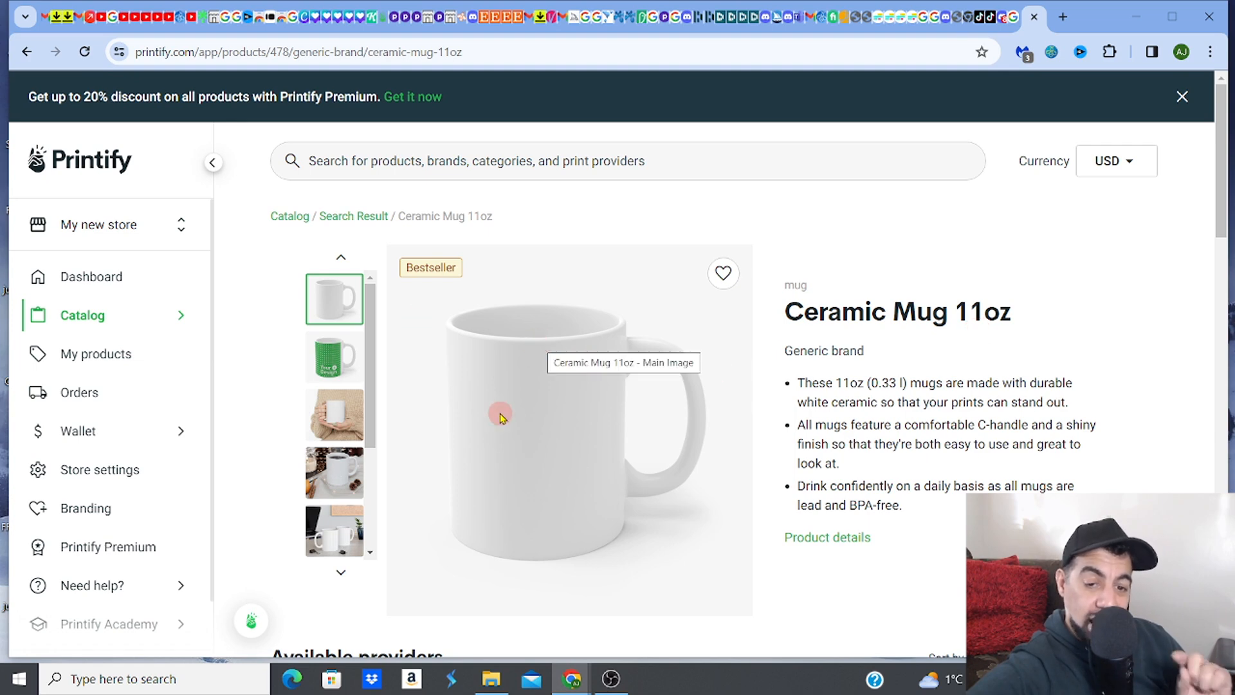
pyautogui.moveTo(492, 331)
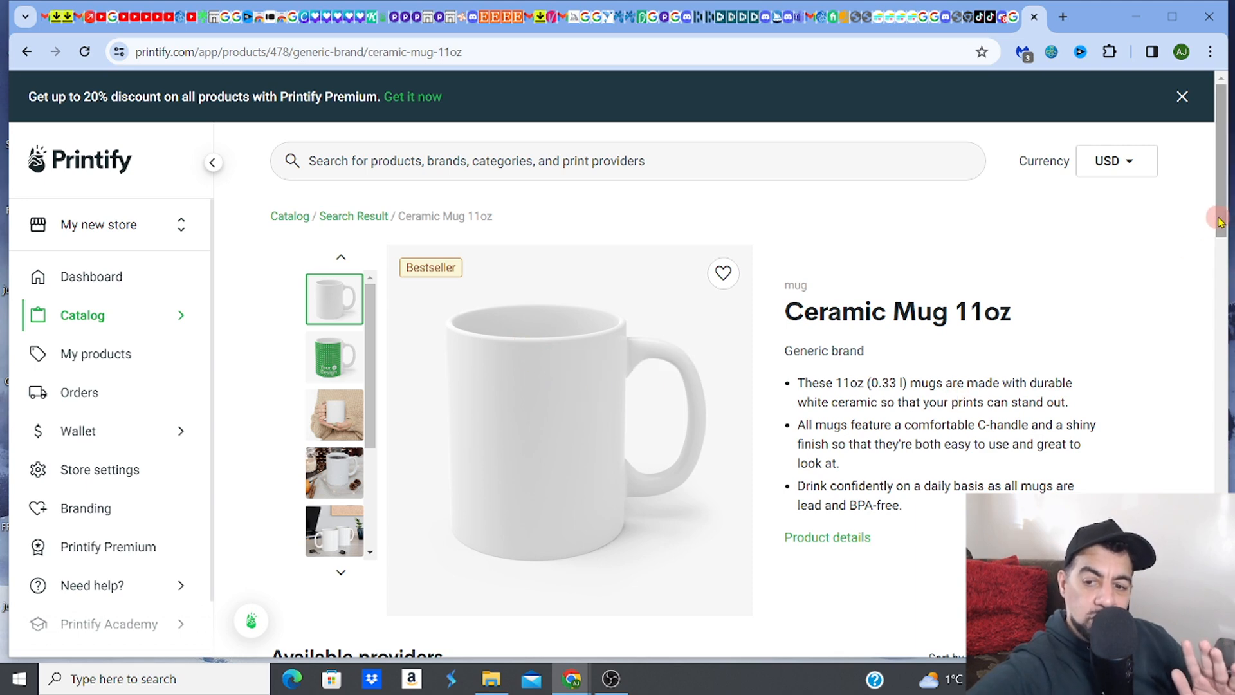
pyautogui.scroll(-3)
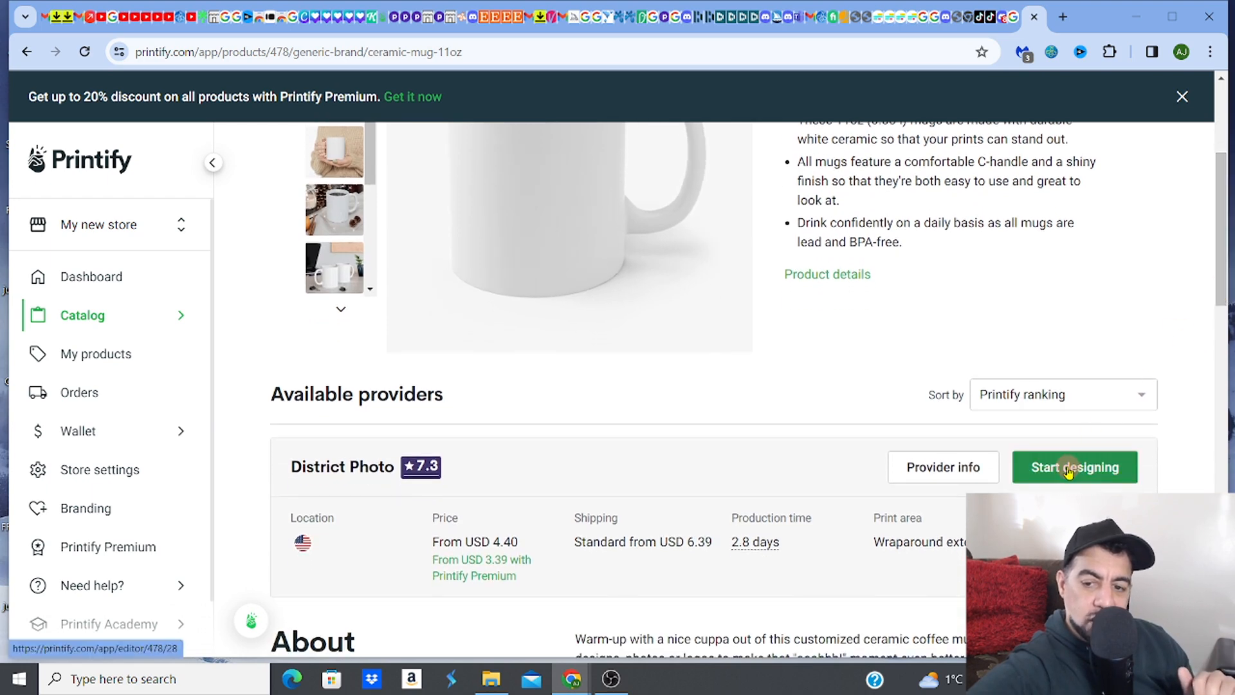
# - Open the design editor for the District Photo Ceramic Mug 11oz, then return to Discord
pyautogui.click(1069, 467)
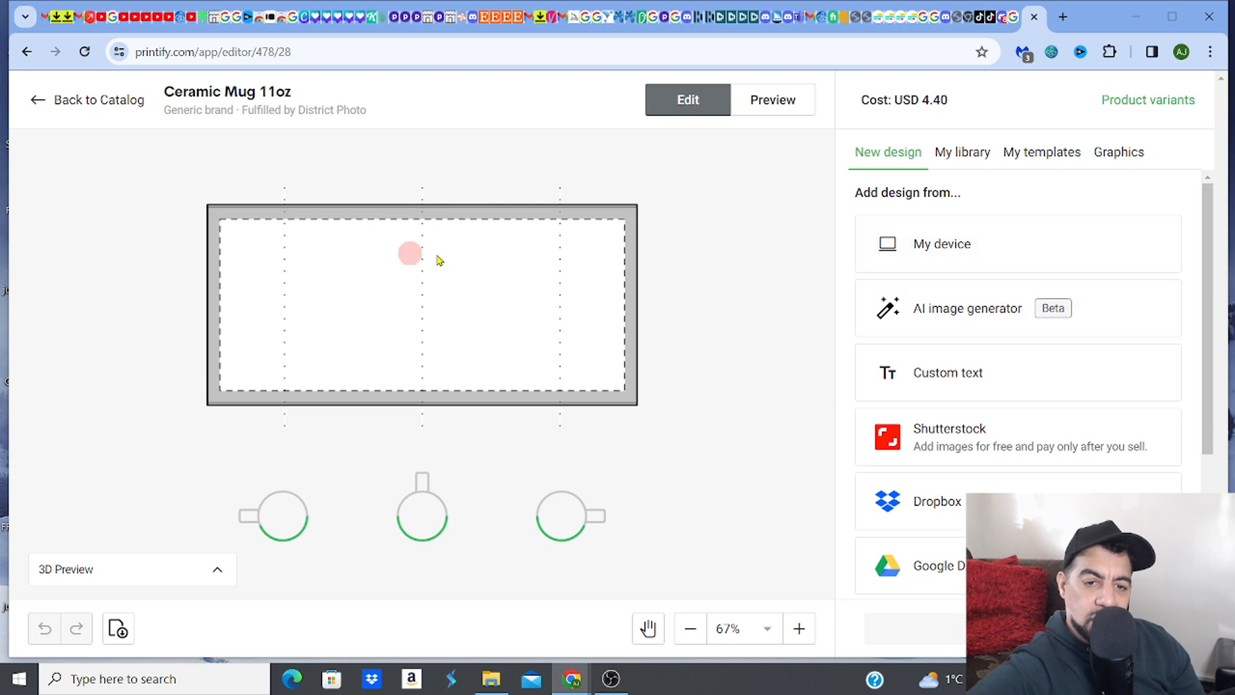
pyautogui.moveTo(813, 256)
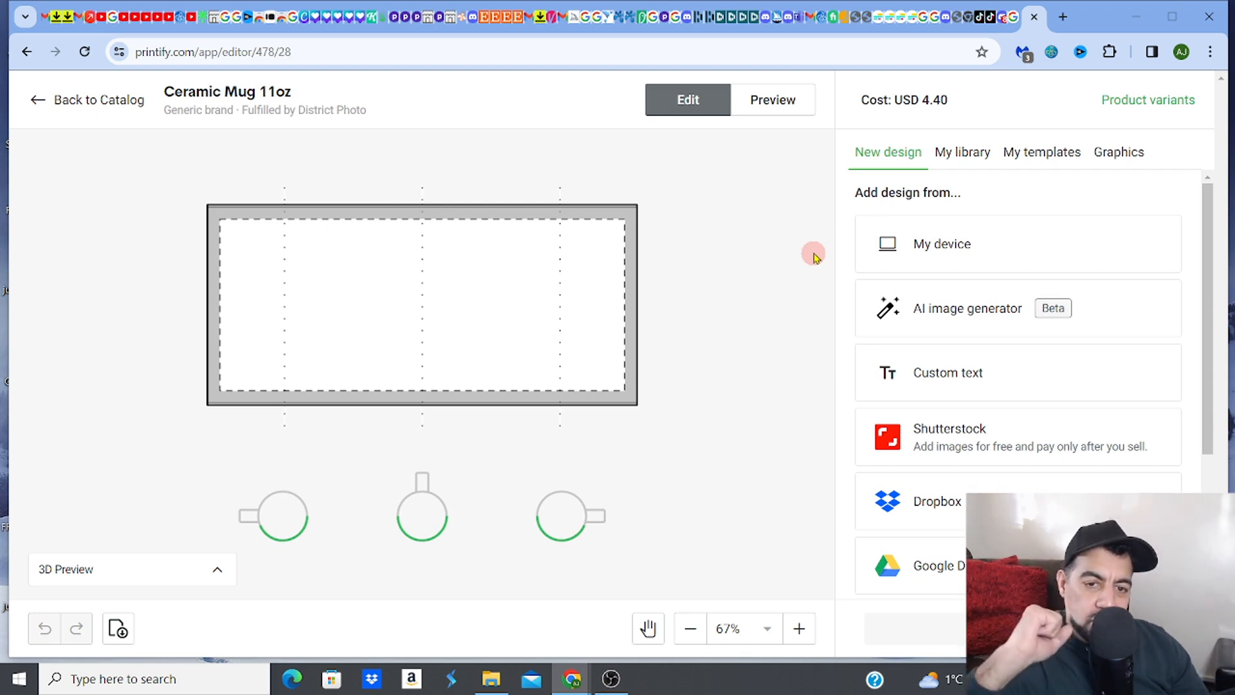
pyautogui.moveTo(1205, 302)
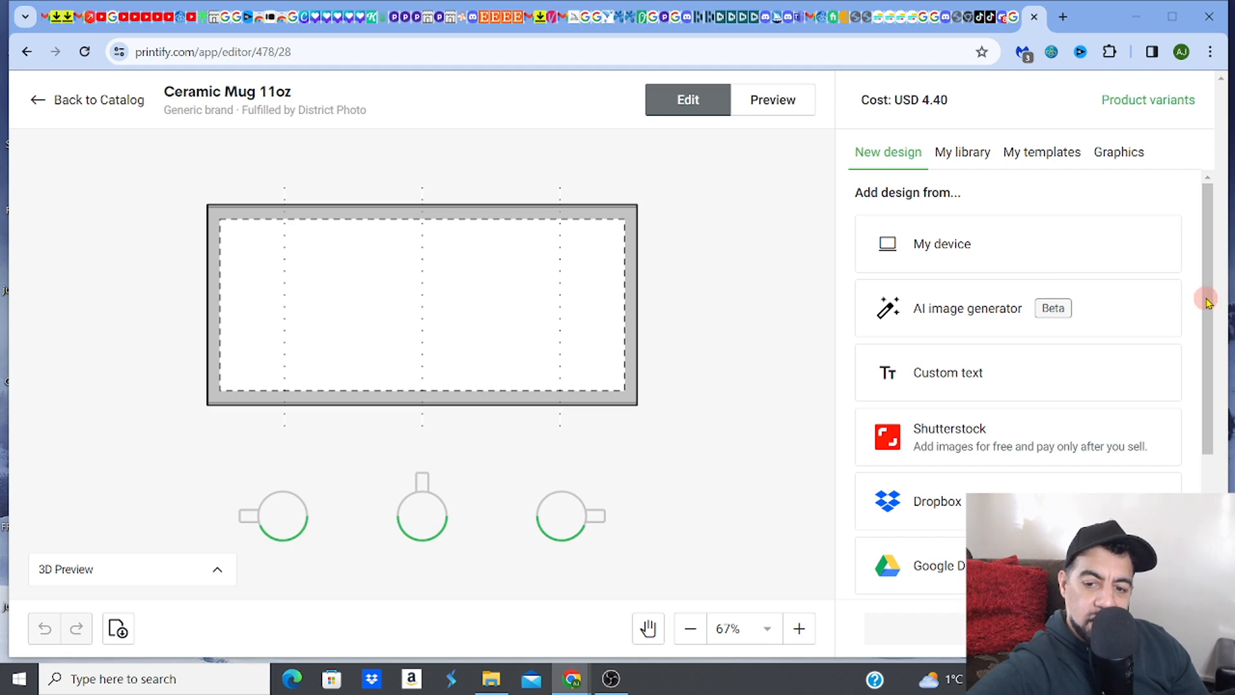
pyautogui.scroll(-3)
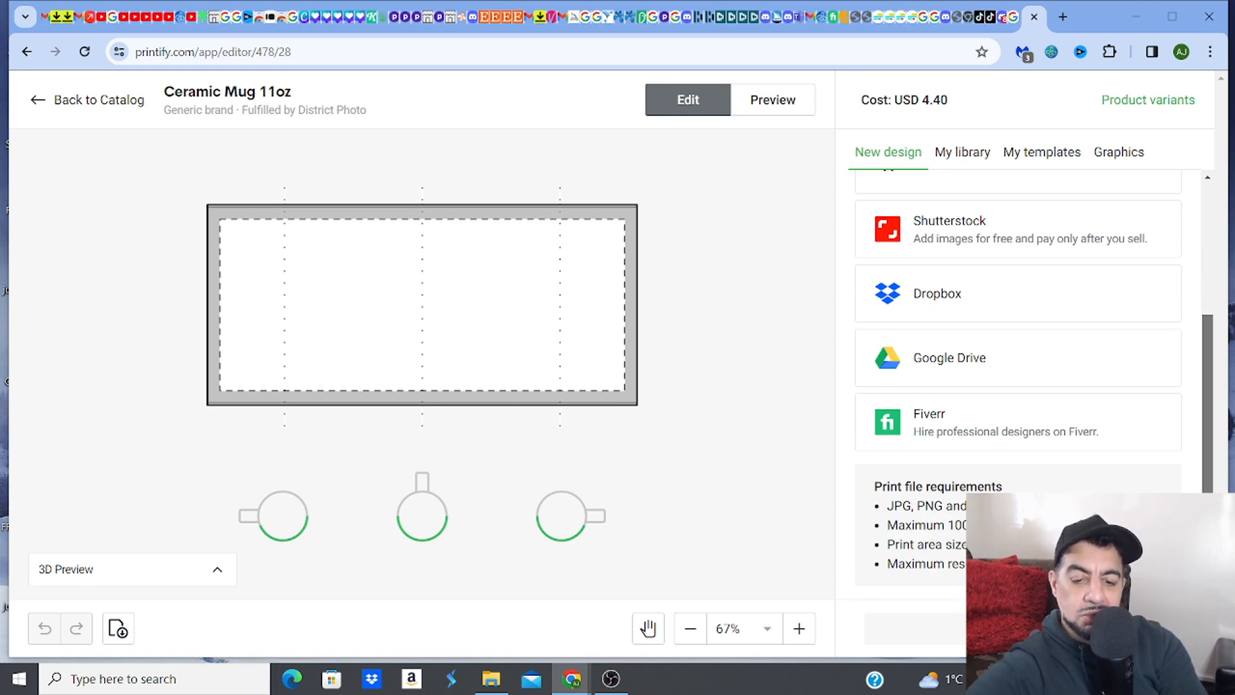
pyautogui.press('ctrl+-')
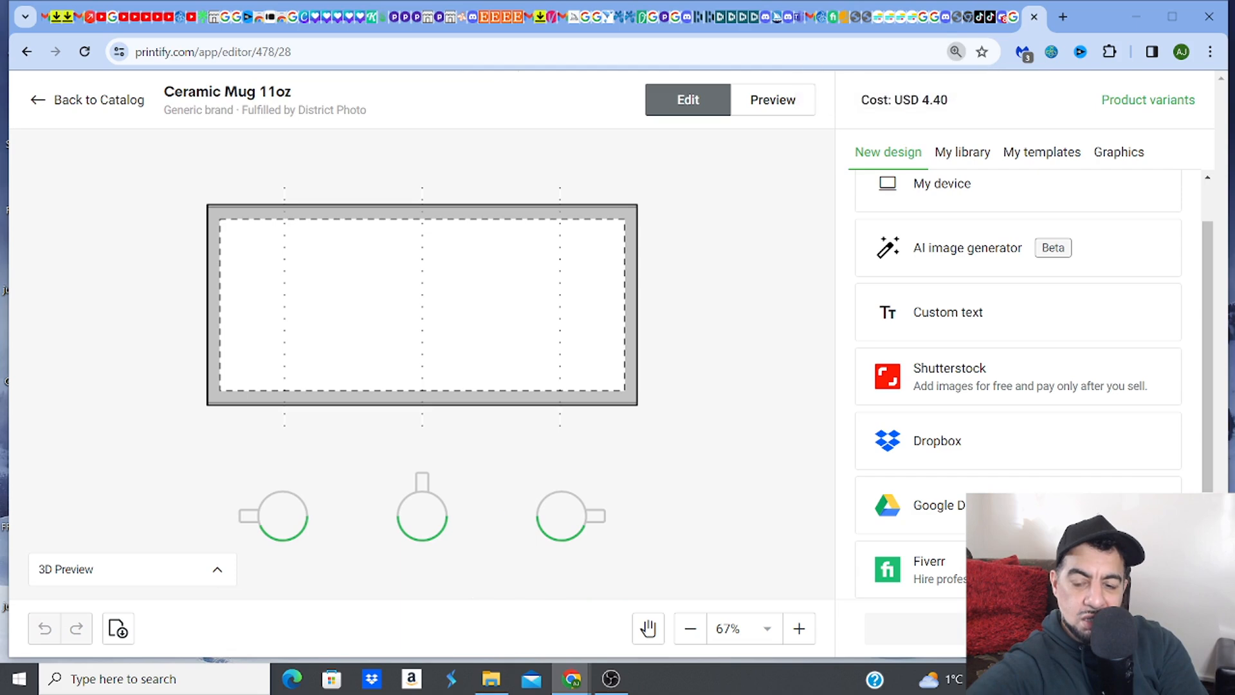
pyautogui.scroll(-3)
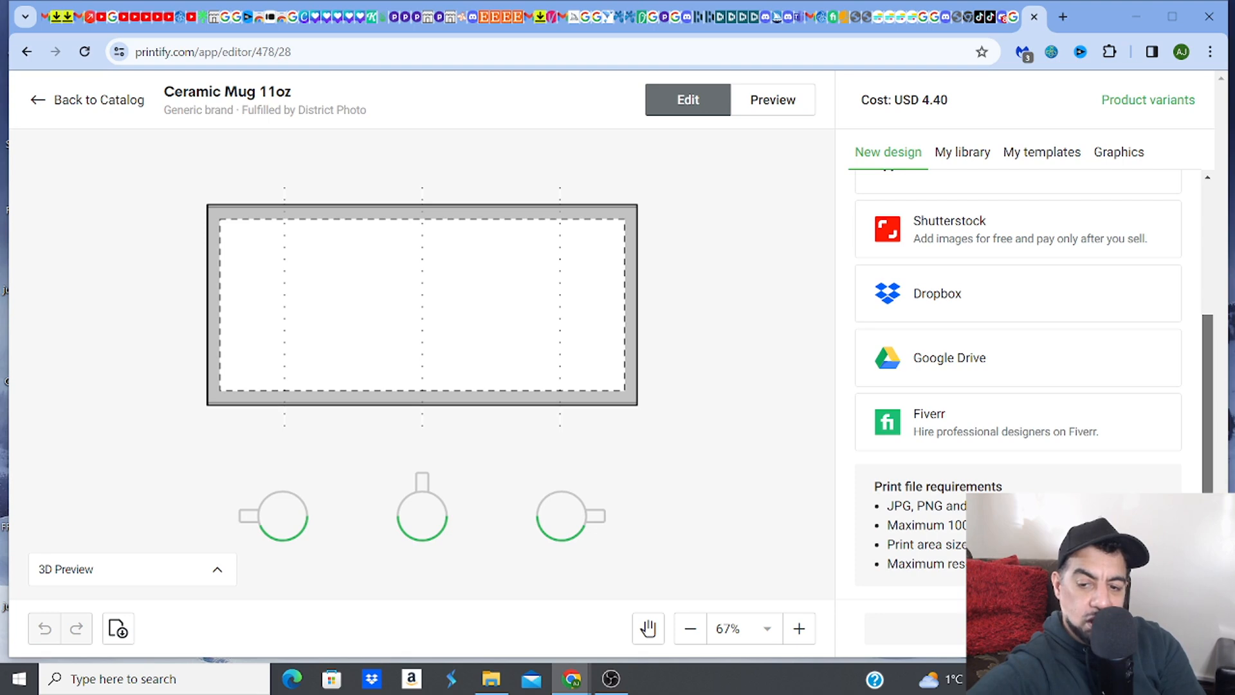
pyautogui.moveTo(1028, 482)
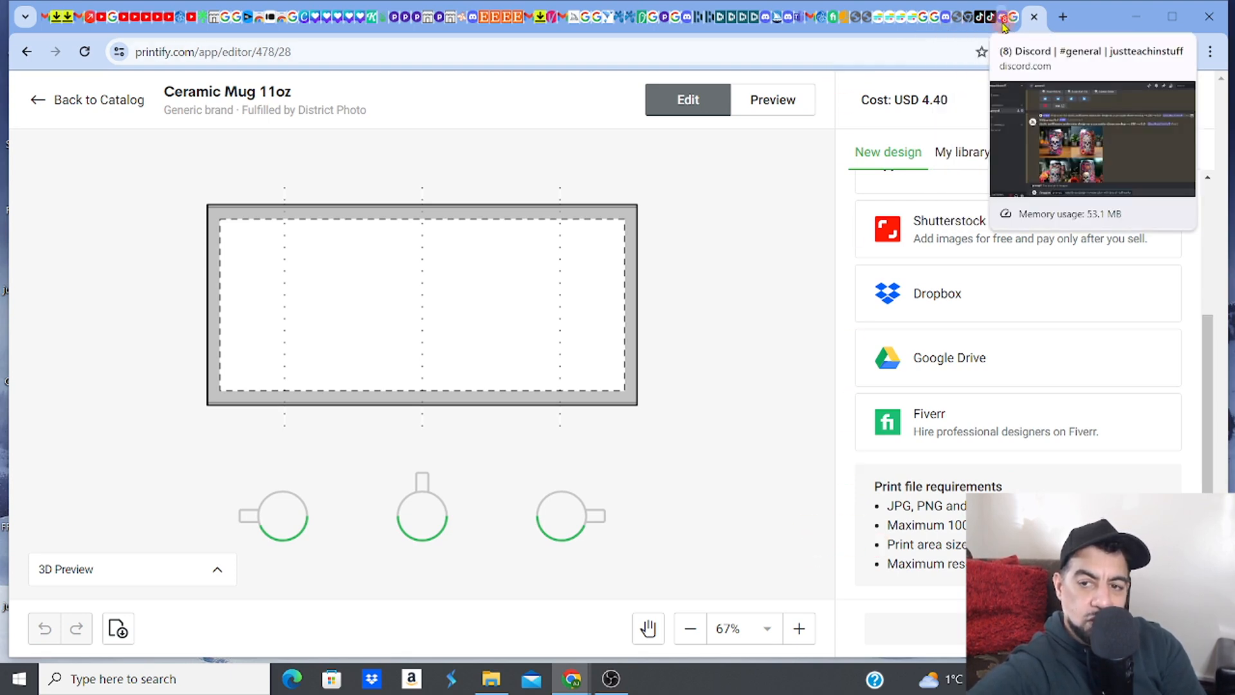
pyautogui.click(1003, 17)
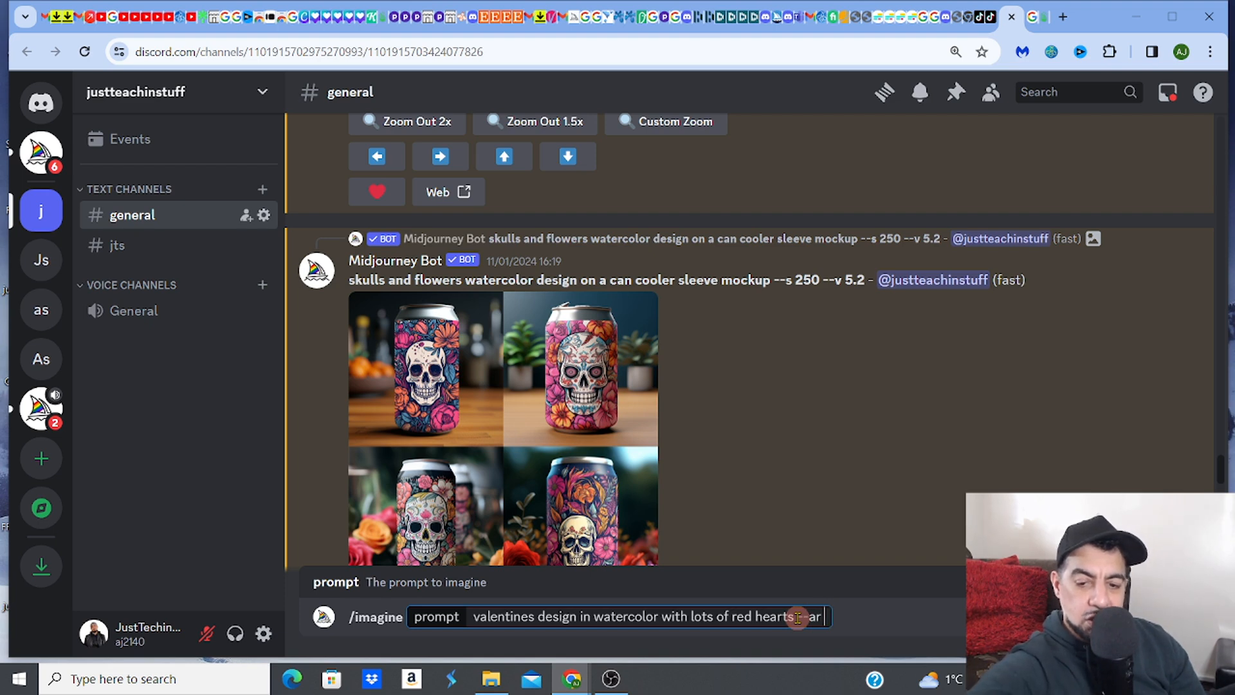
# - Append '--ar 2475:1155' to the watercolor red hearts prompt and send it
pyautogui.write('--ar 2:75:')
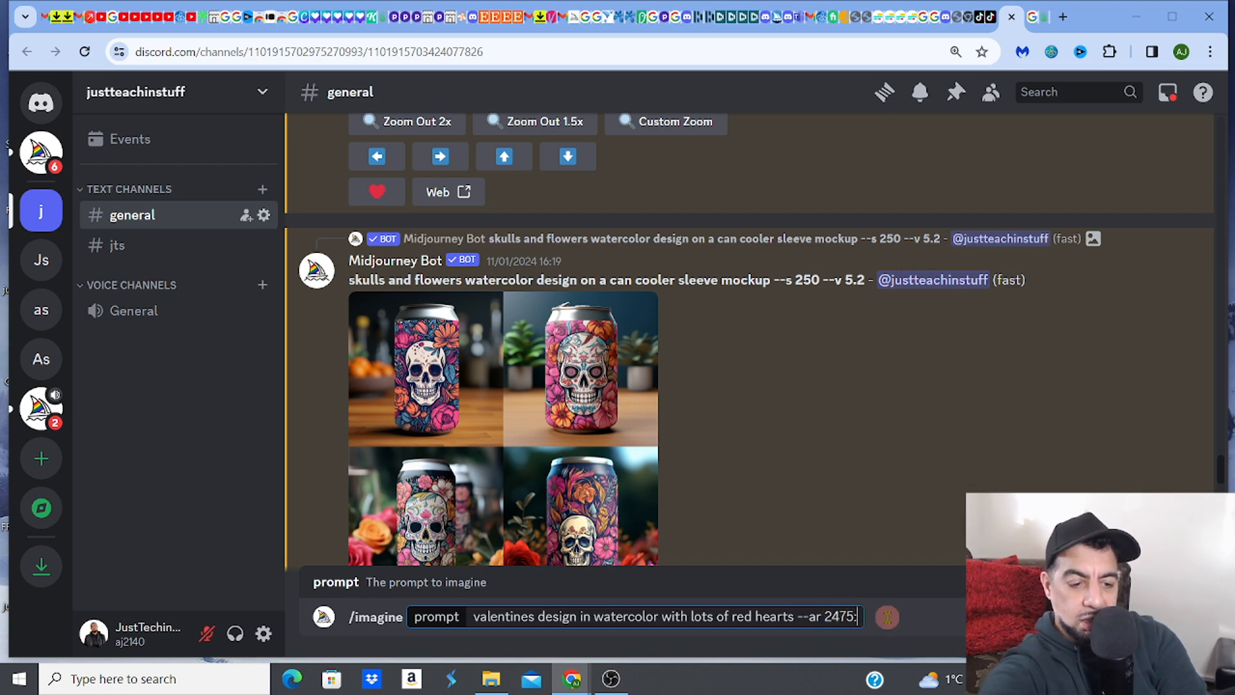
pyautogui.write('1155')
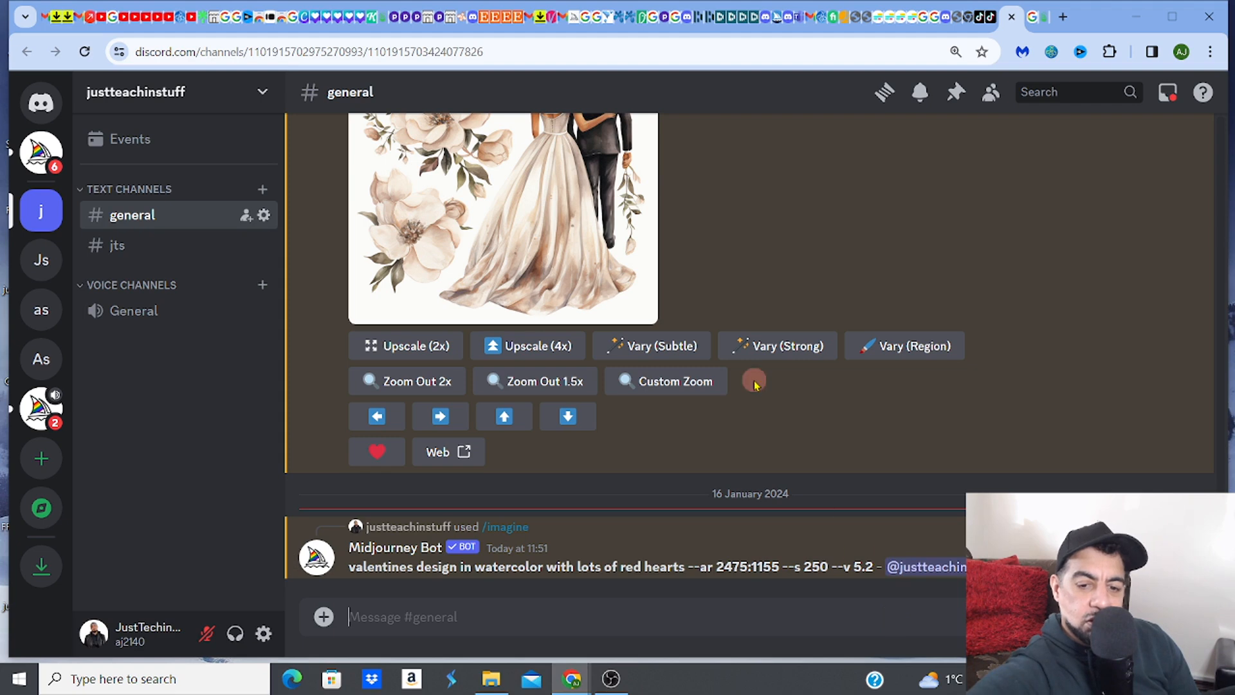
pyautogui.moveTo(1014, 321)
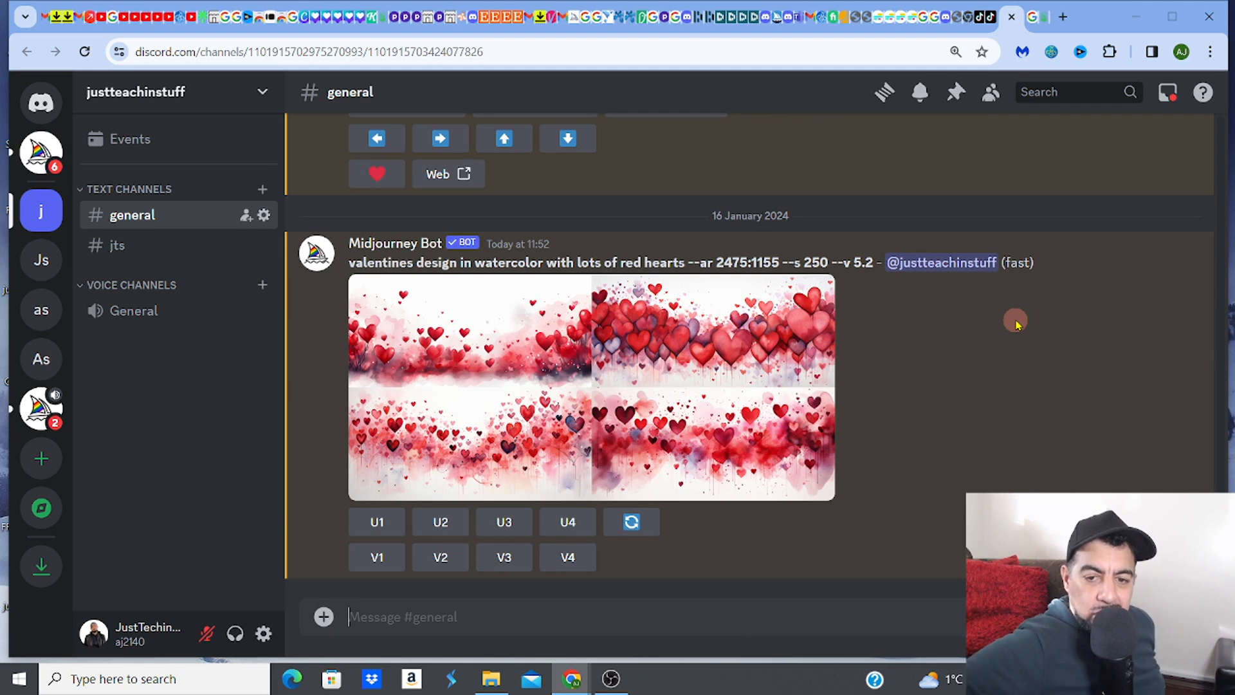
pyautogui.moveTo(797, 421)
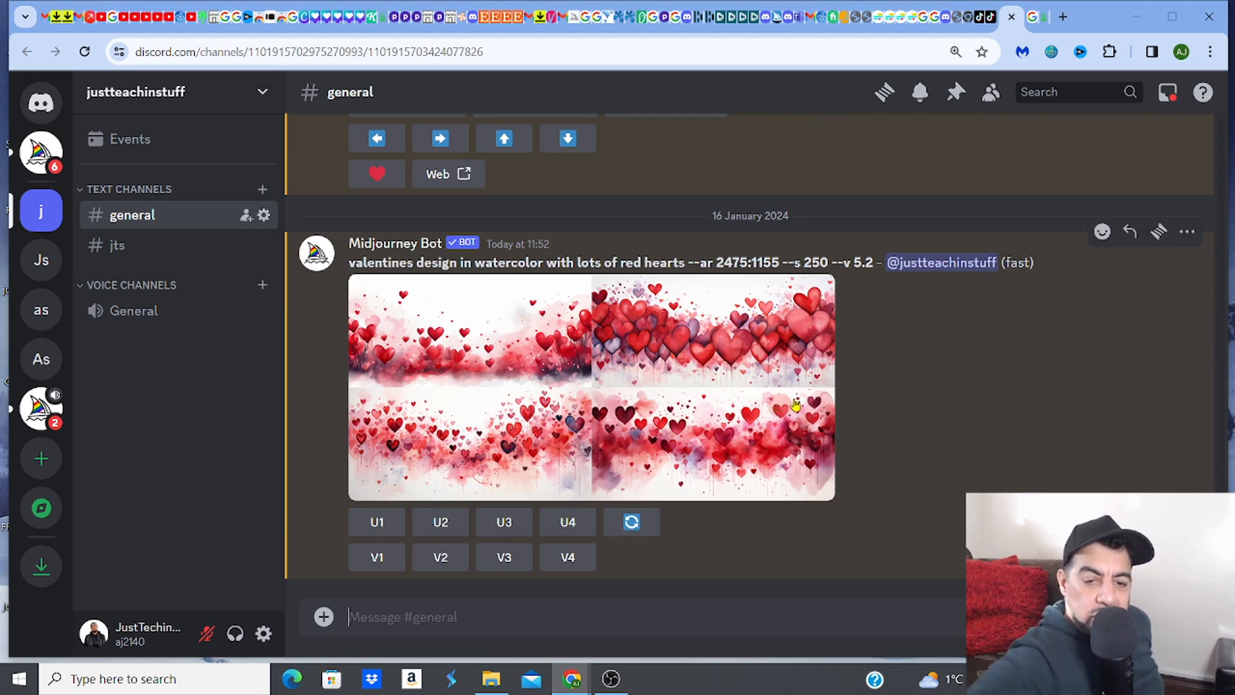
pyautogui.moveTo(692, 351)
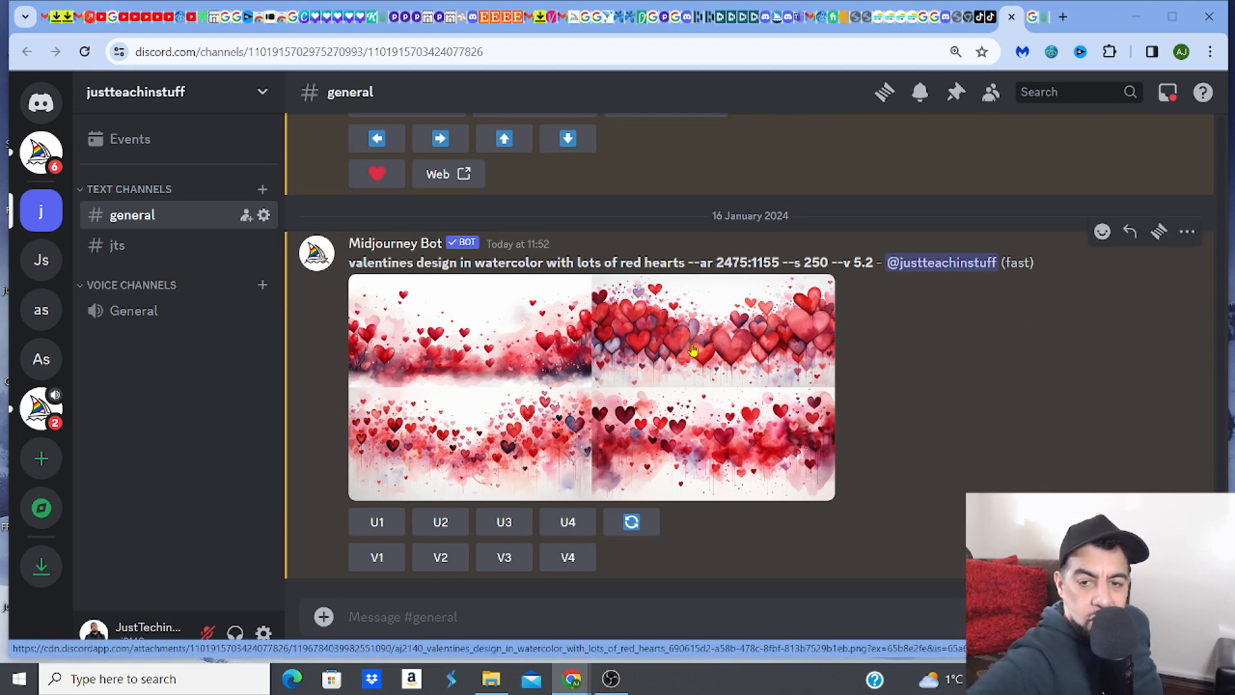
pyautogui.moveTo(557, 338)
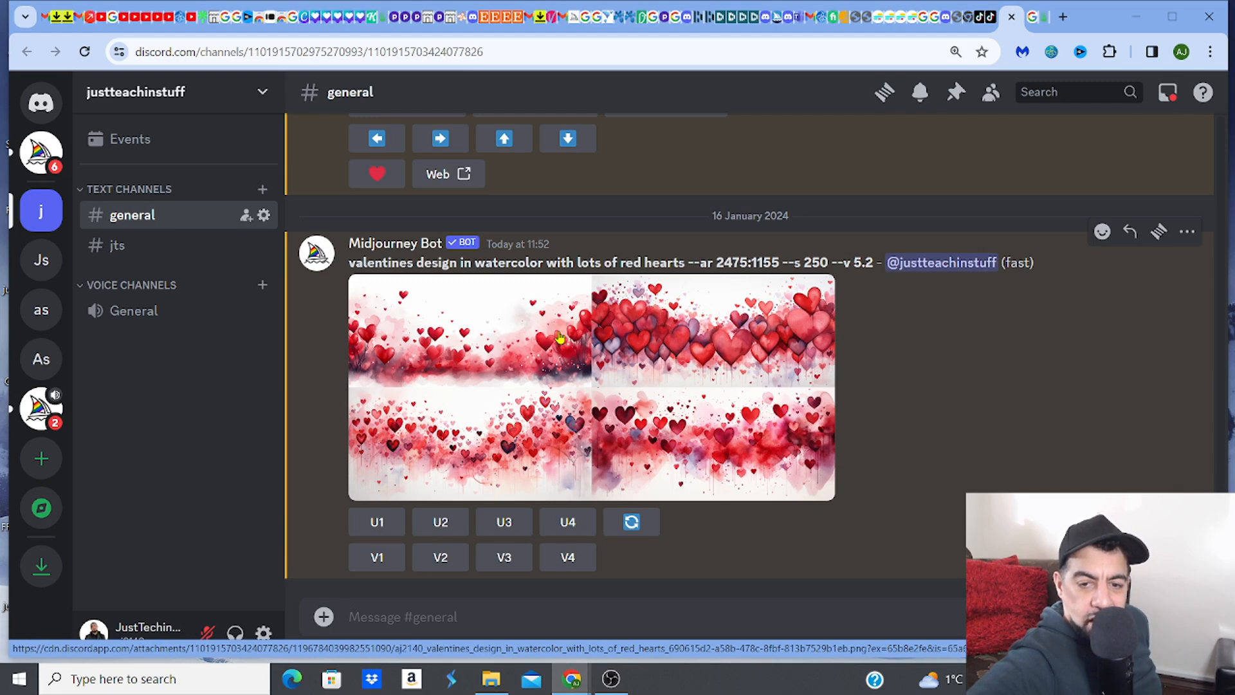
# - Upscale image #2, the top-right watercolor hearts variation, using U2
pyautogui.click(440, 522)
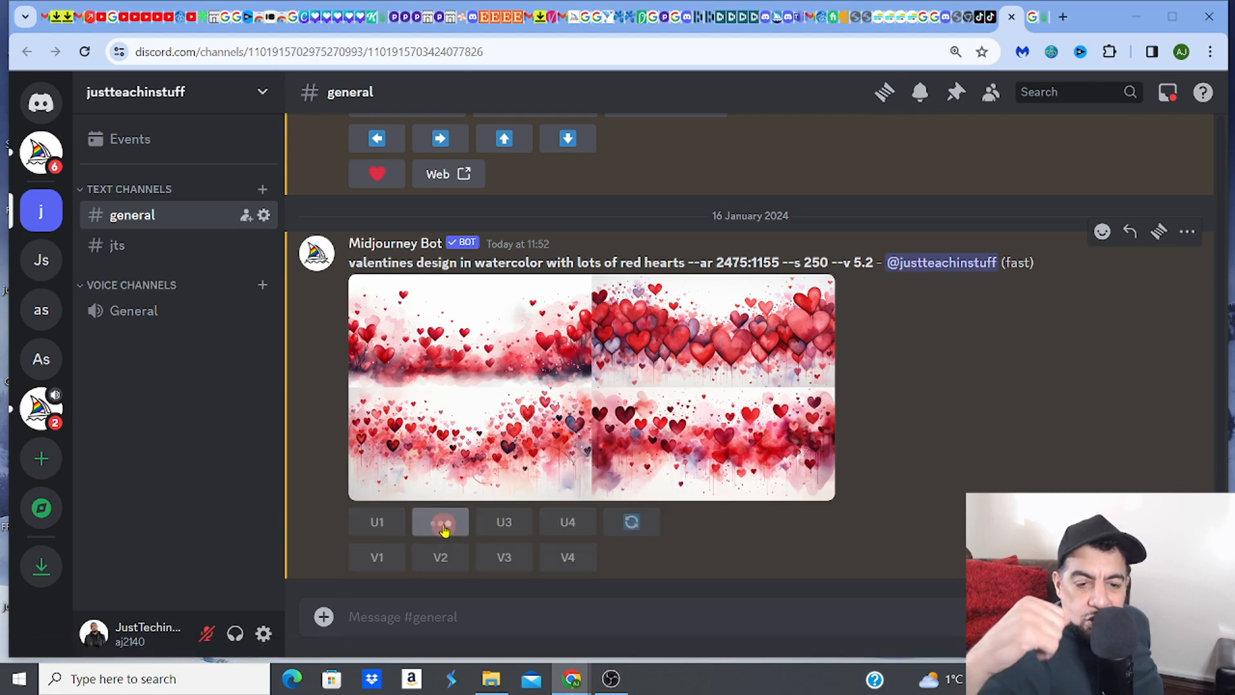
pyautogui.click(441, 522)
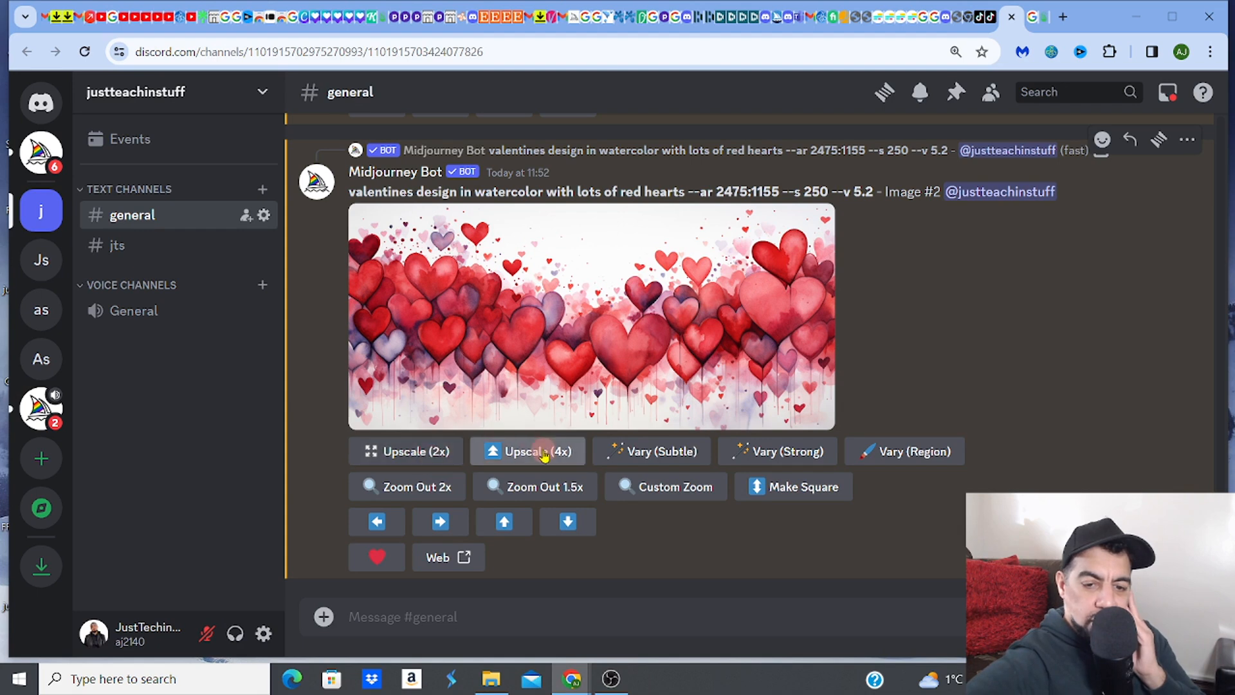
# - Open the upscaled hearts image in the browser and save it to the computer
pyautogui.click(528, 451)
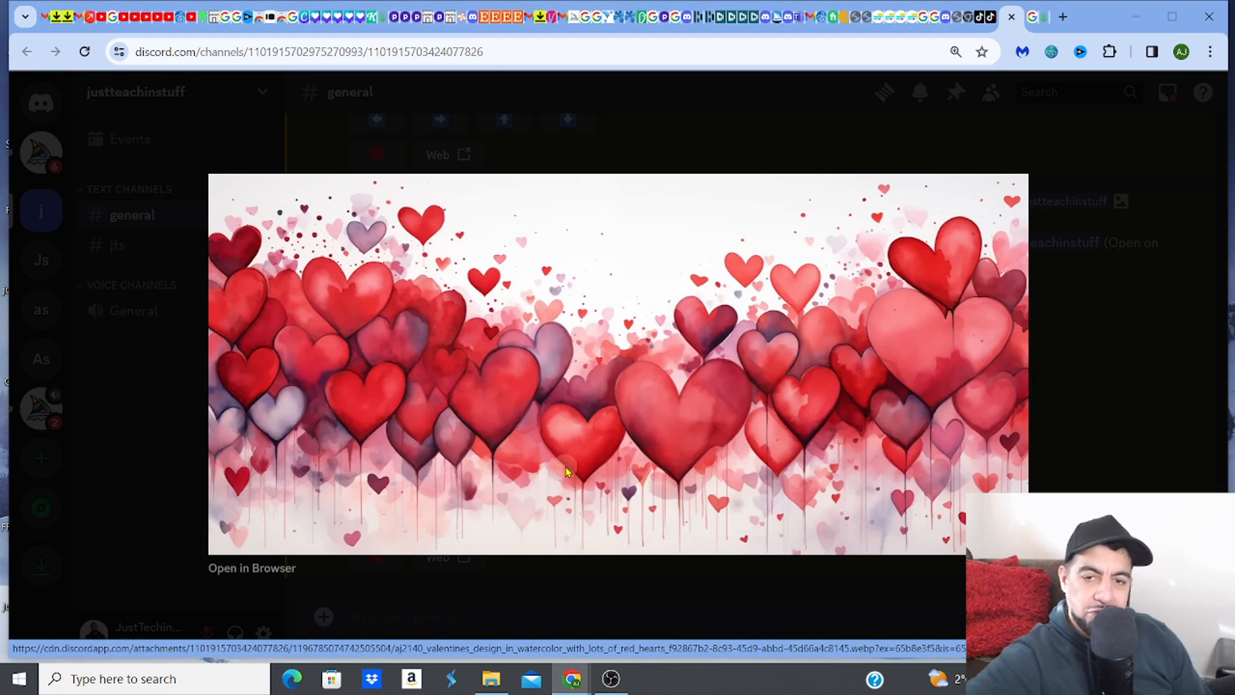
pyautogui.moveTo(367, 532)
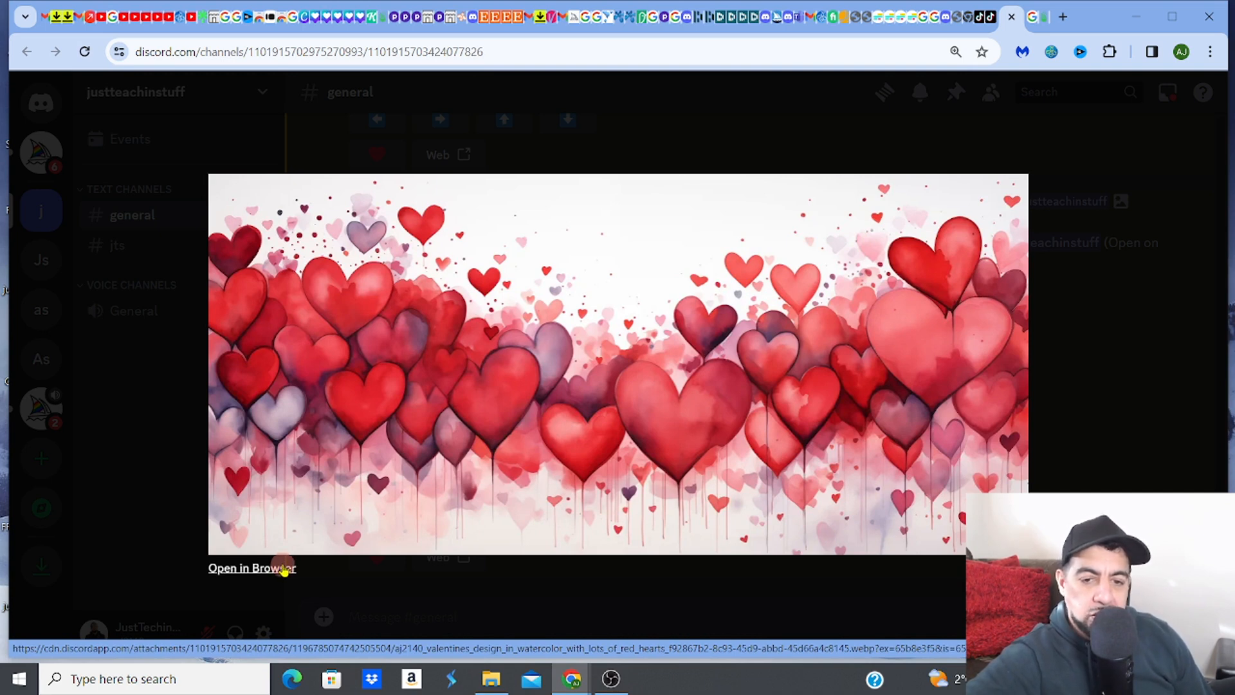
pyautogui.click(251, 568)
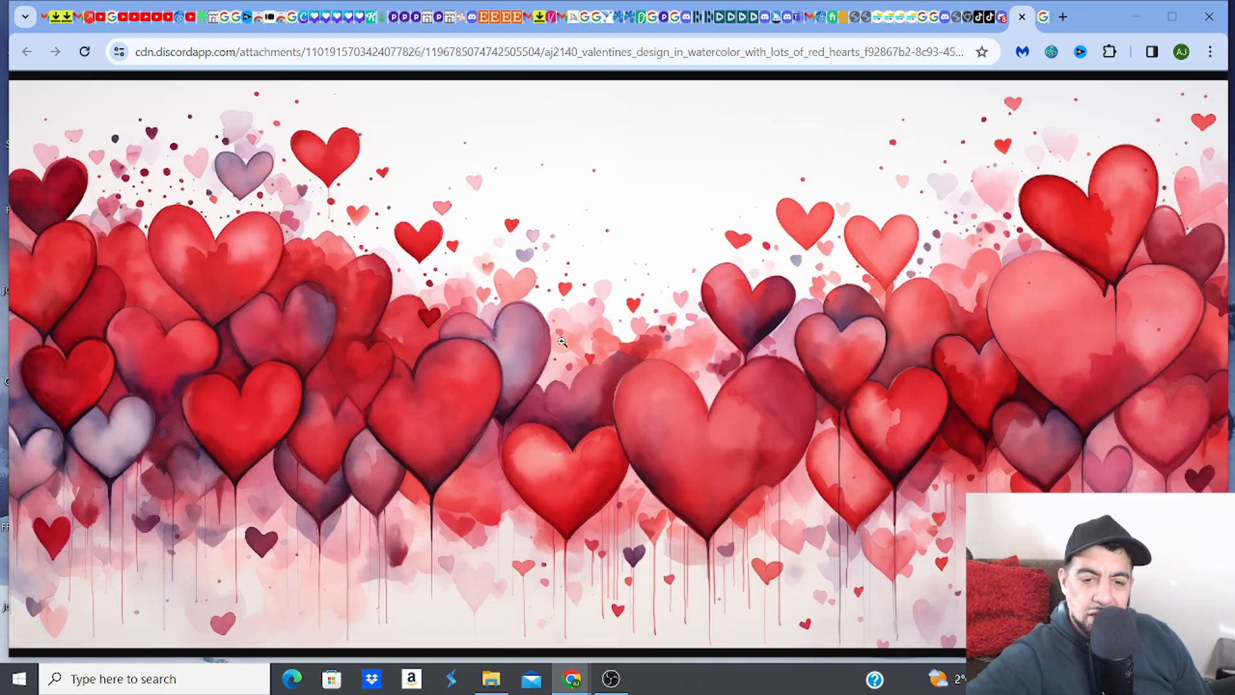
pyautogui.rightClick(562, 344)
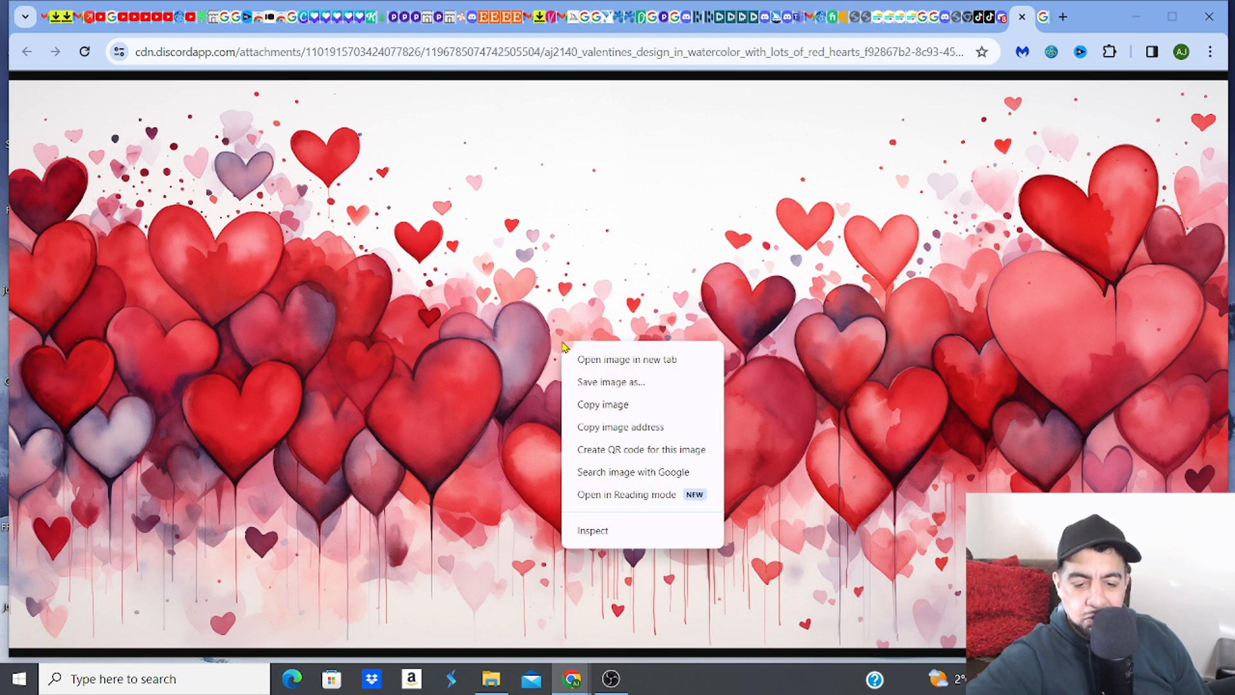
pyautogui.moveTo(588, 389)
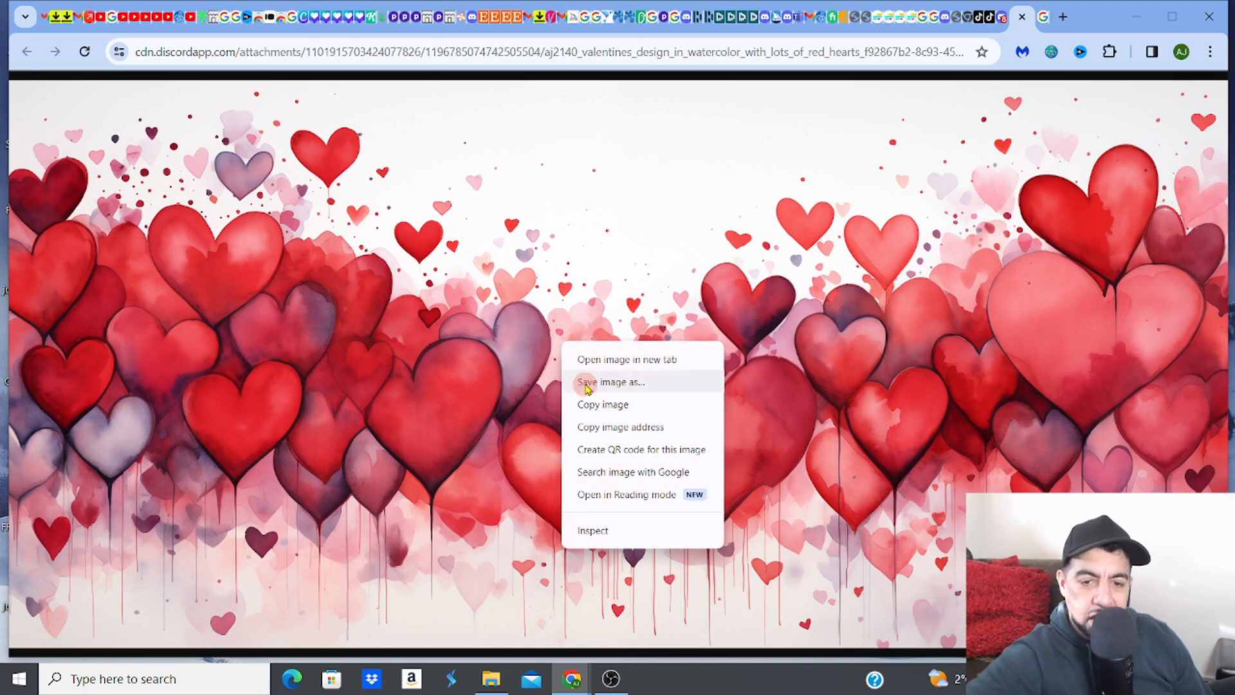
pyautogui.click(587, 382)
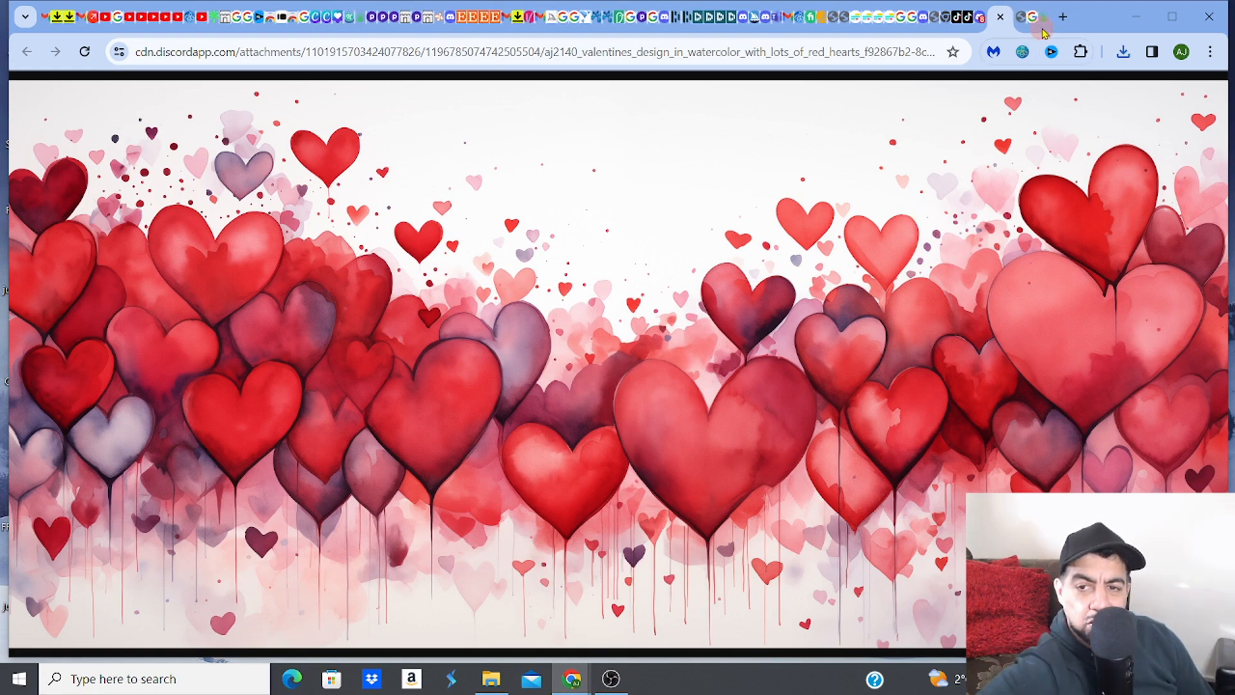
pyautogui.click(998, 17)
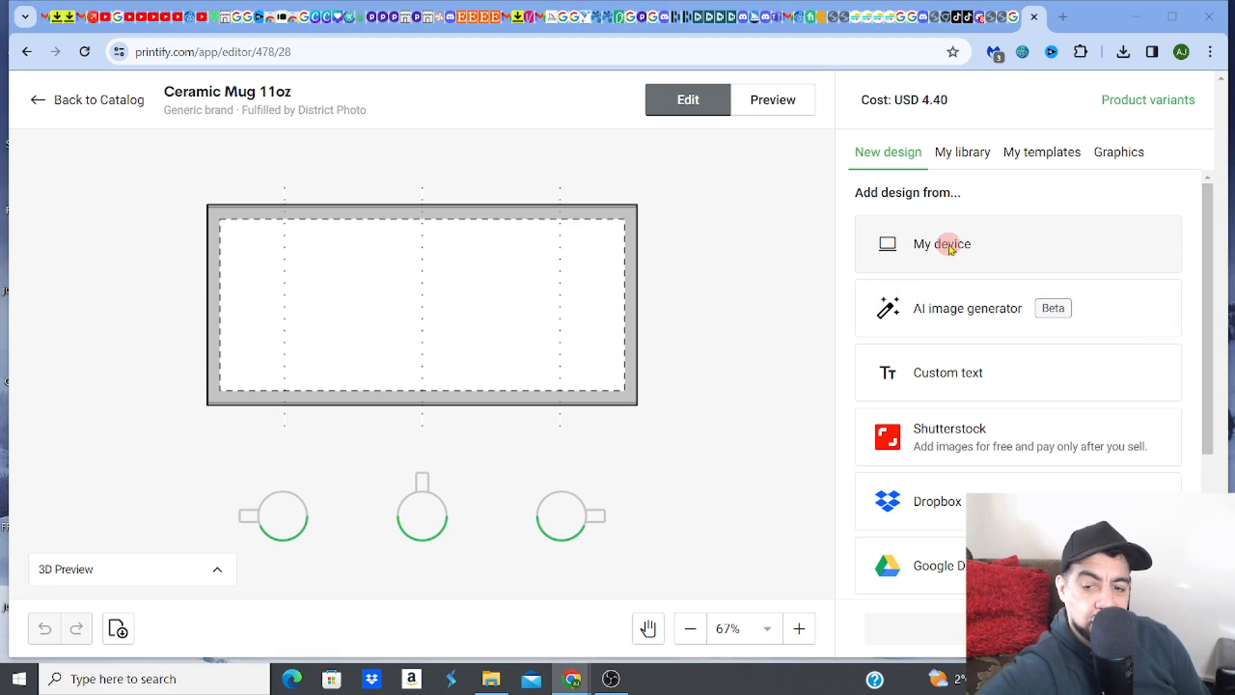
# - Upload 'Untitled design (6)' from the device onto the mug's print area
pyautogui.click(942, 244)
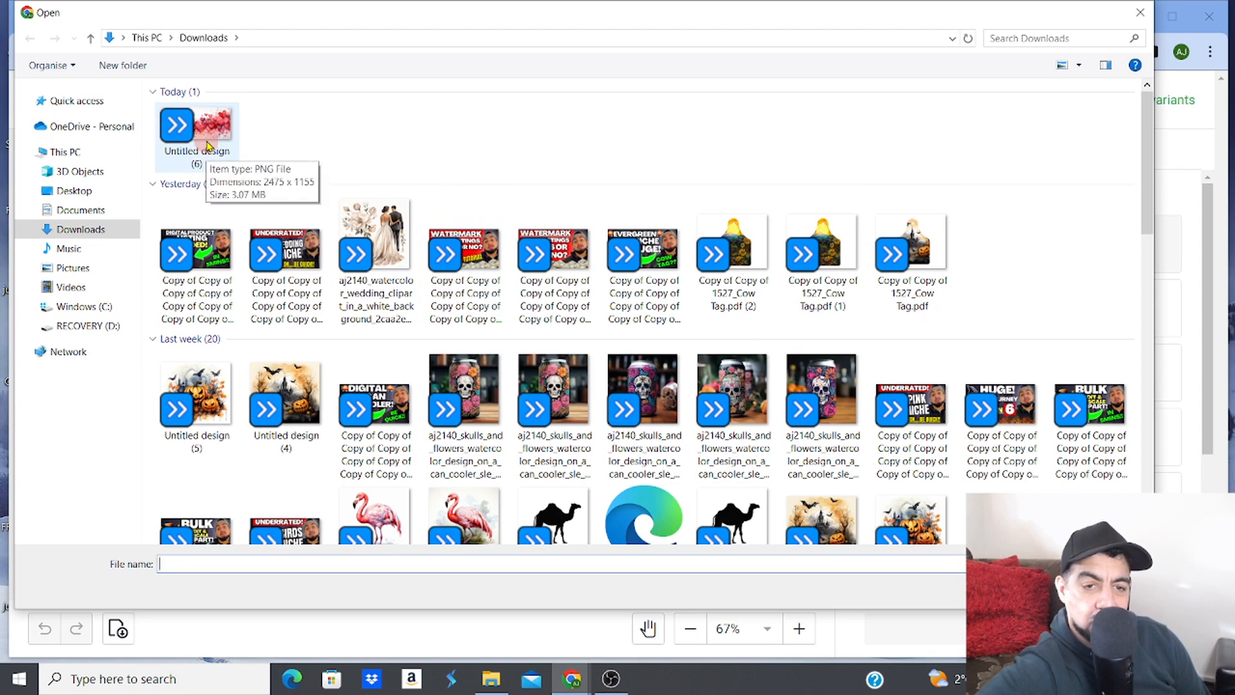
pyautogui.click(197, 125)
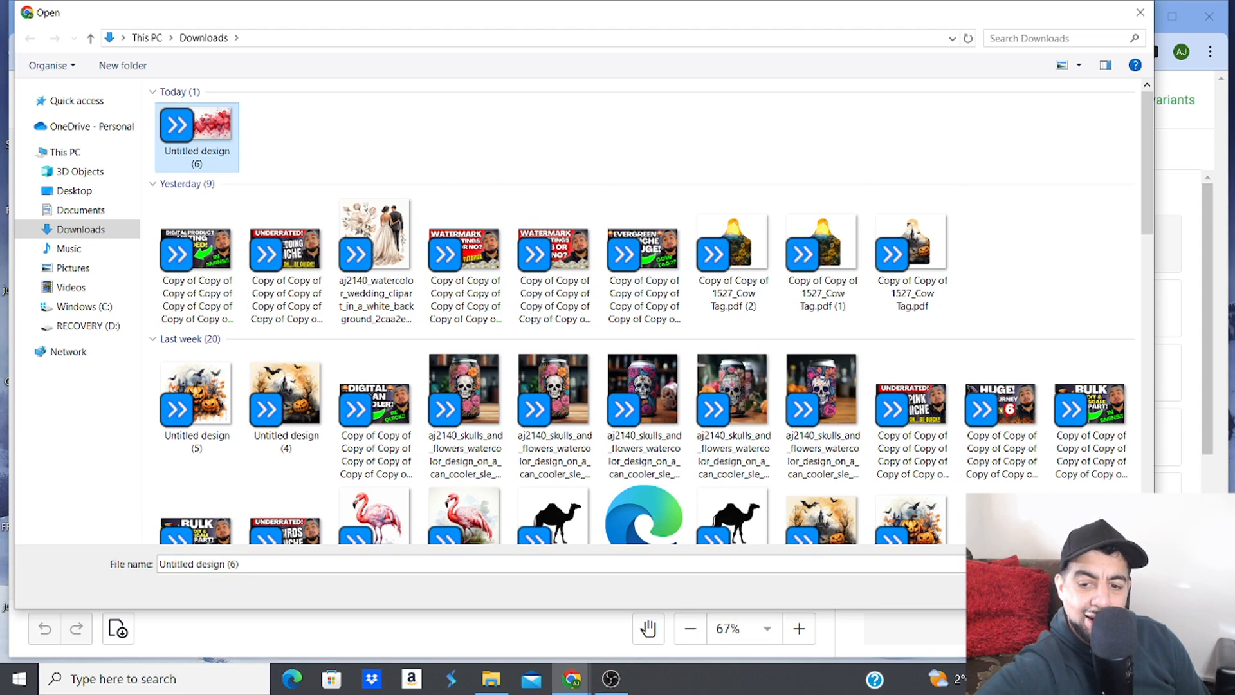
pyautogui.click(196, 129)
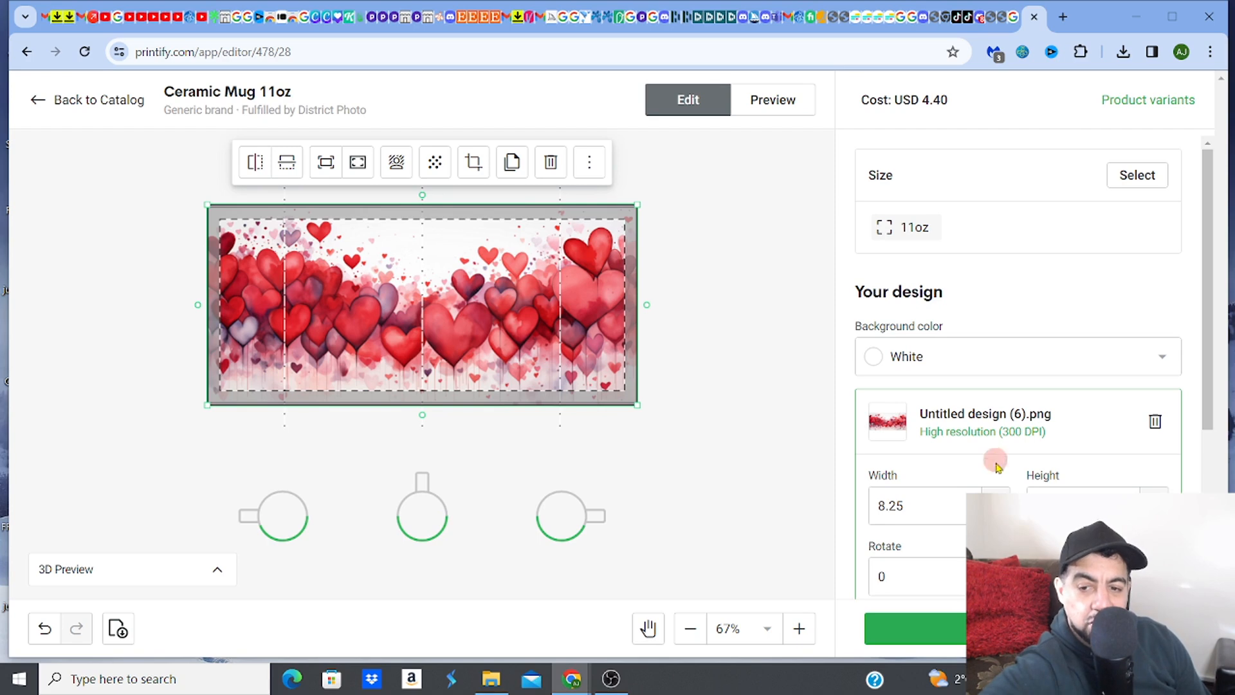
pyautogui.moveTo(988, 446)
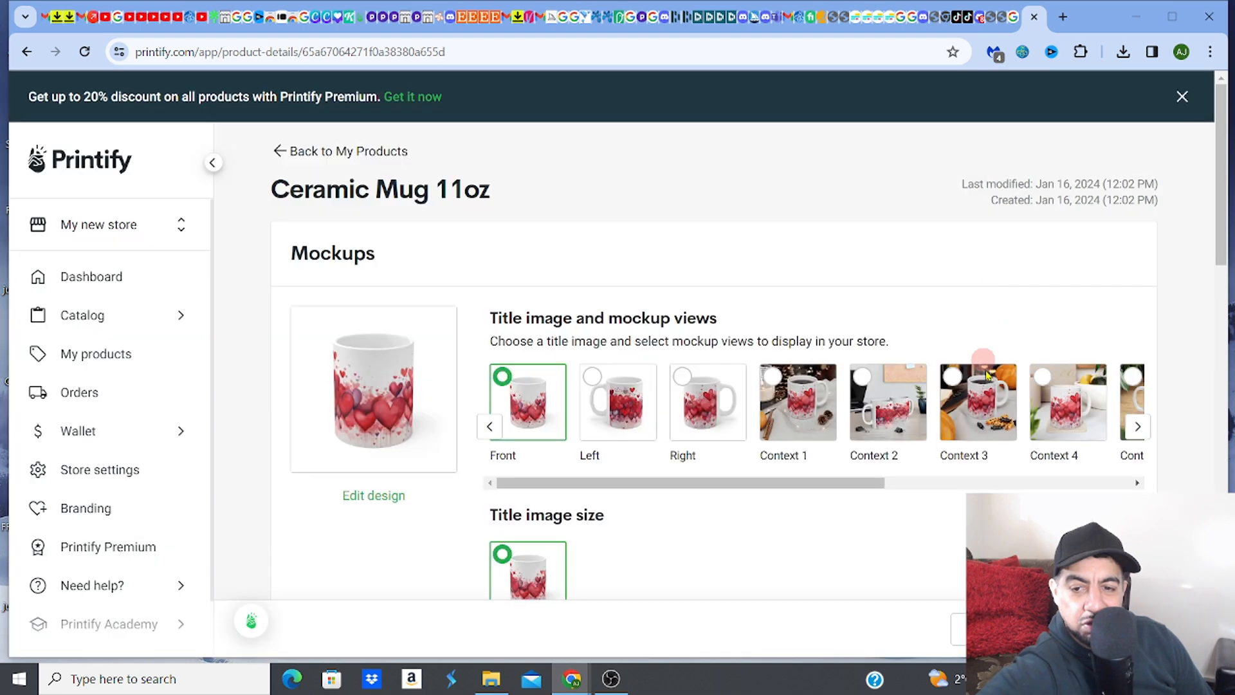
# - Preview the context mockups and set the dark reindeer sweater mockup as title image
pyautogui.click(953, 374)
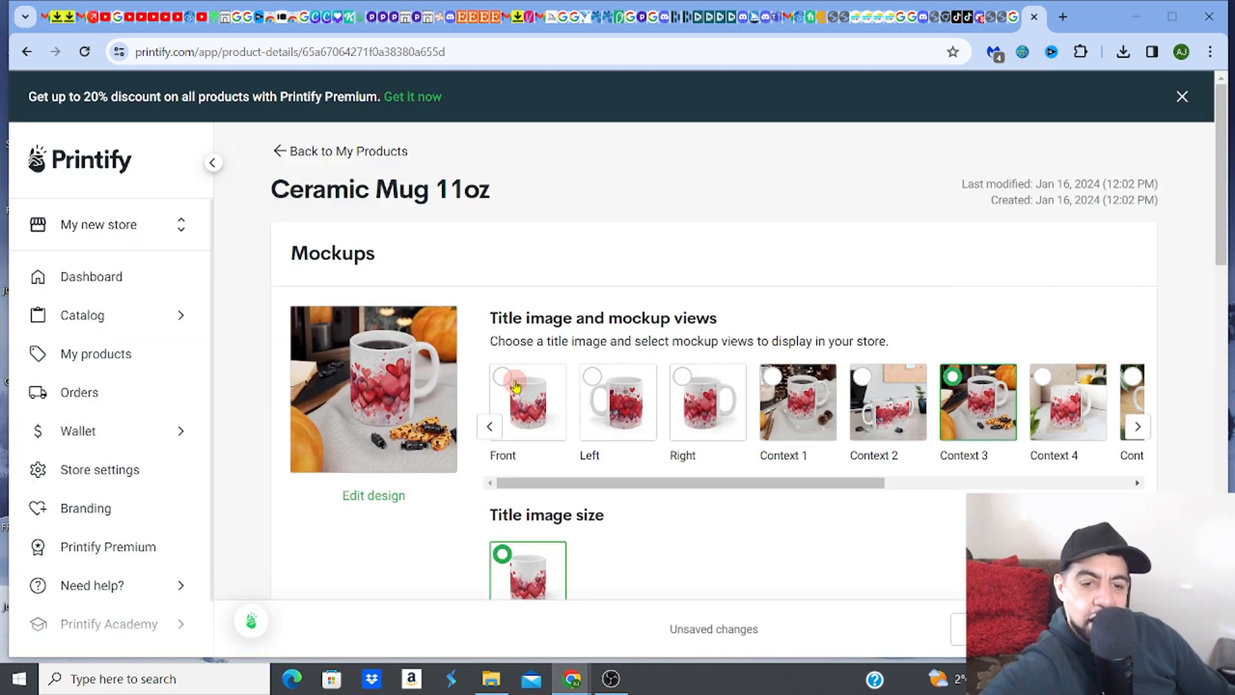
pyautogui.click(522, 401)
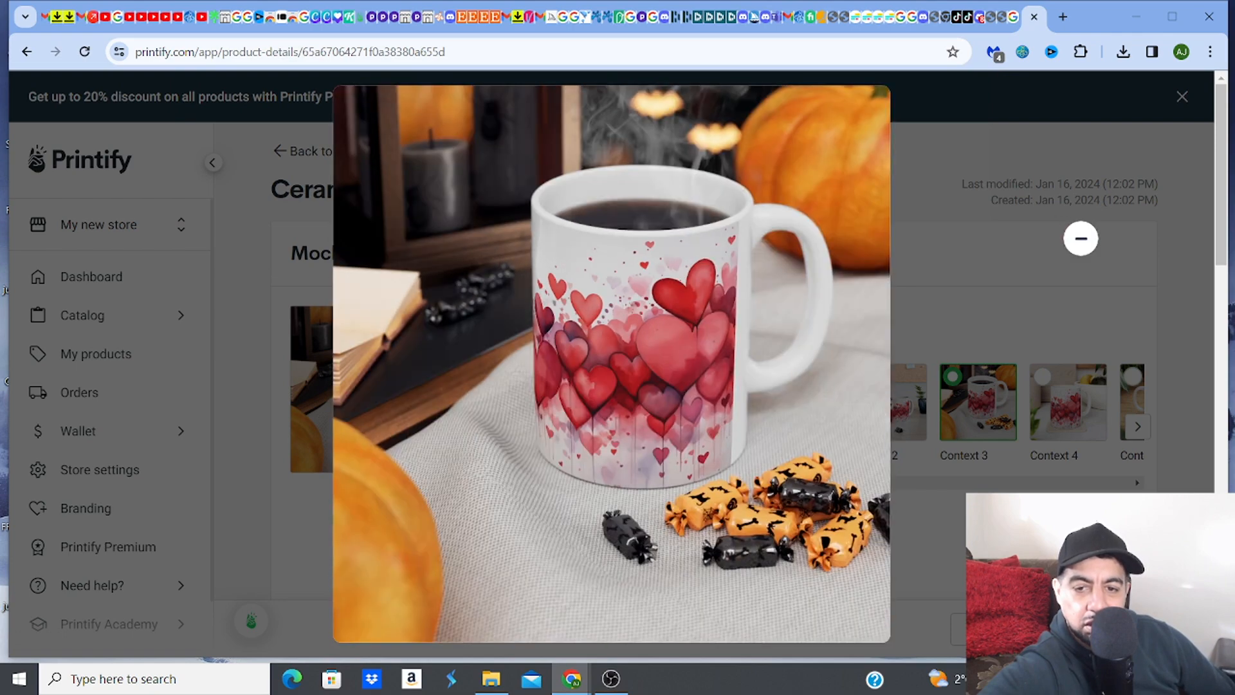
pyautogui.click(1080, 238)
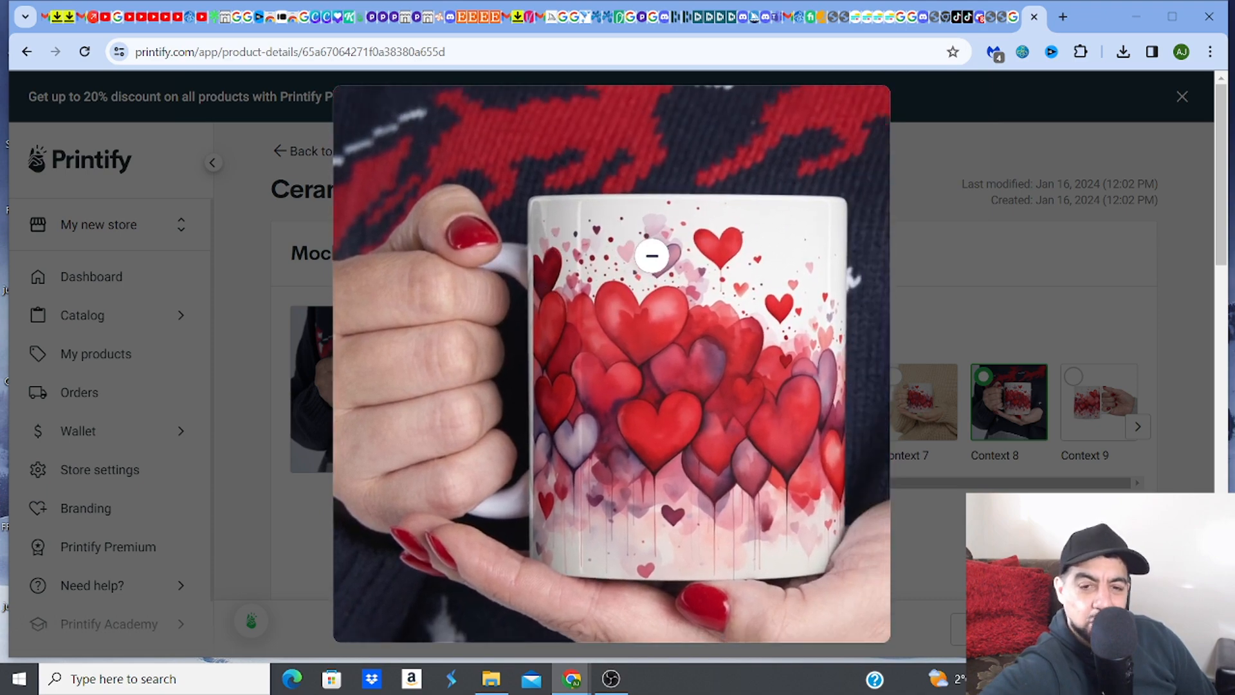
pyautogui.click(651, 256)
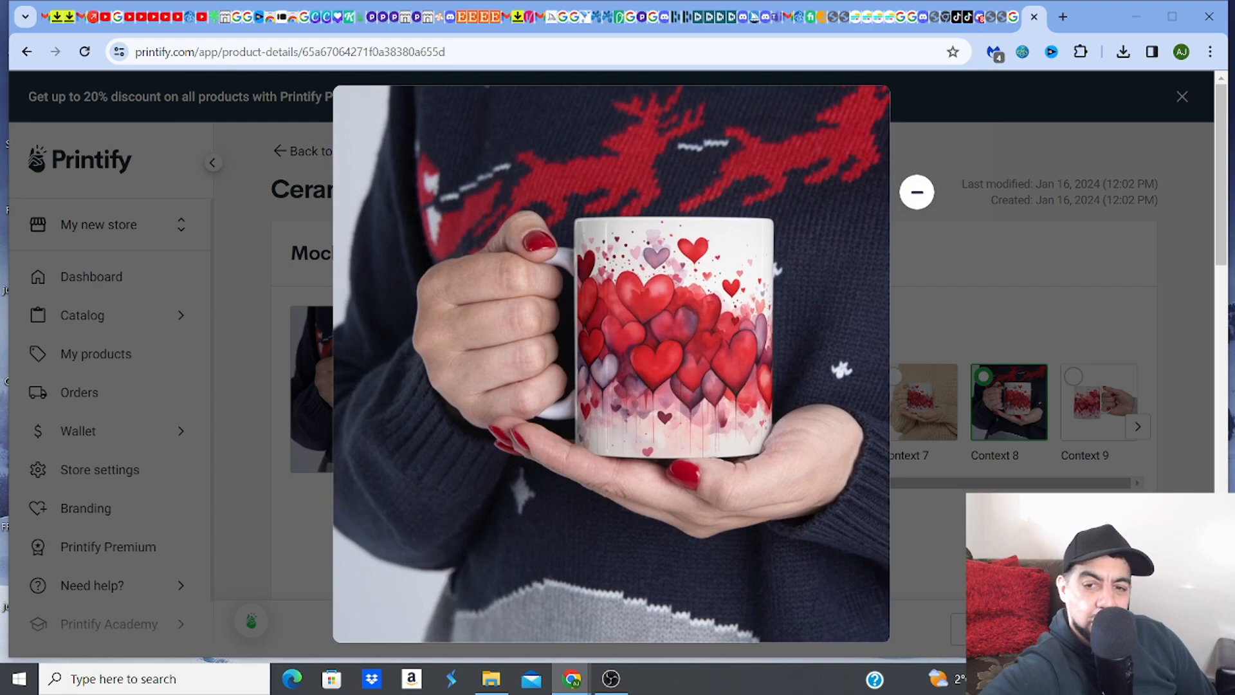
pyautogui.click(917, 192)
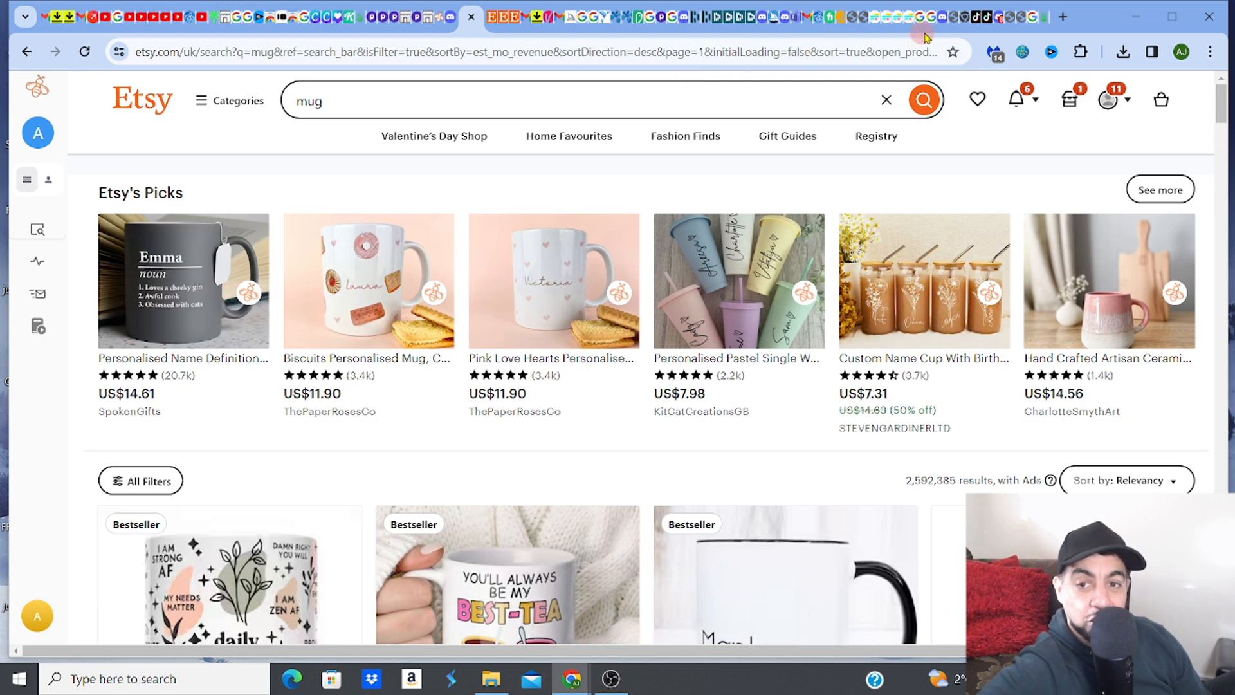
pyautogui.moveTo(942, 13)
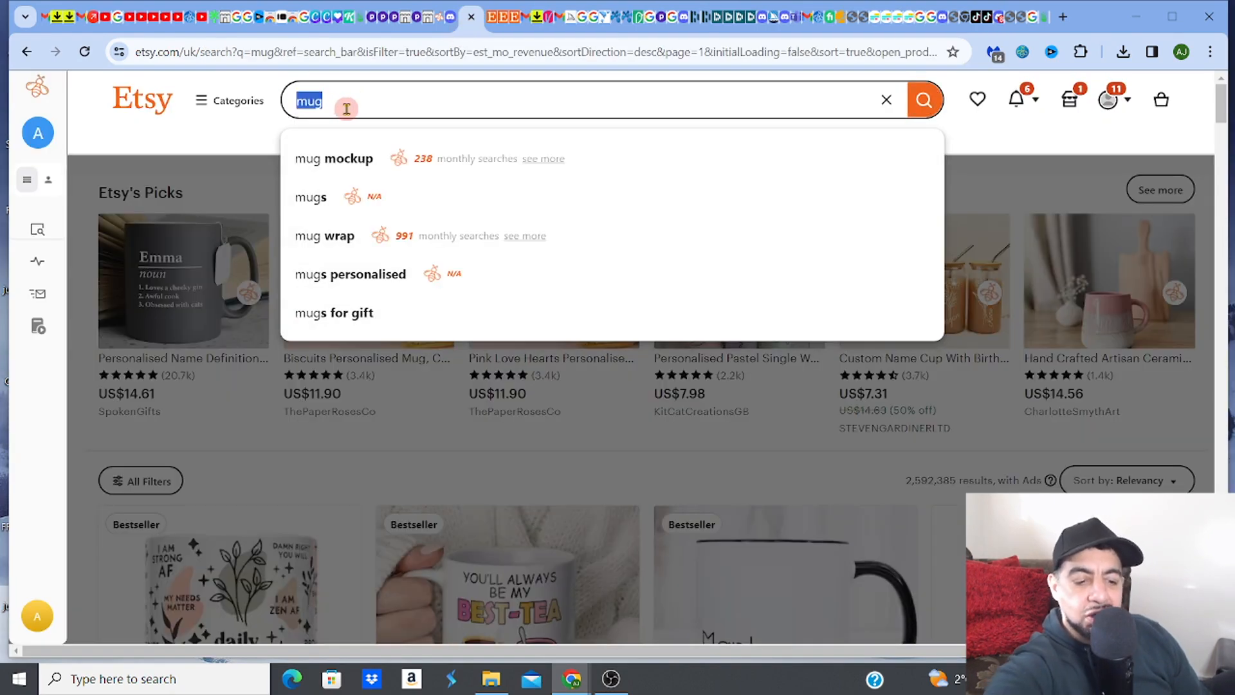
# - Search Etsy for 'valentines day mug wrap' and scroll through the listings
pyautogui.write('valentines day')
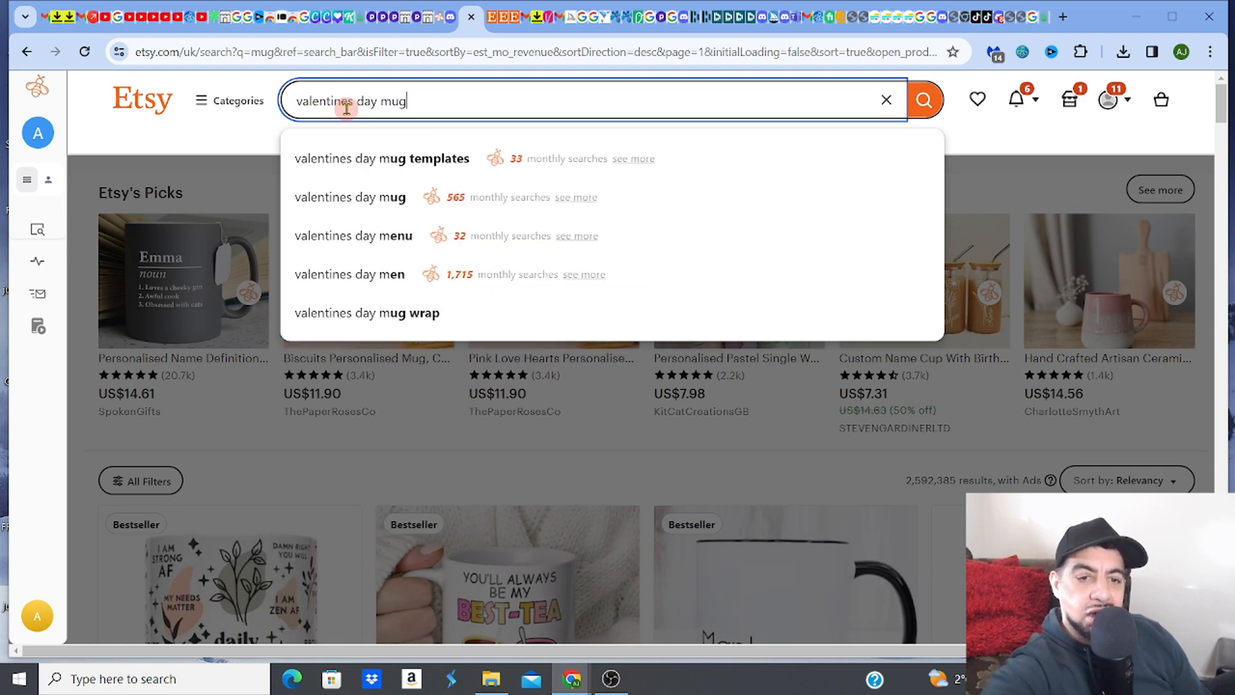
pyautogui.write('wrap')
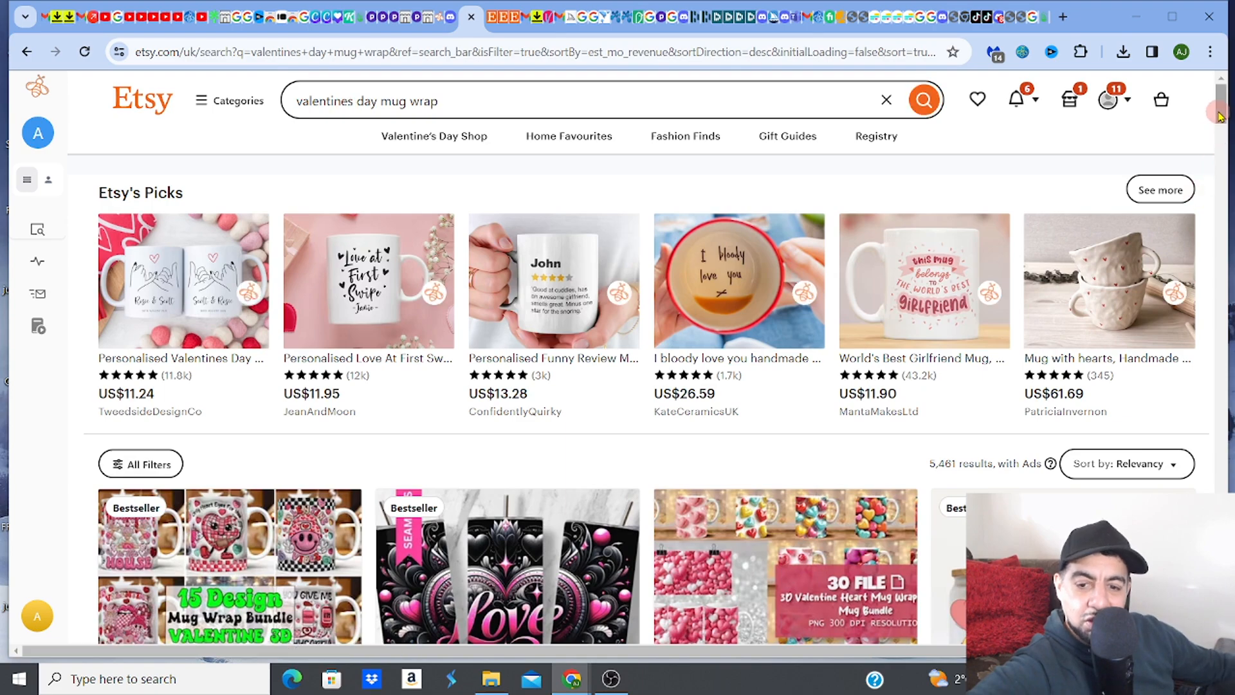
pyautogui.scroll(-3)
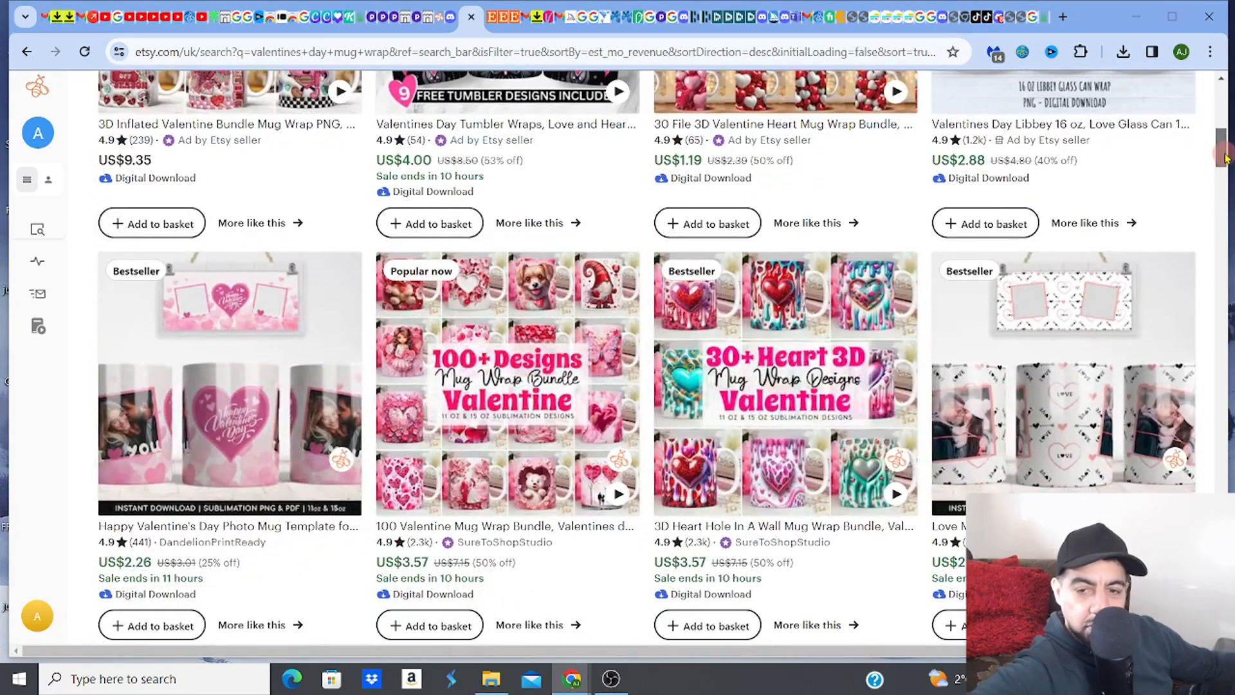
pyautogui.scroll(-3)
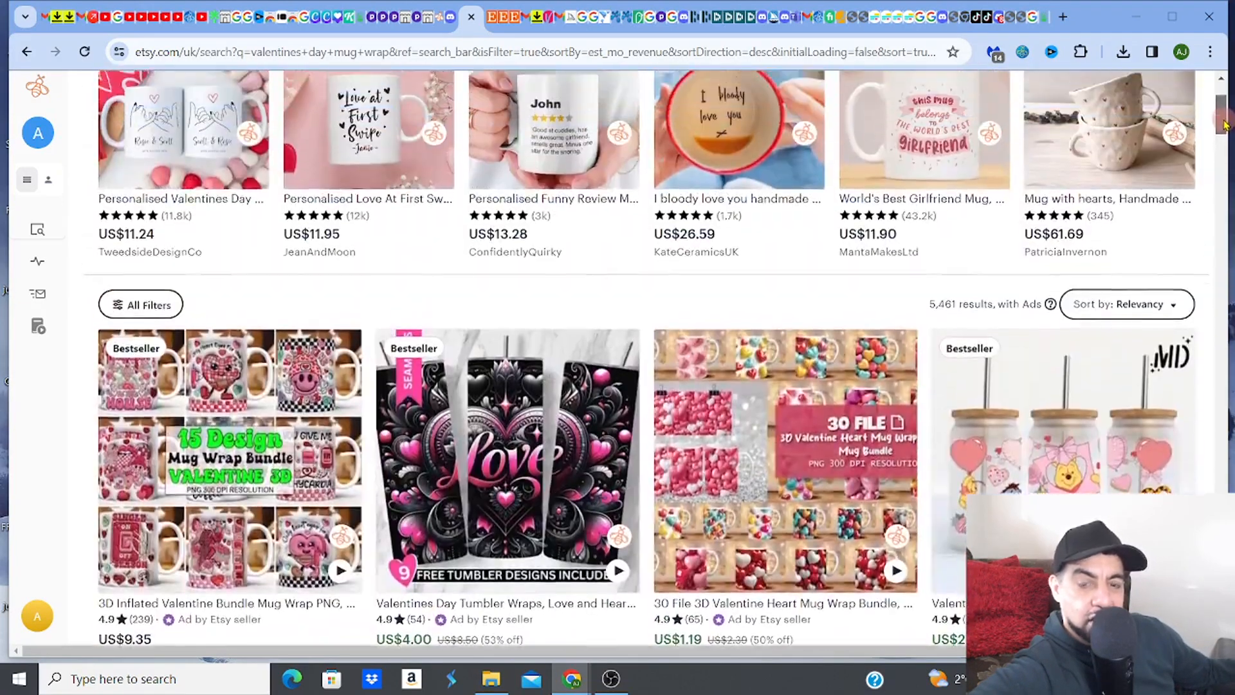
pyautogui.scroll(-3)
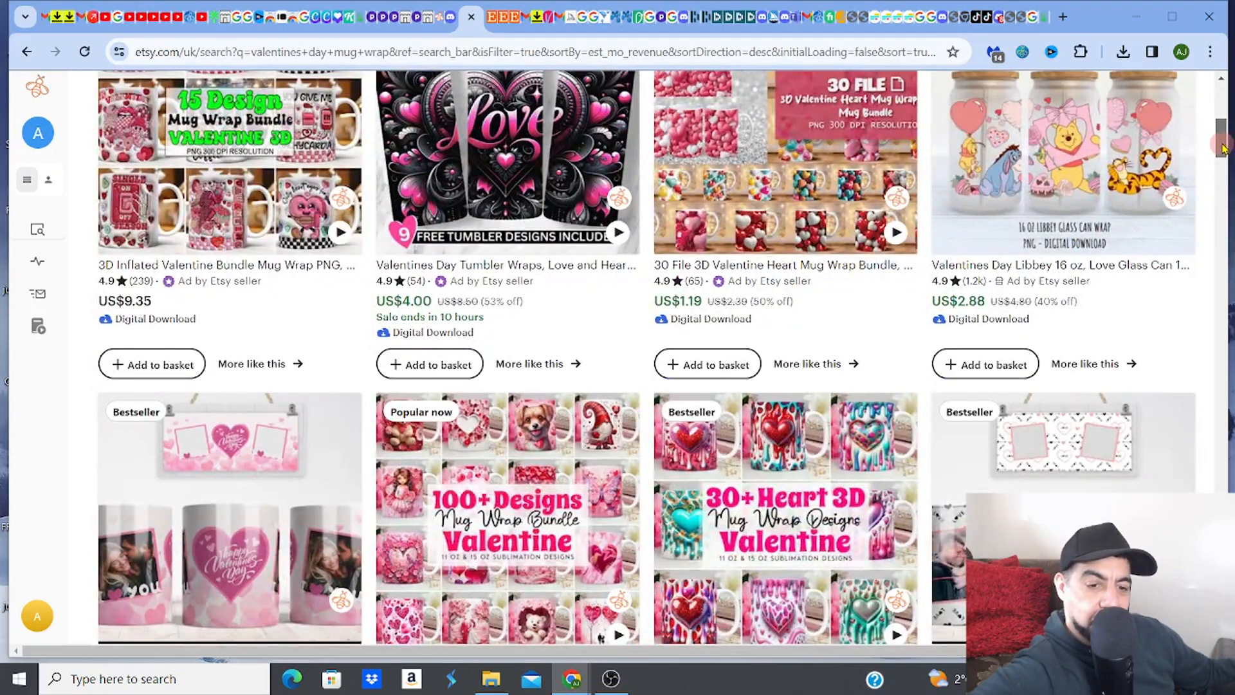
pyautogui.scroll(-3)
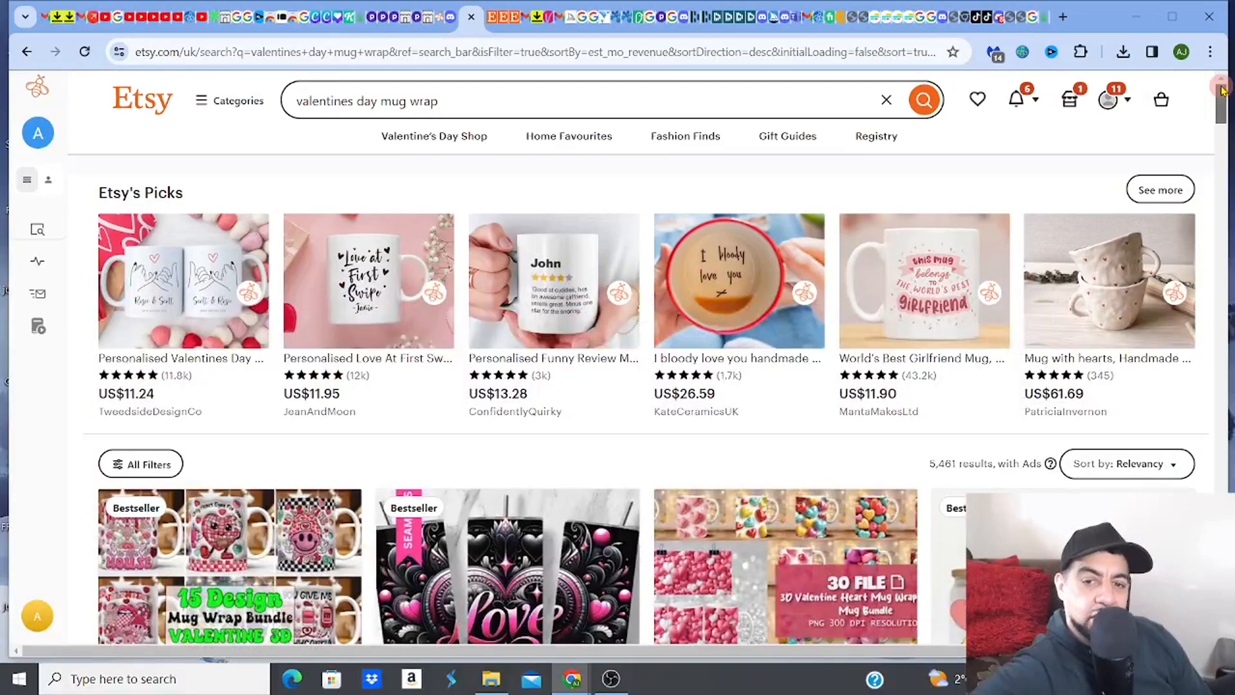
pyautogui.scroll(-3)
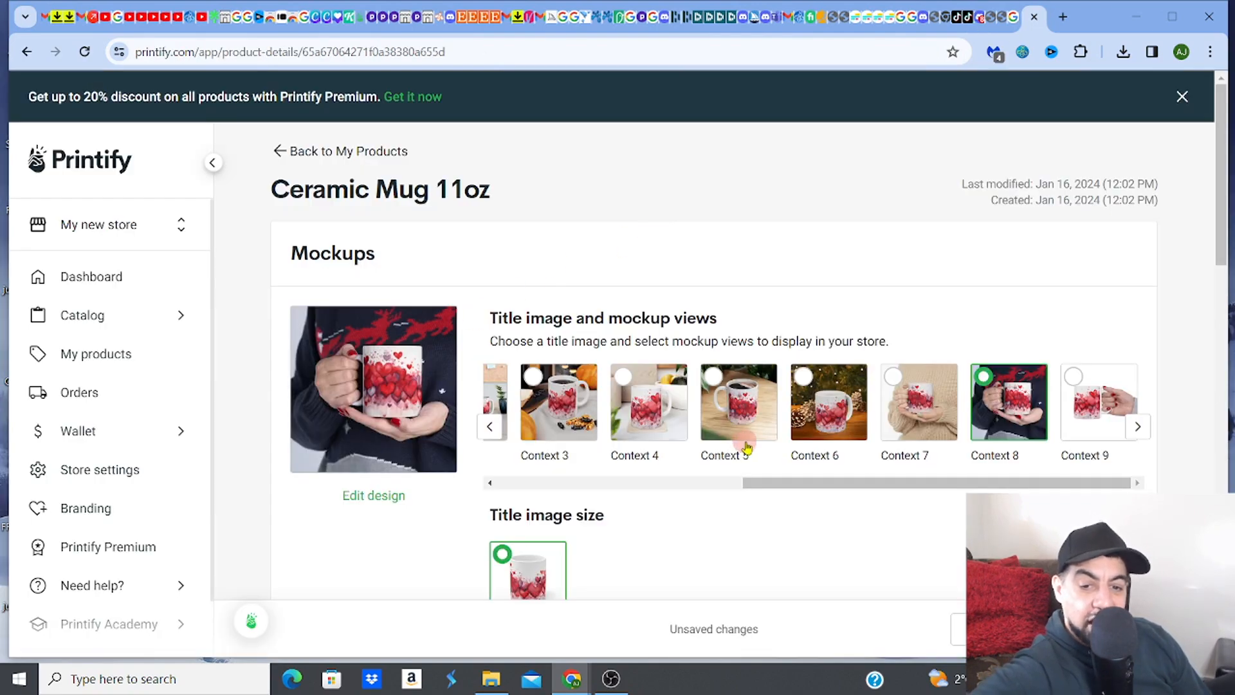
# - Set Context 6, the pine cone mockup, as title image and view it enlarged
pyautogui.click(828, 402)
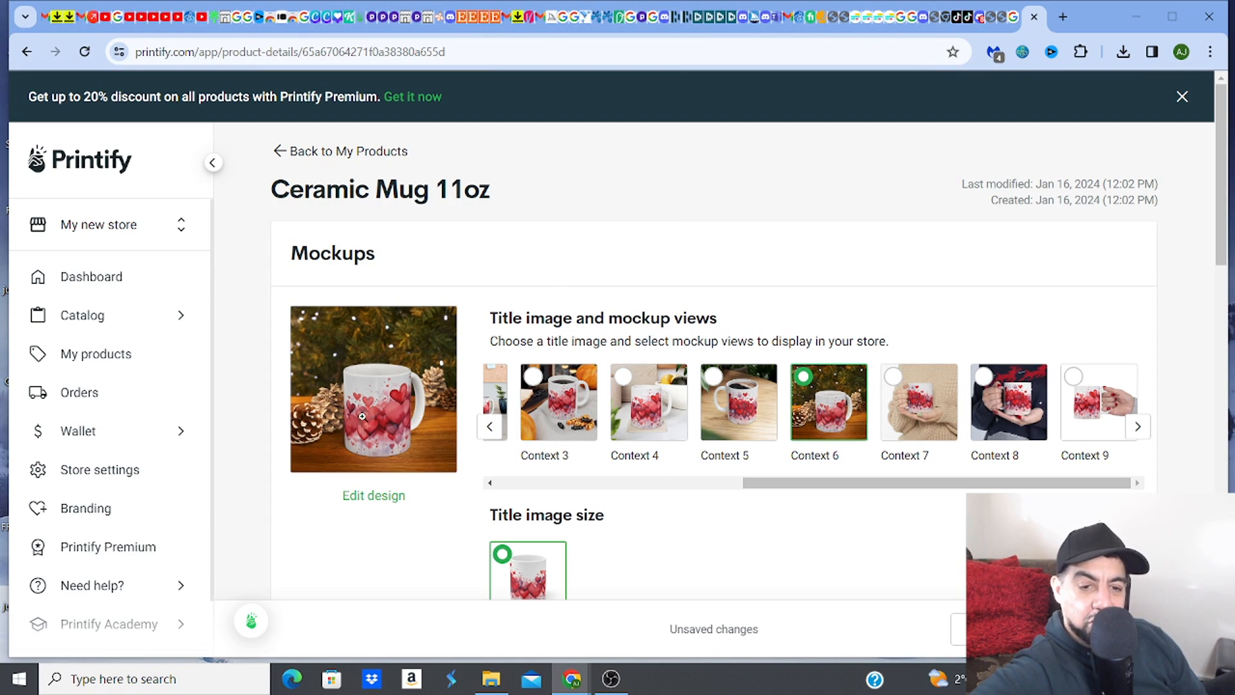
pyautogui.click(361, 416)
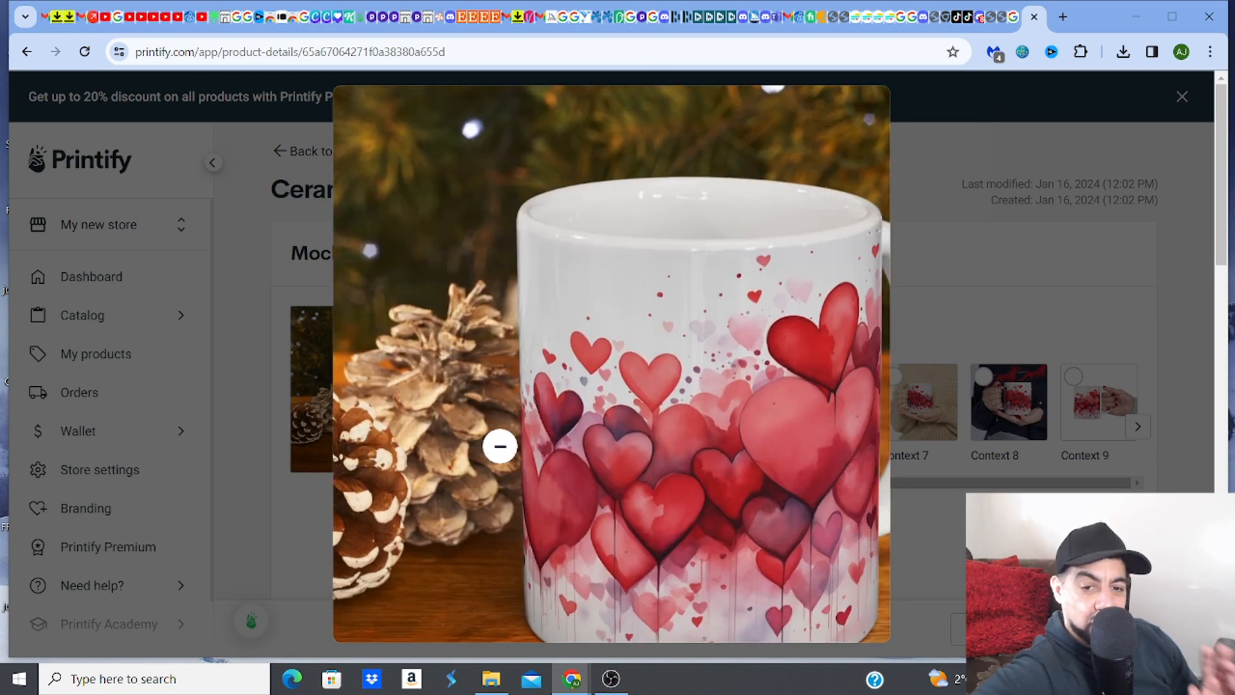
pyautogui.click(502, 447)
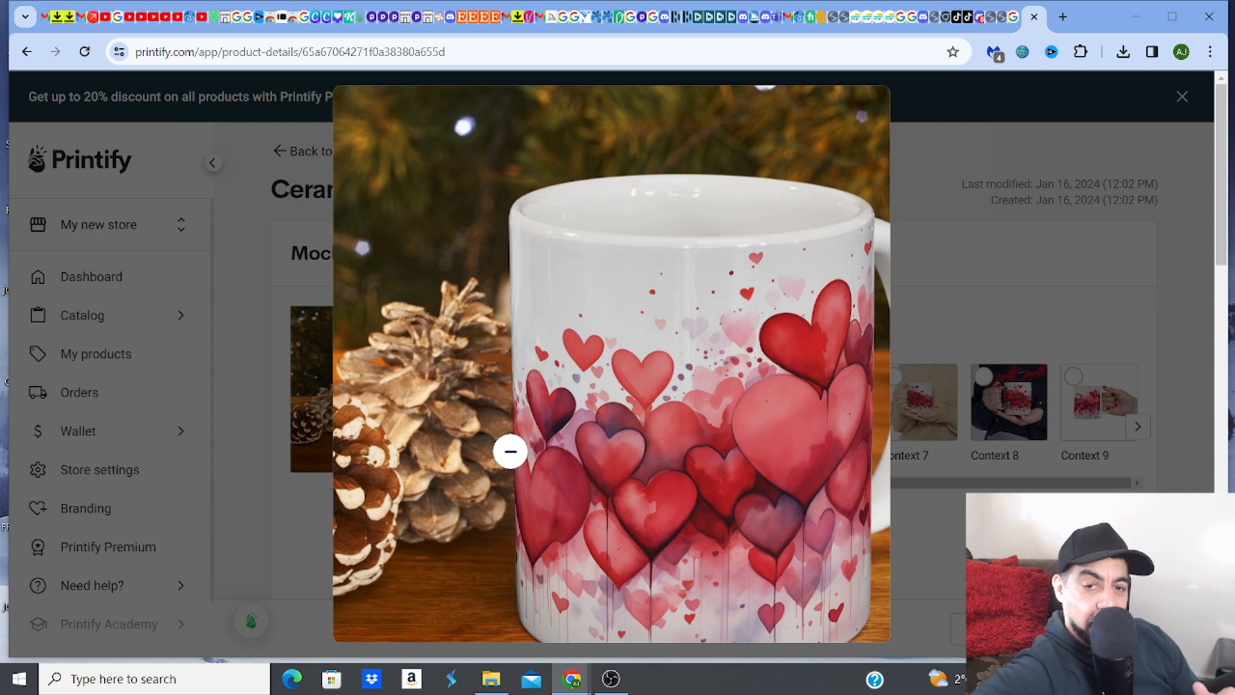